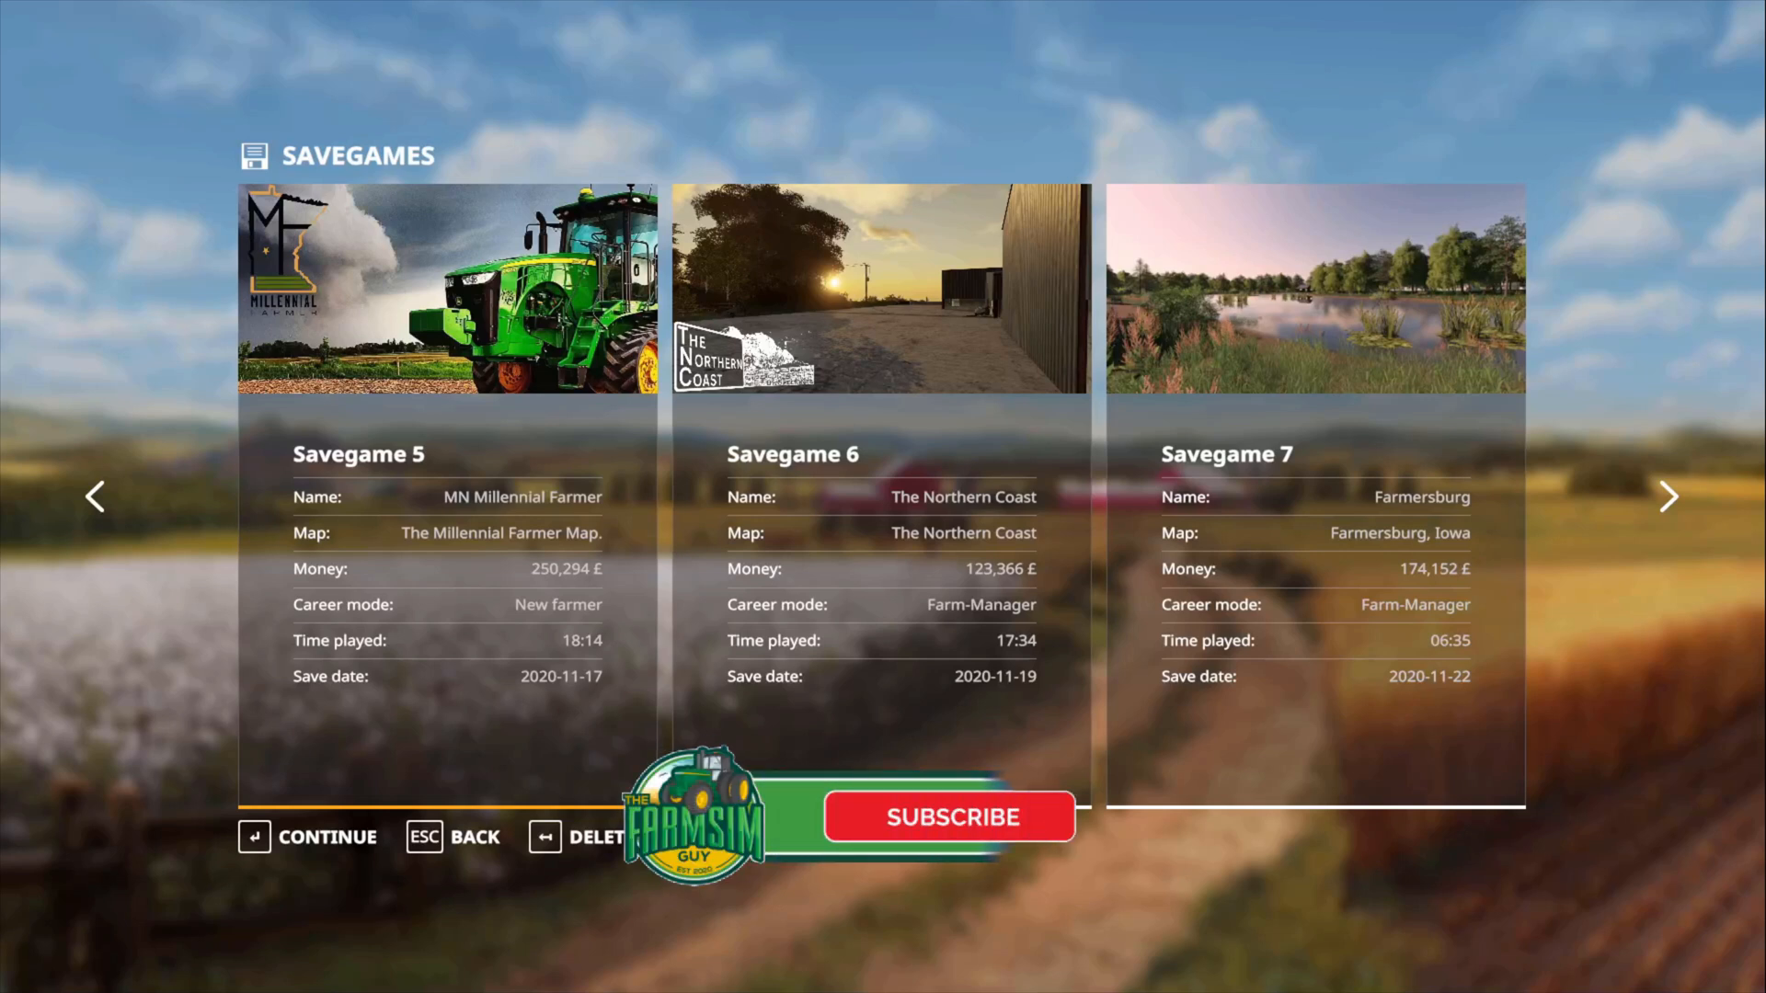
# Select Savegame 6 on The Northern Coast to see its mods and DLC.
pyautogui.click(948, 817)
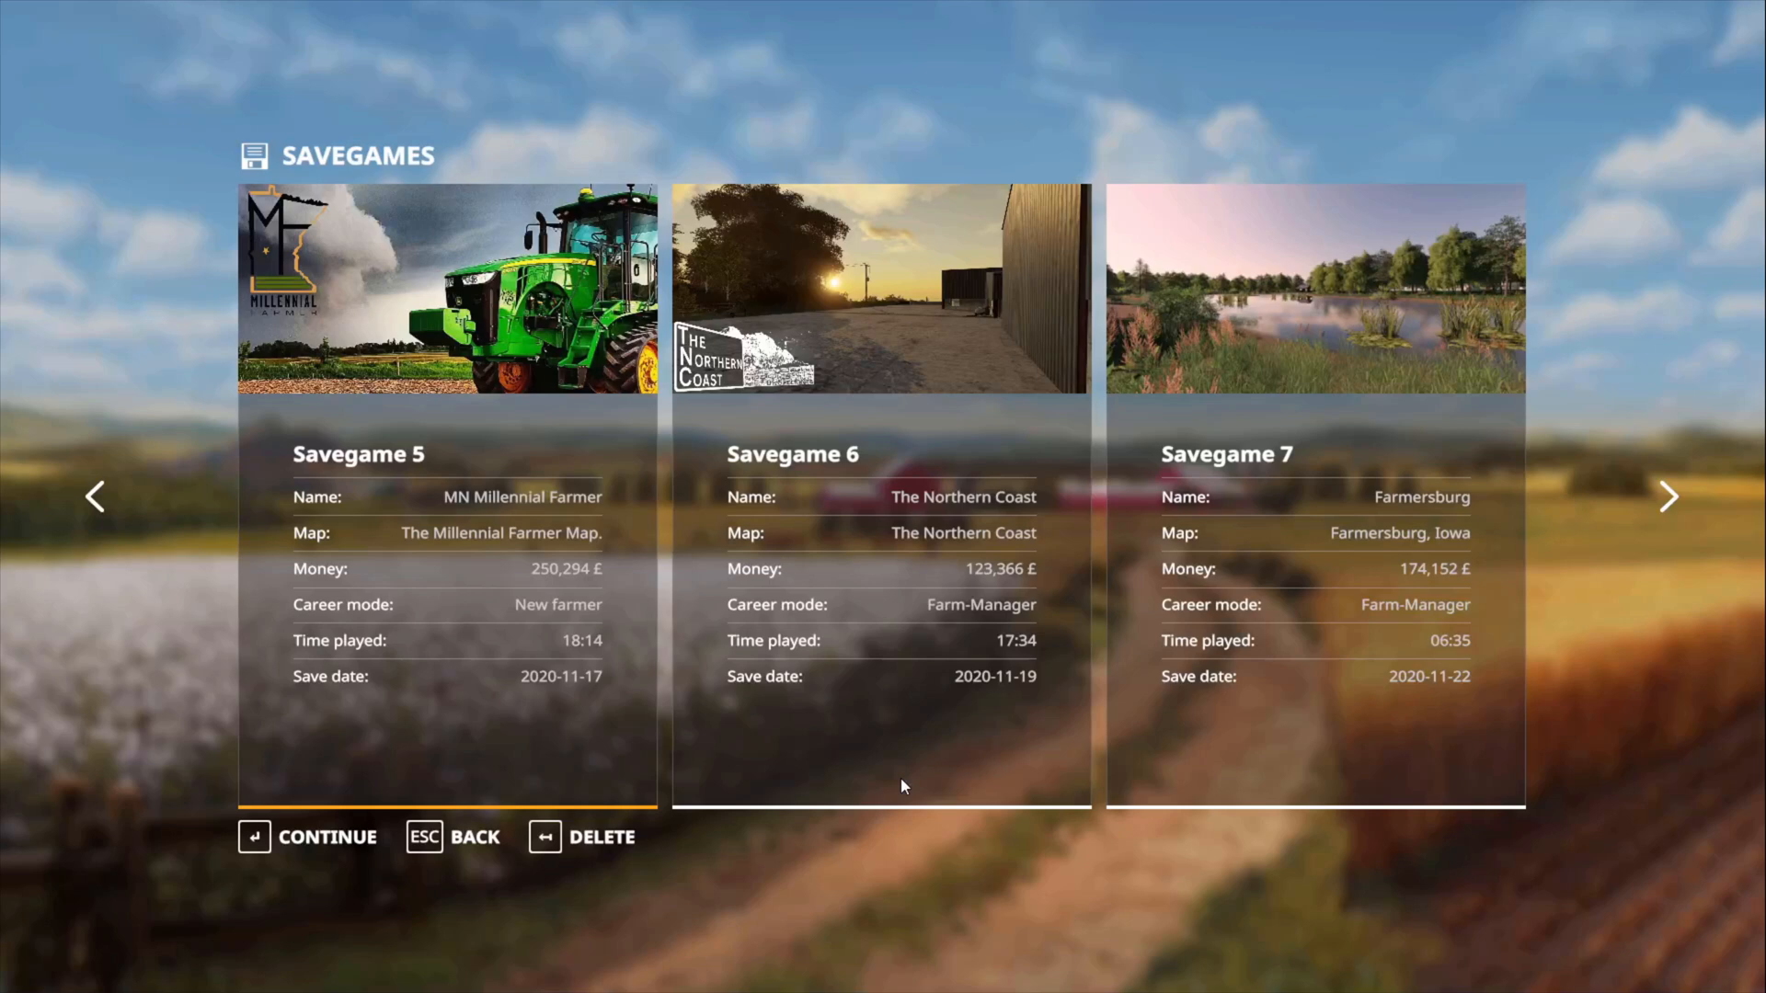
pyautogui.moveTo(973, 770)
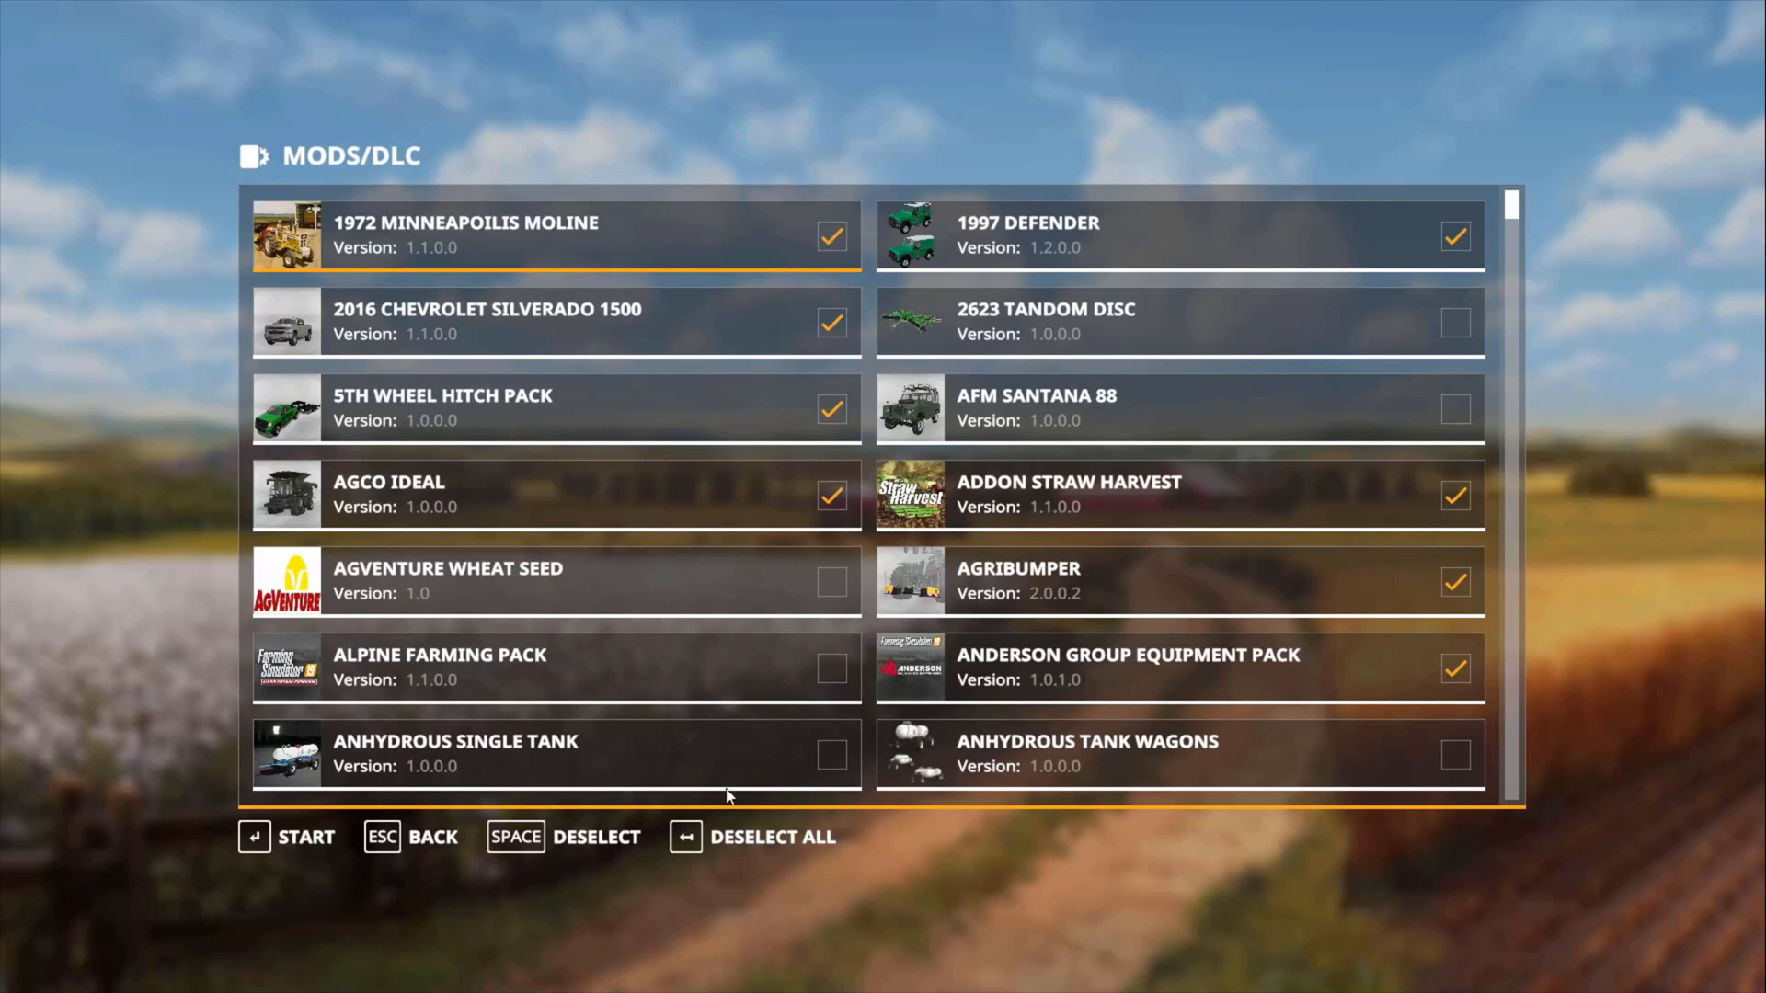
# Start Savegame 6 with its listed mods so The Northern Coast loads.
pyautogui.press('enter')
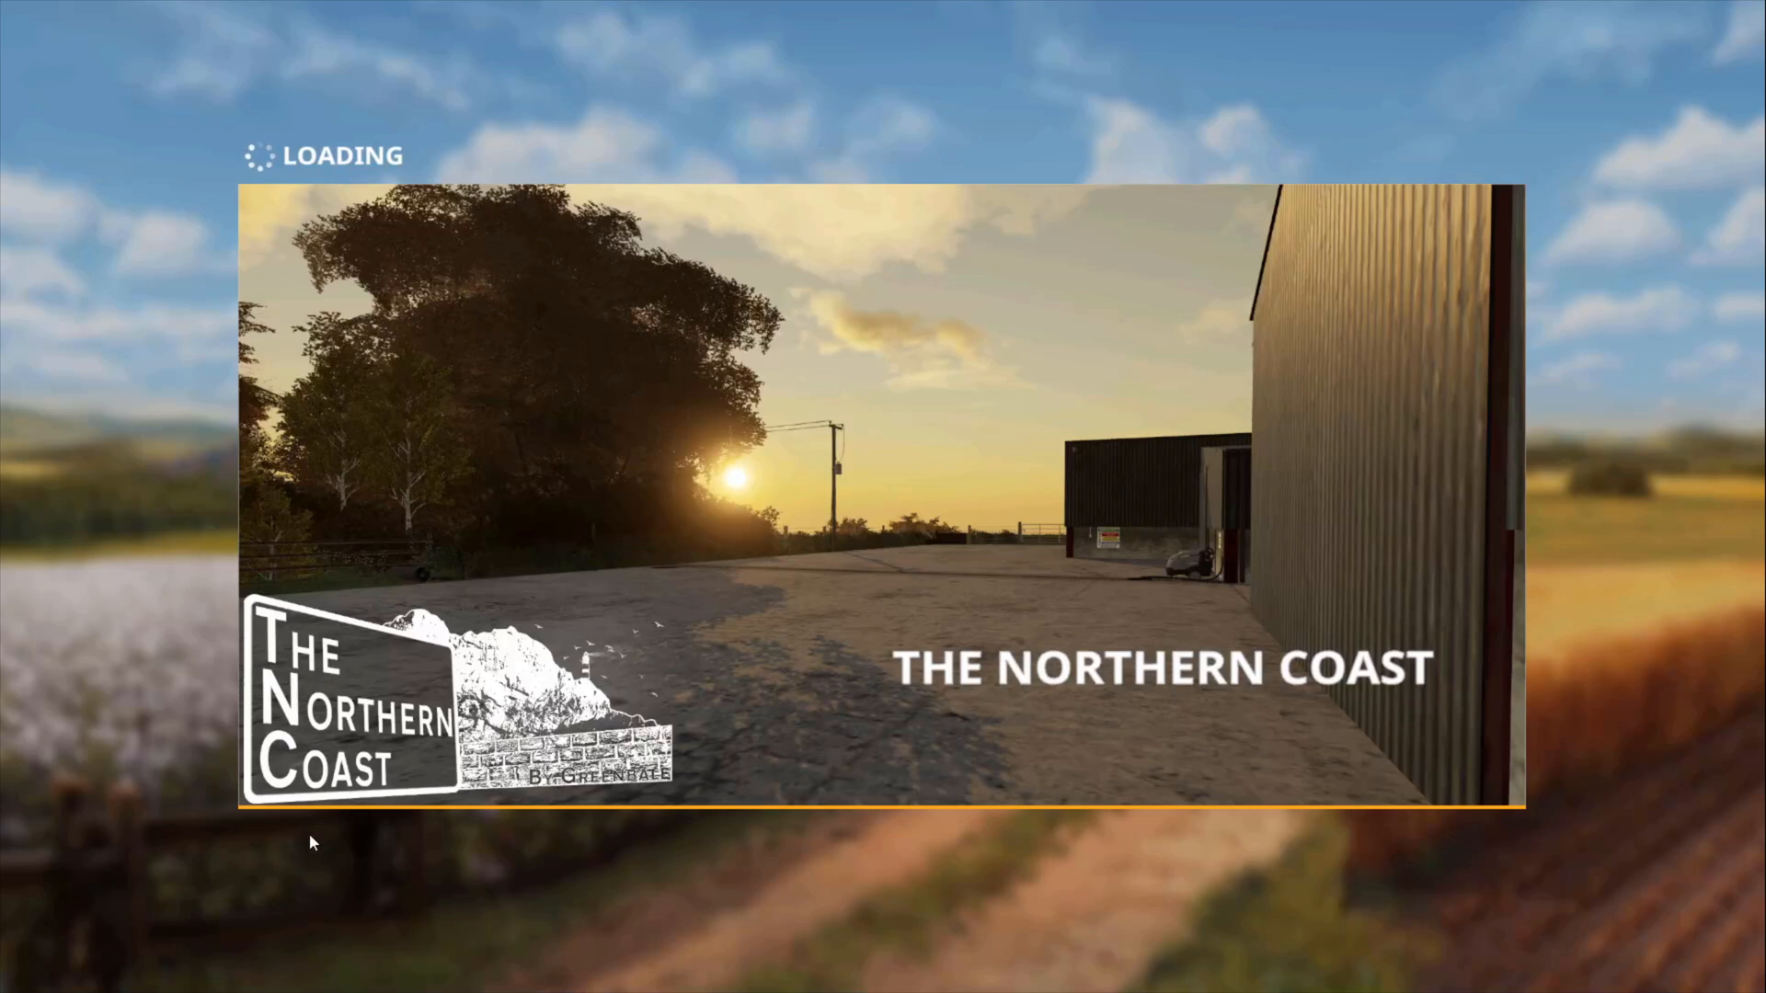
pyautogui.moveTo(322, 851)
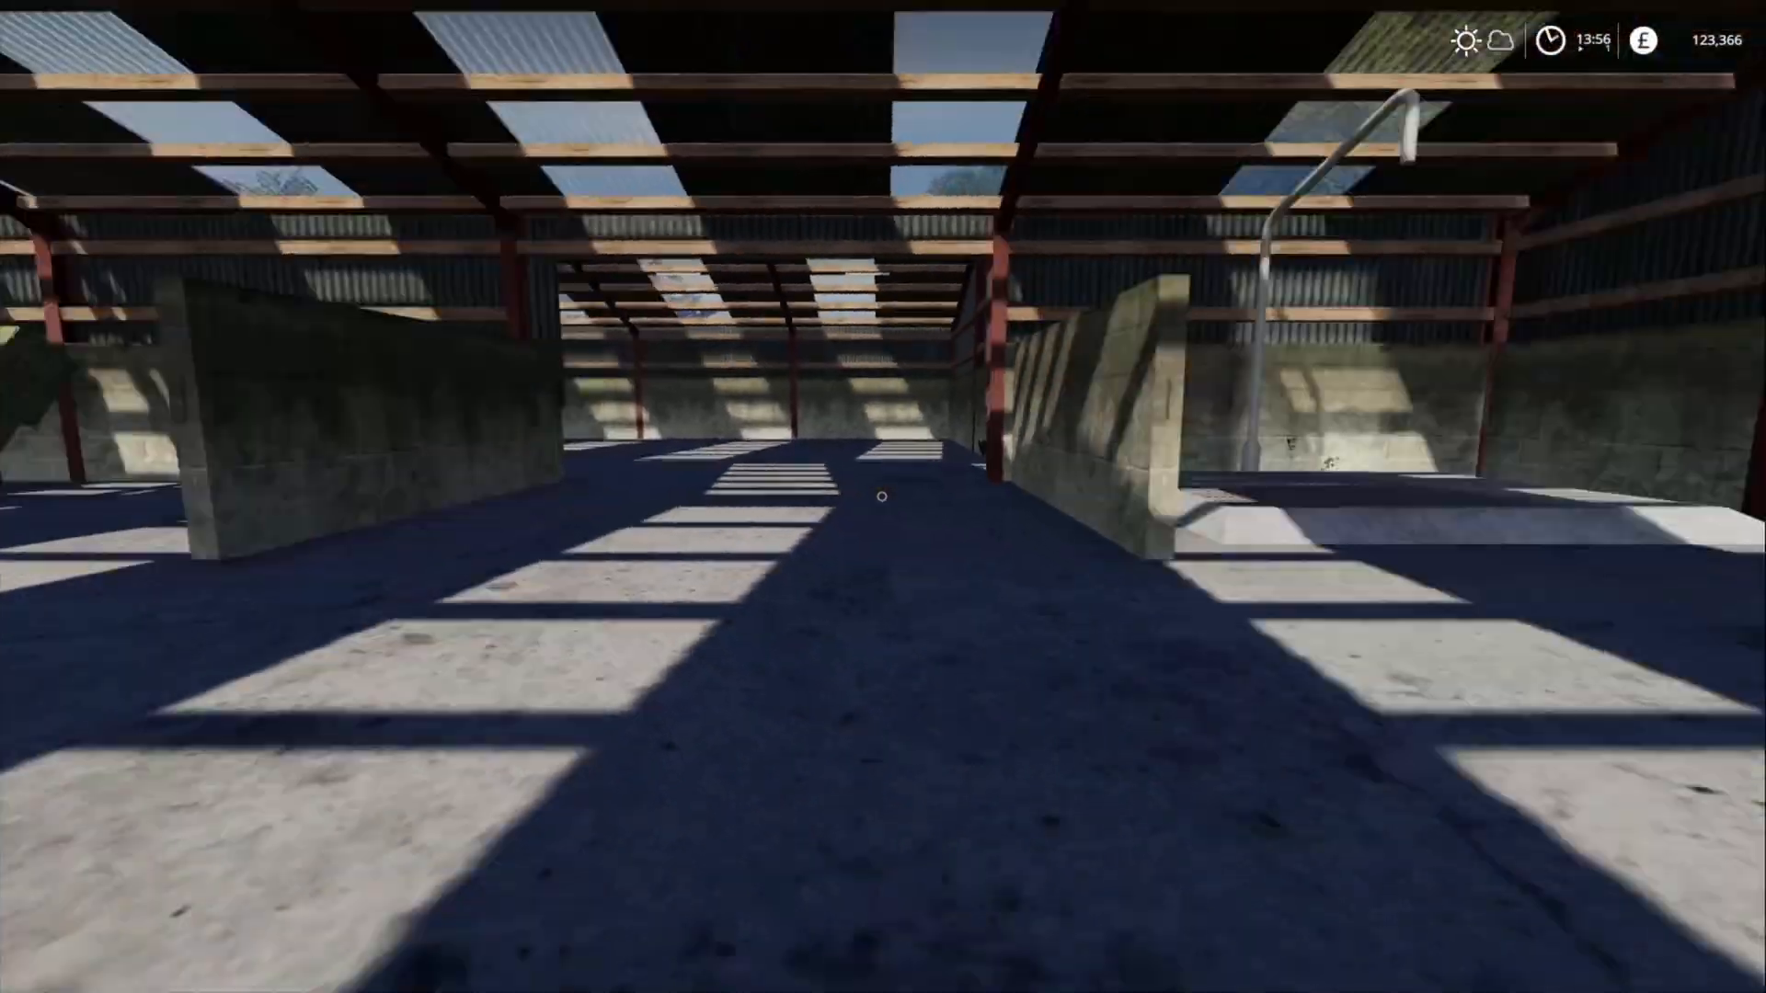
pyautogui.moveTo(883, 496)
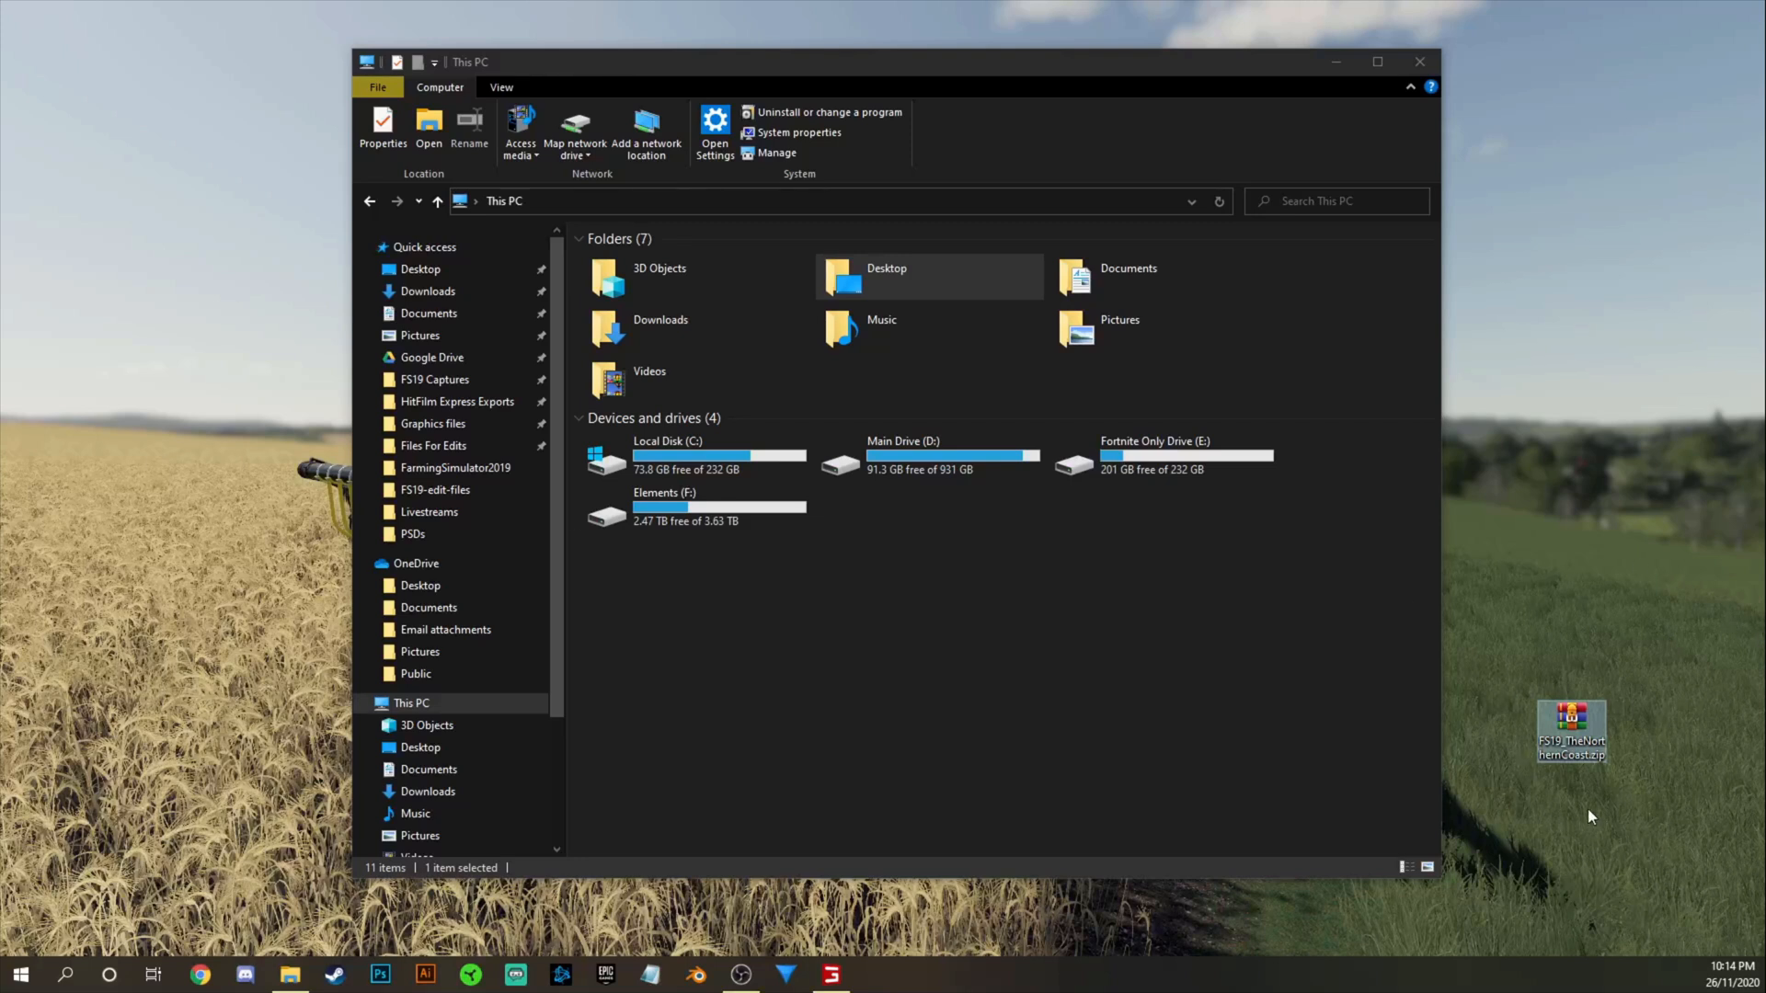
pyautogui.moveTo(1549, 699)
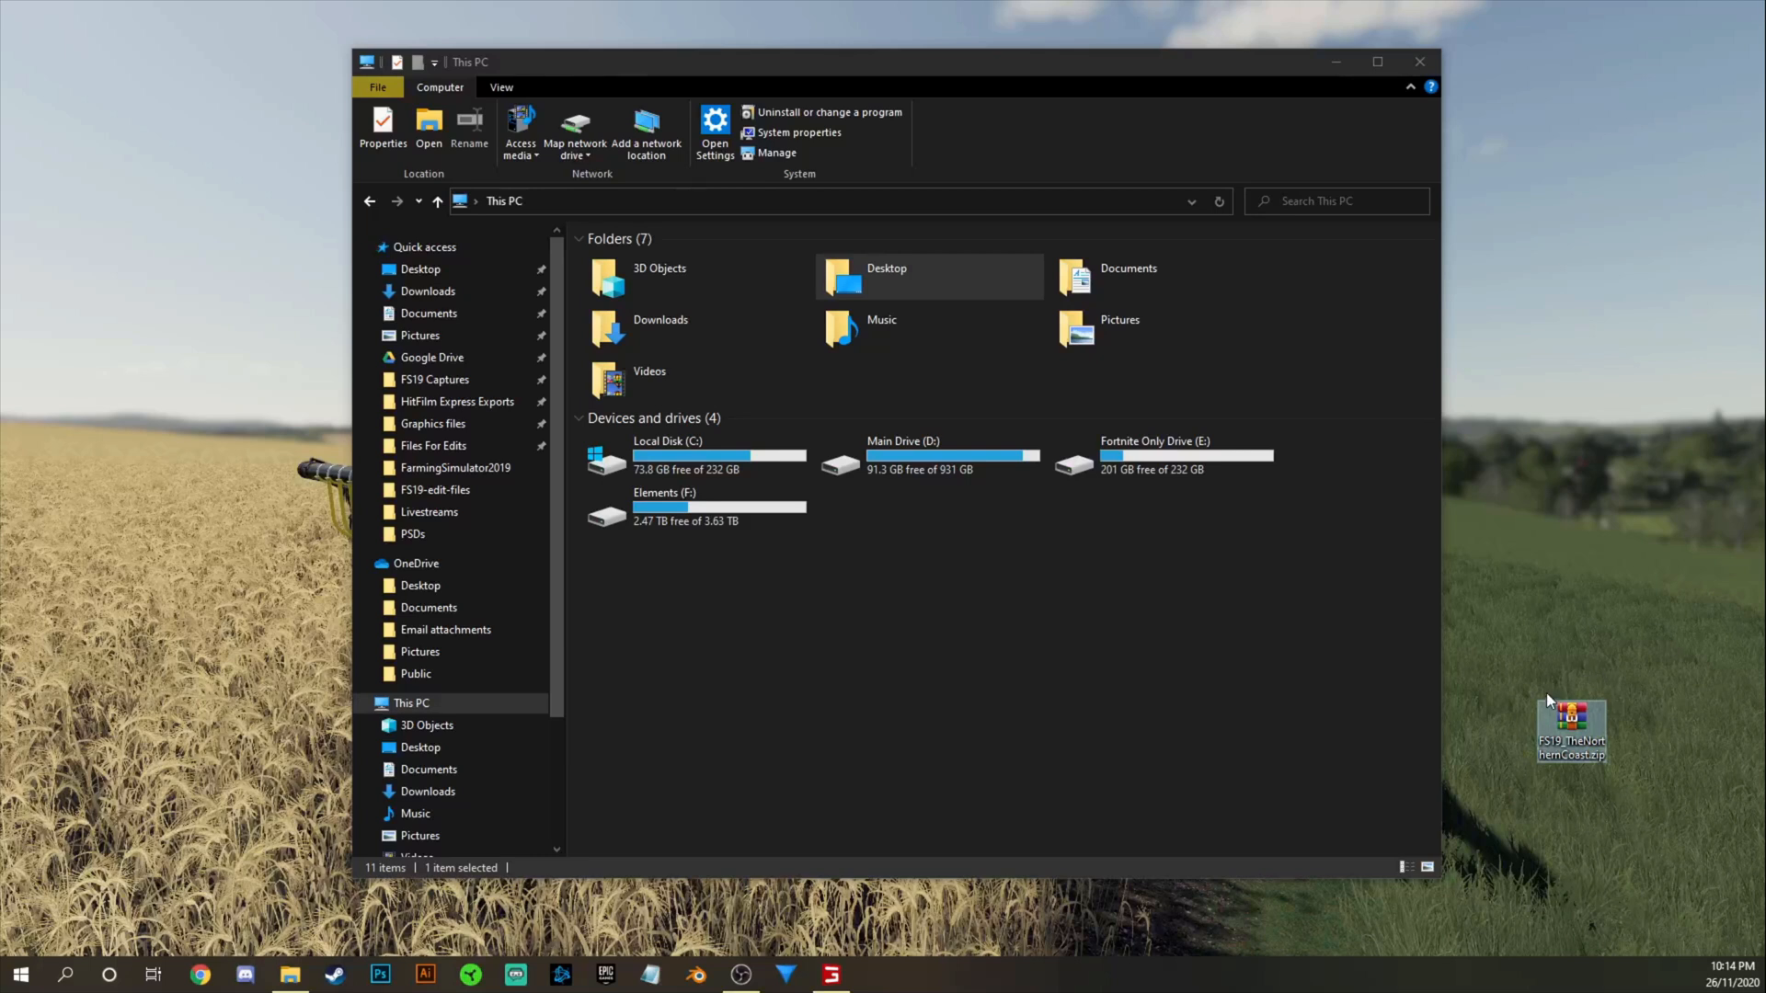
pyautogui.moveTo(754, 698)
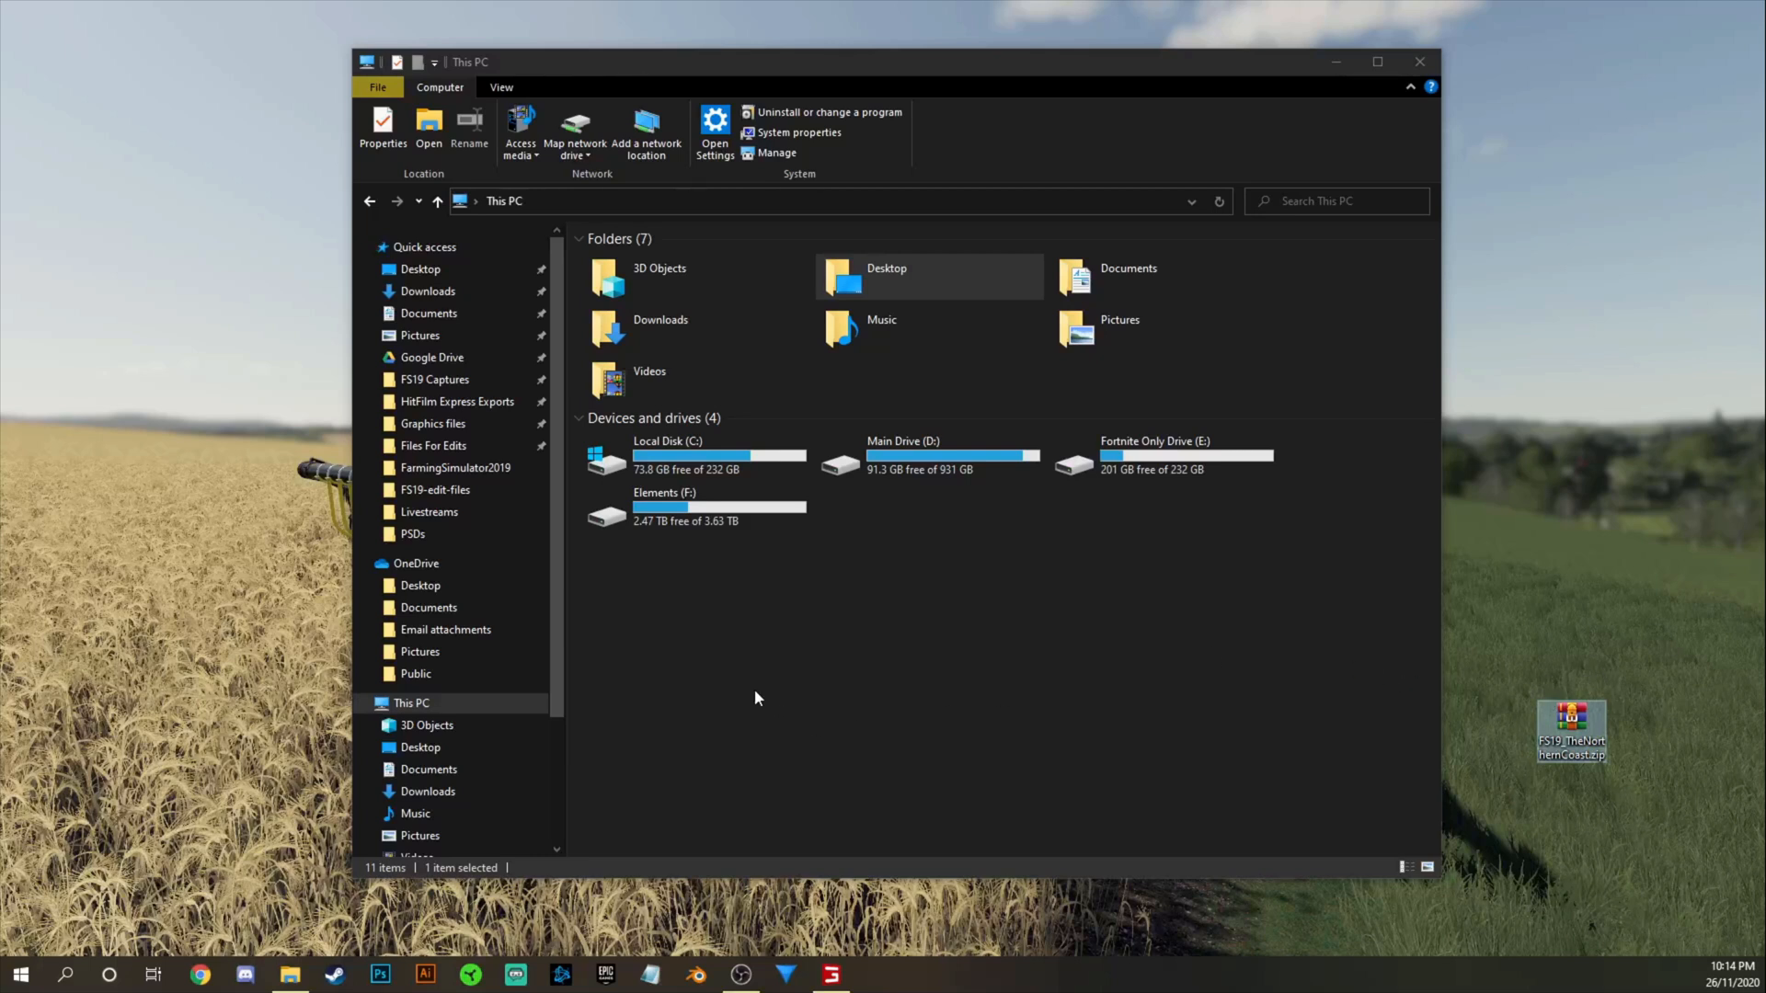
pyautogui.moveTo(473, 532)
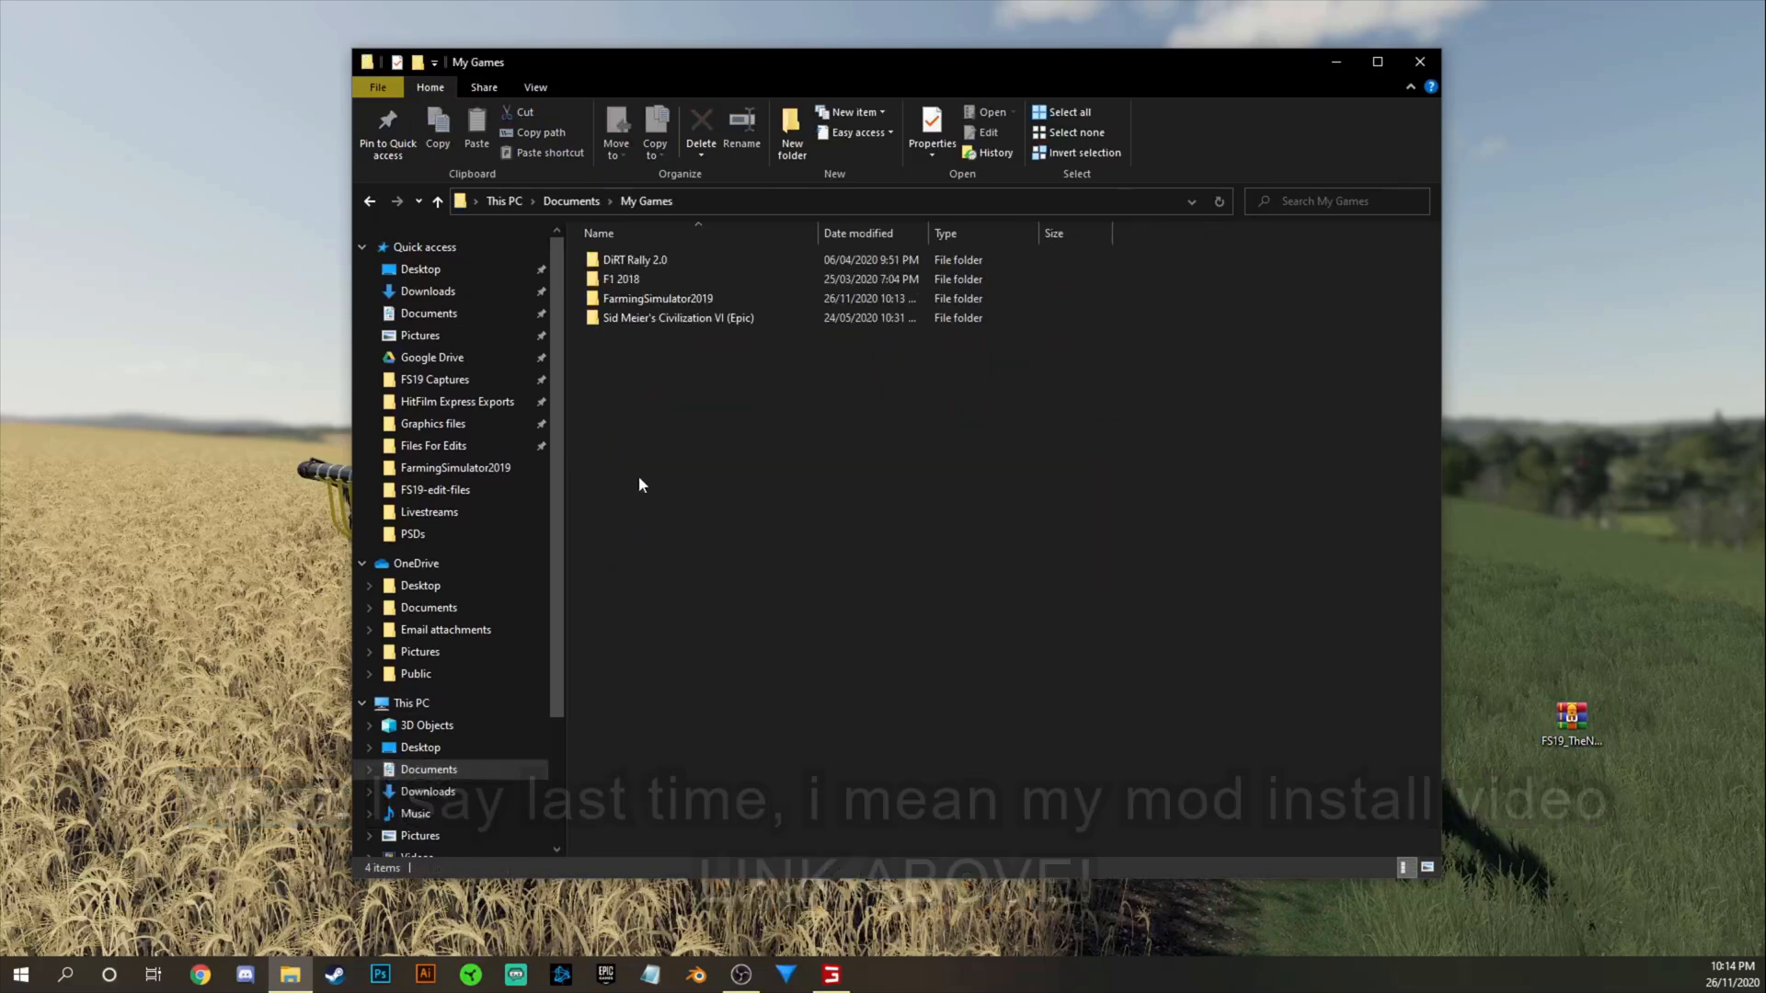
# Move the desktop FS19_TheNorthernCoast.zip into the FarmingSimulator2019 mods folder, replacing the old copy.
pyautogui.doubleClick(657, 298)
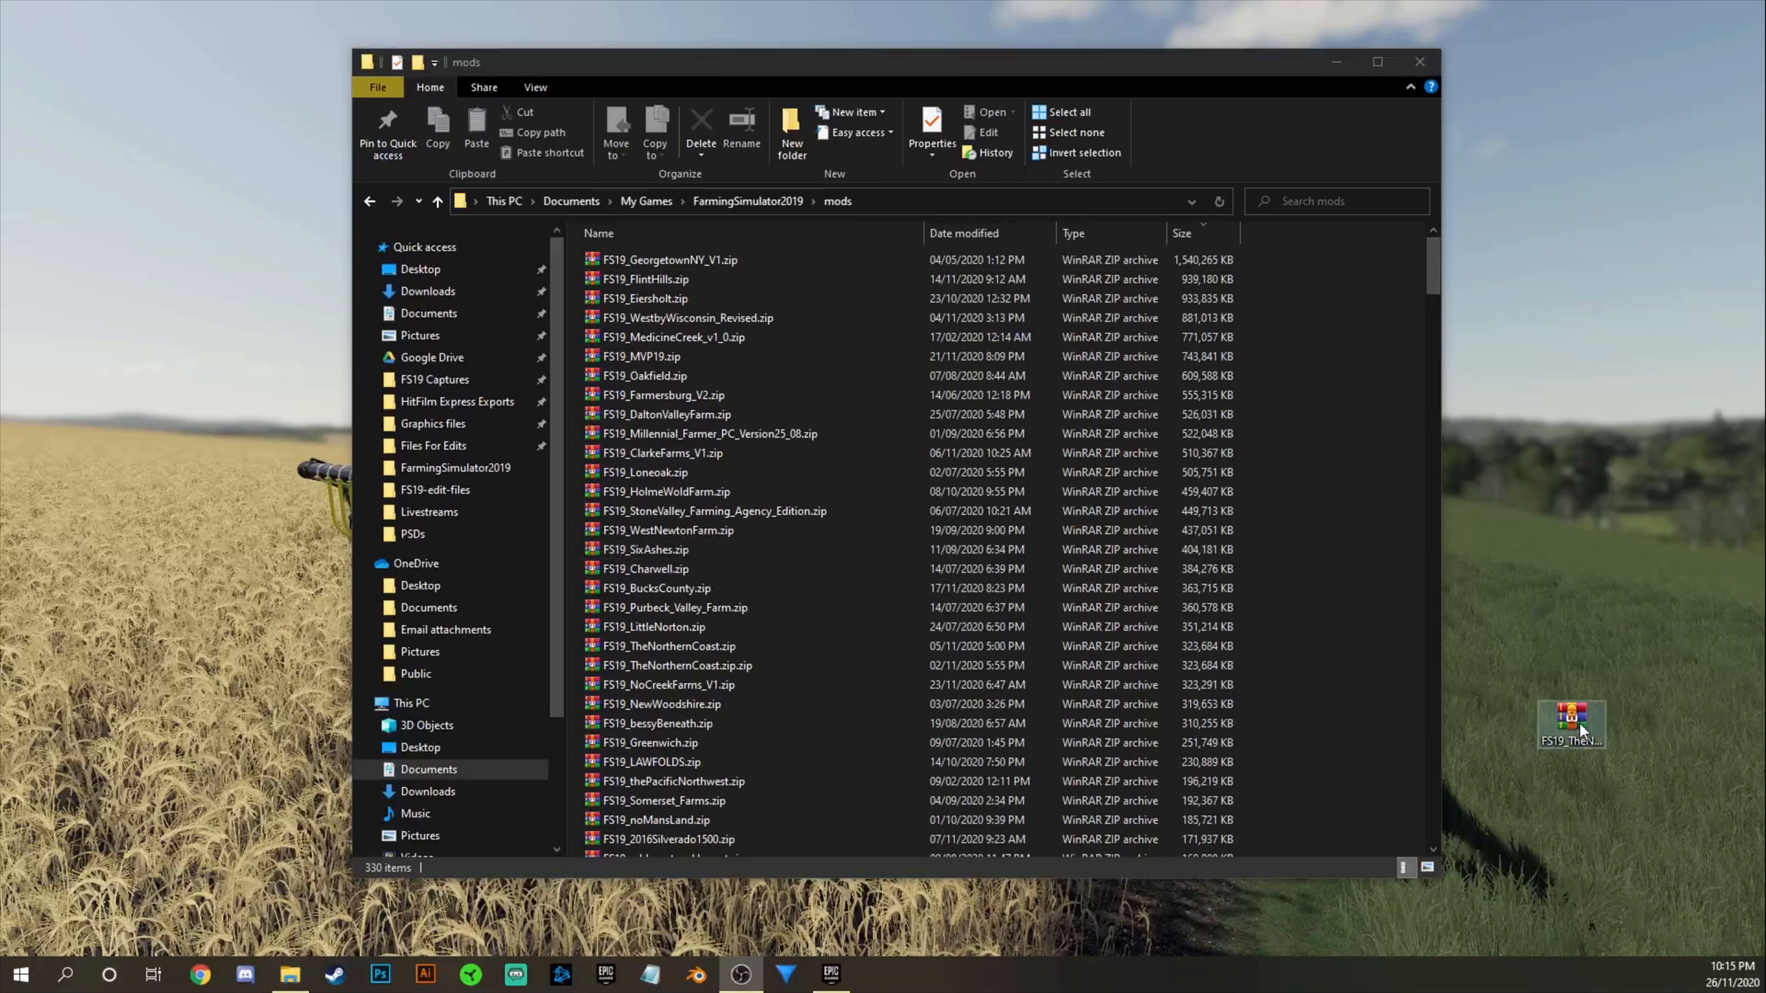
pyautogui.moveTo(1569, 721); pyautogui.dragTo(1348, 625)
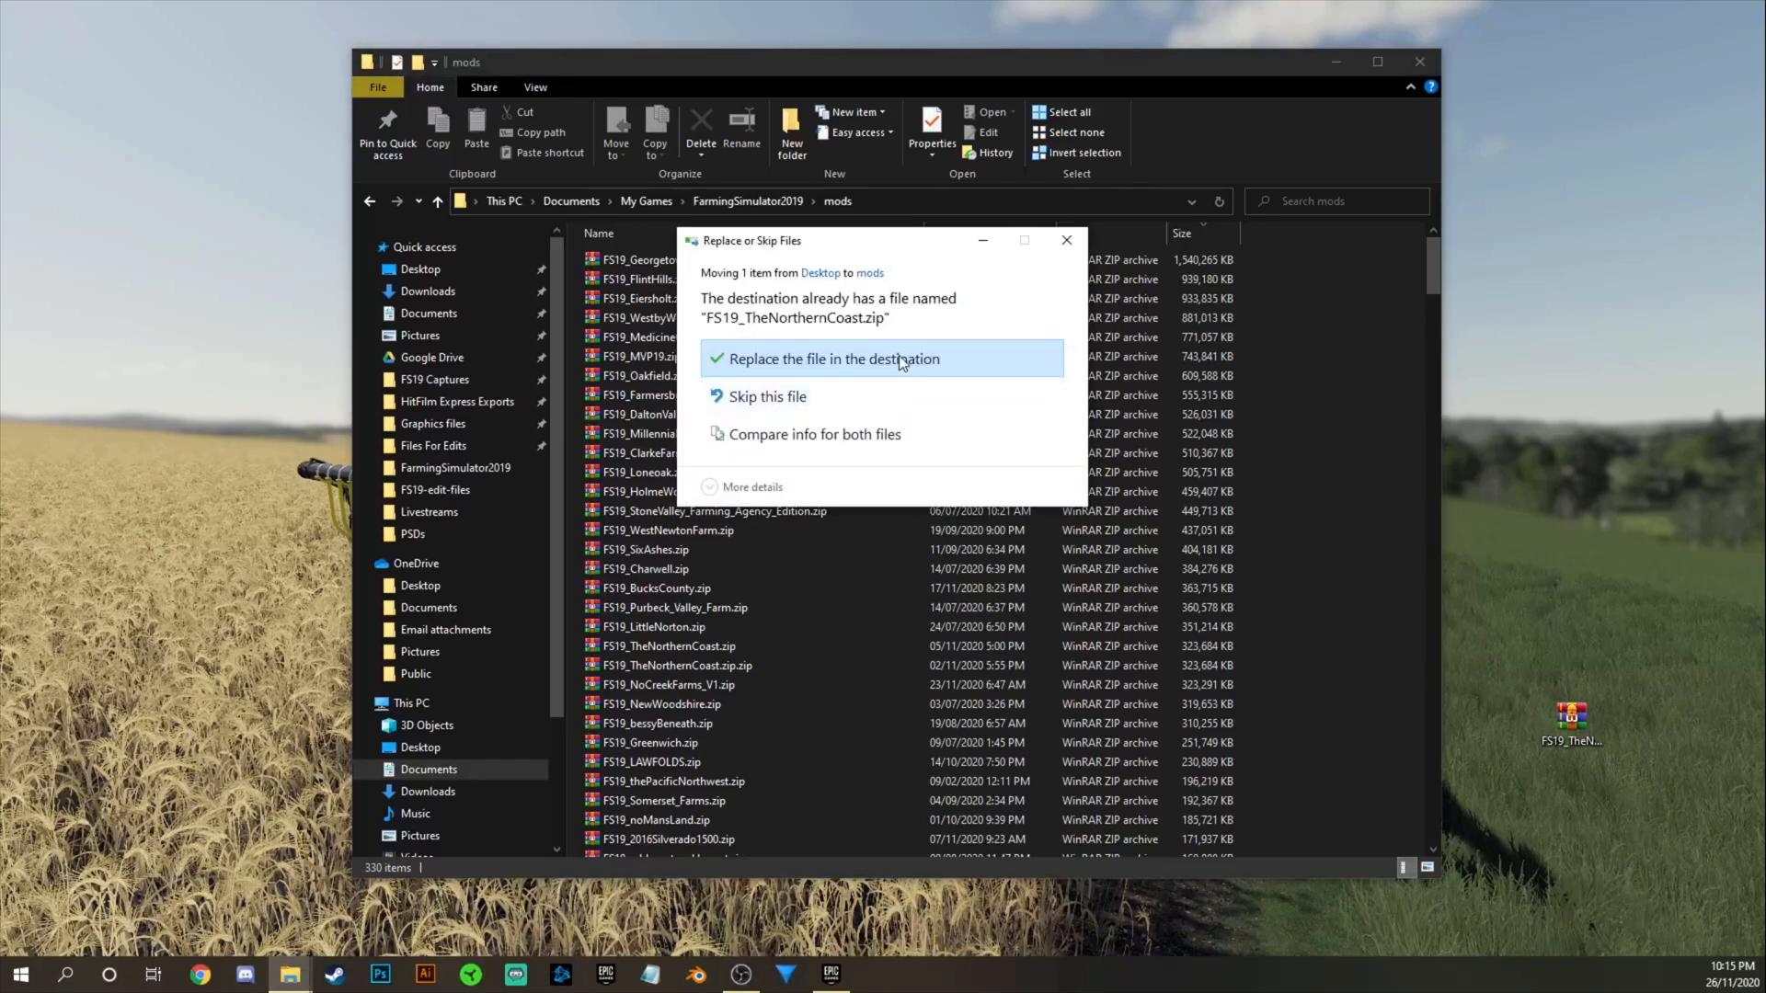
pyautogui.click(833, 358)
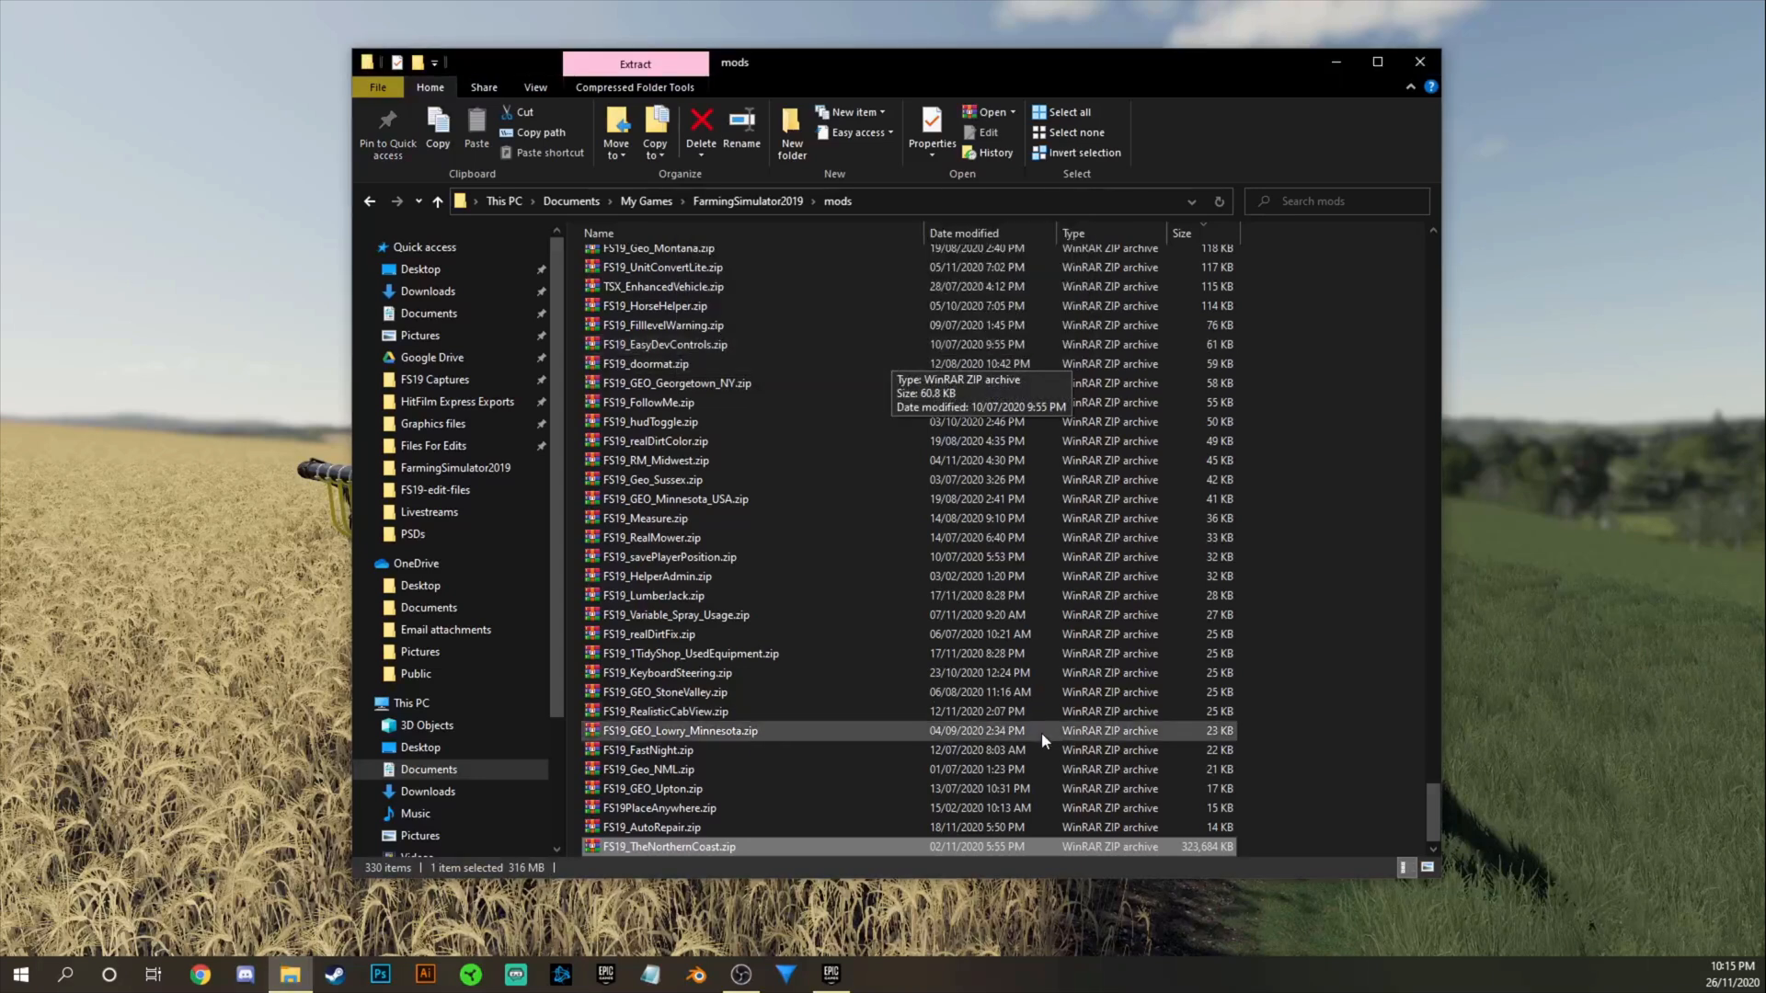
pyautogui.moveTo(788, 537)
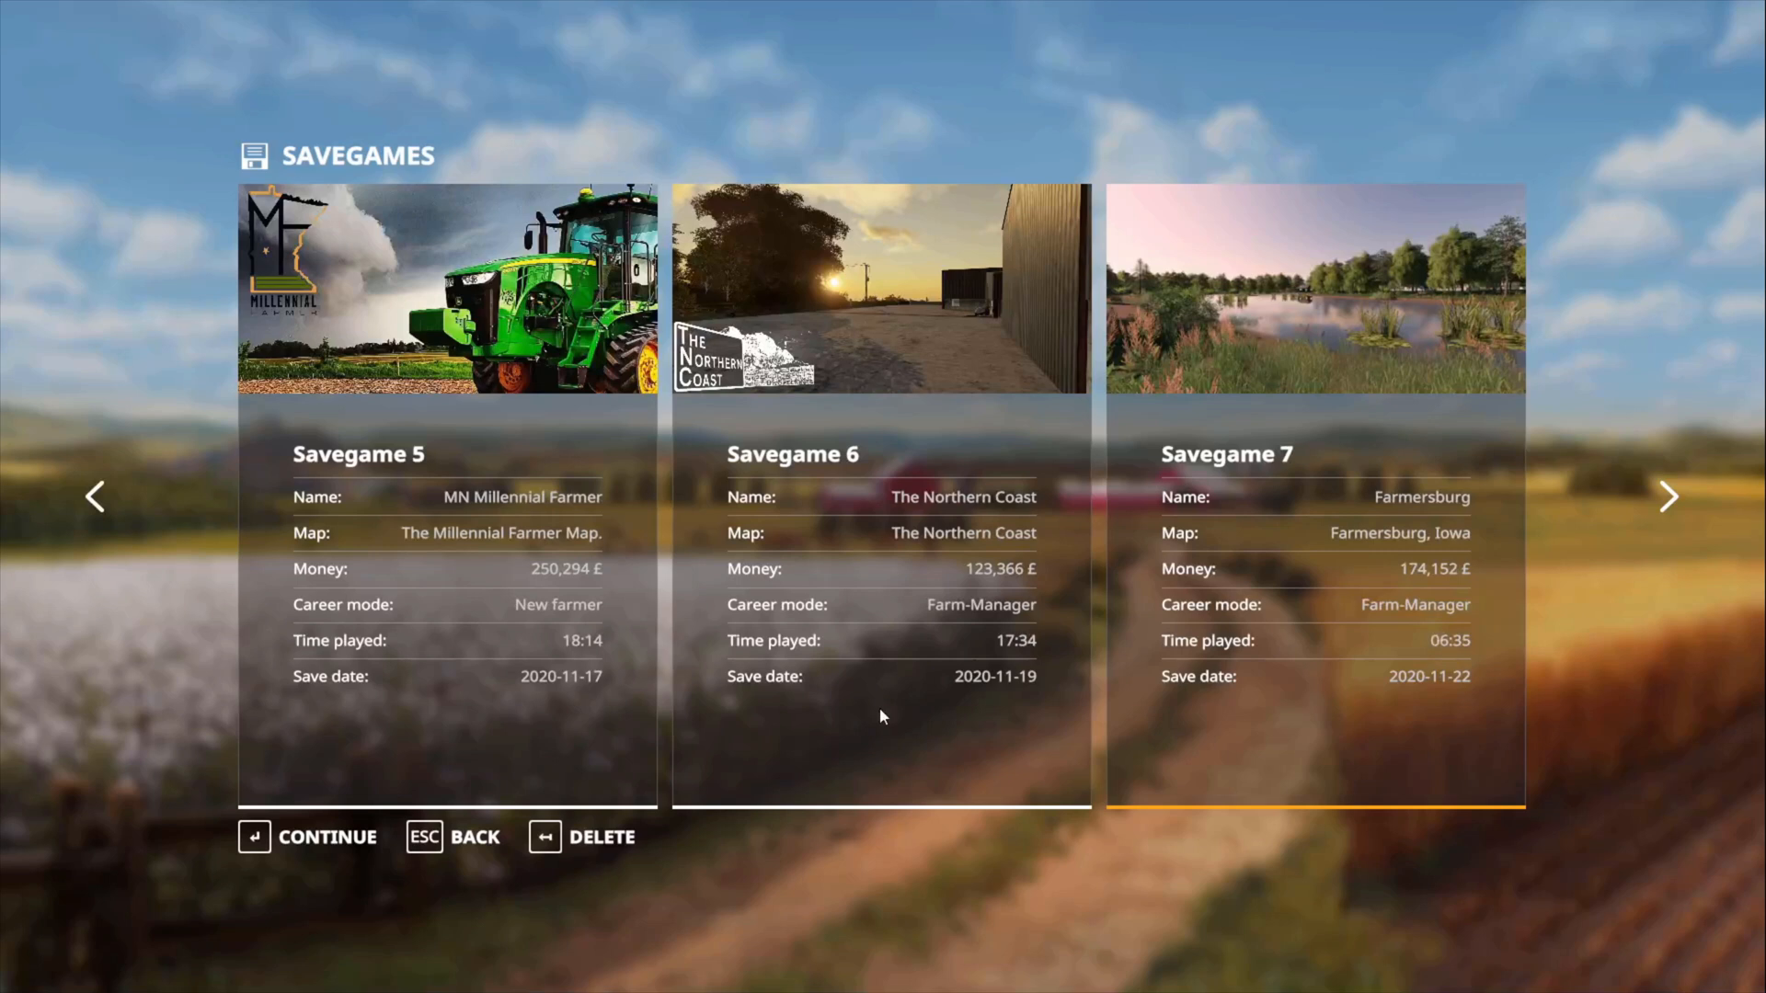
pyautogui.moveTo(1027, 322)
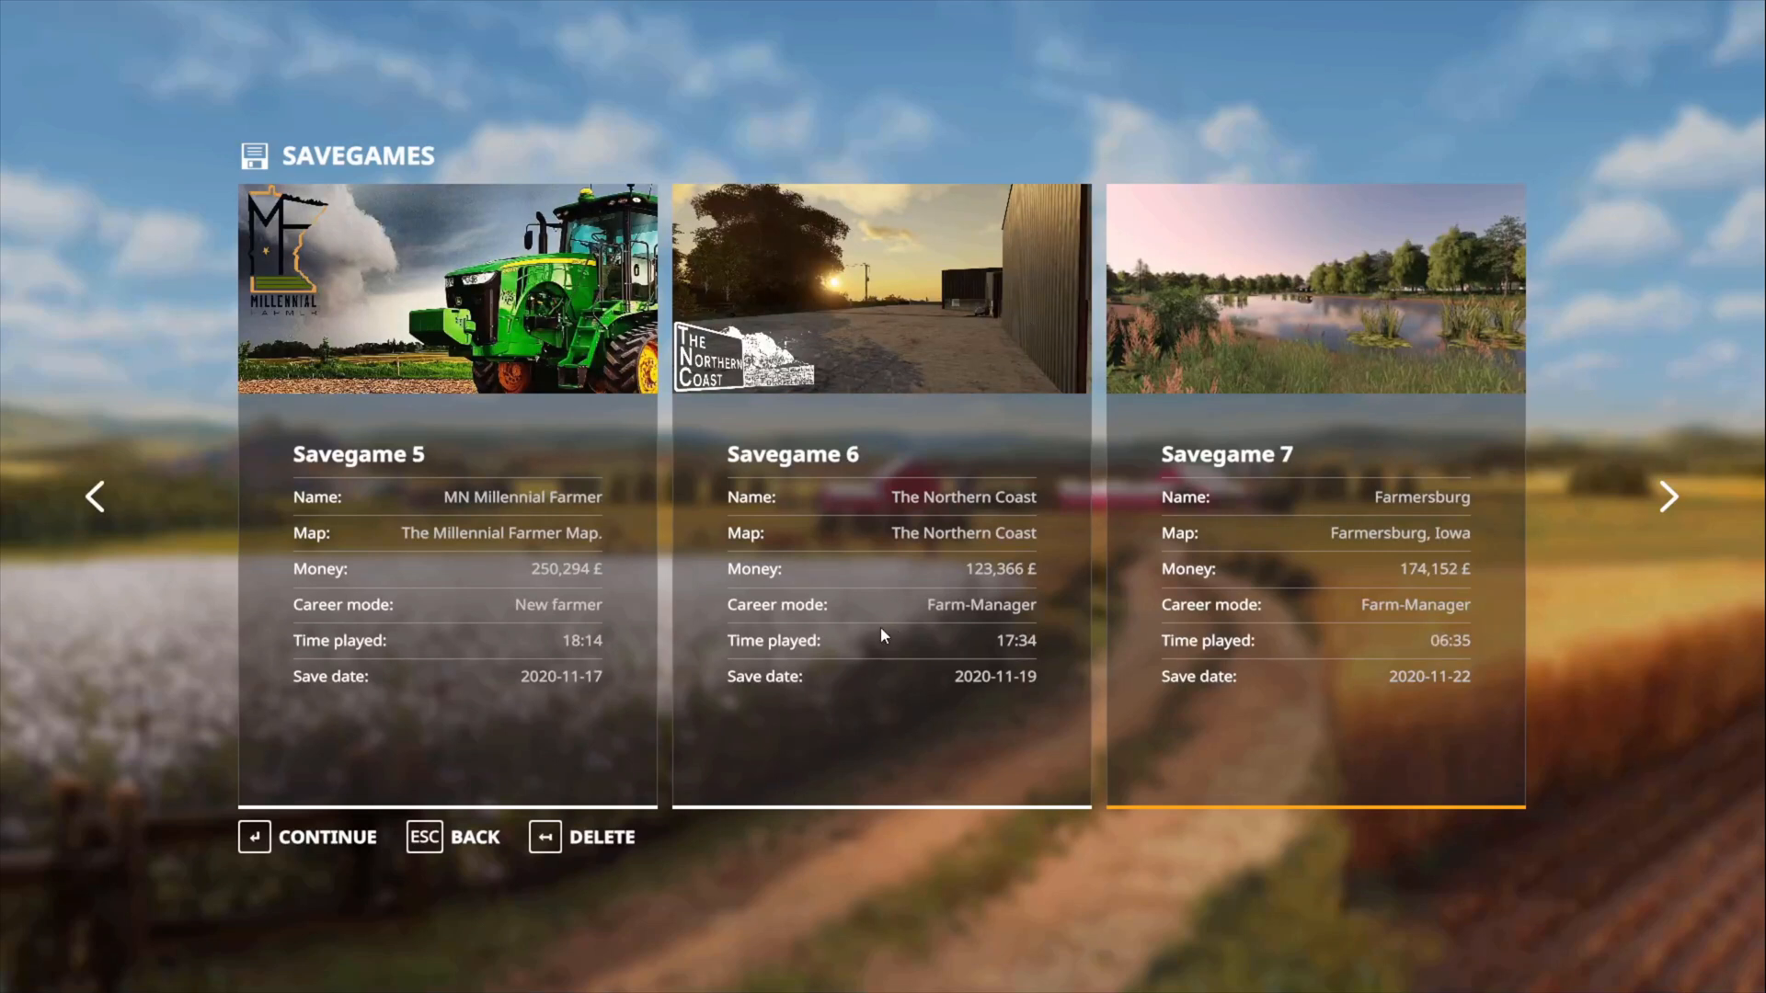
# Begin a career in an empty slot and browse to The Northern Coast map.
pyautogui.click(1668, 497)
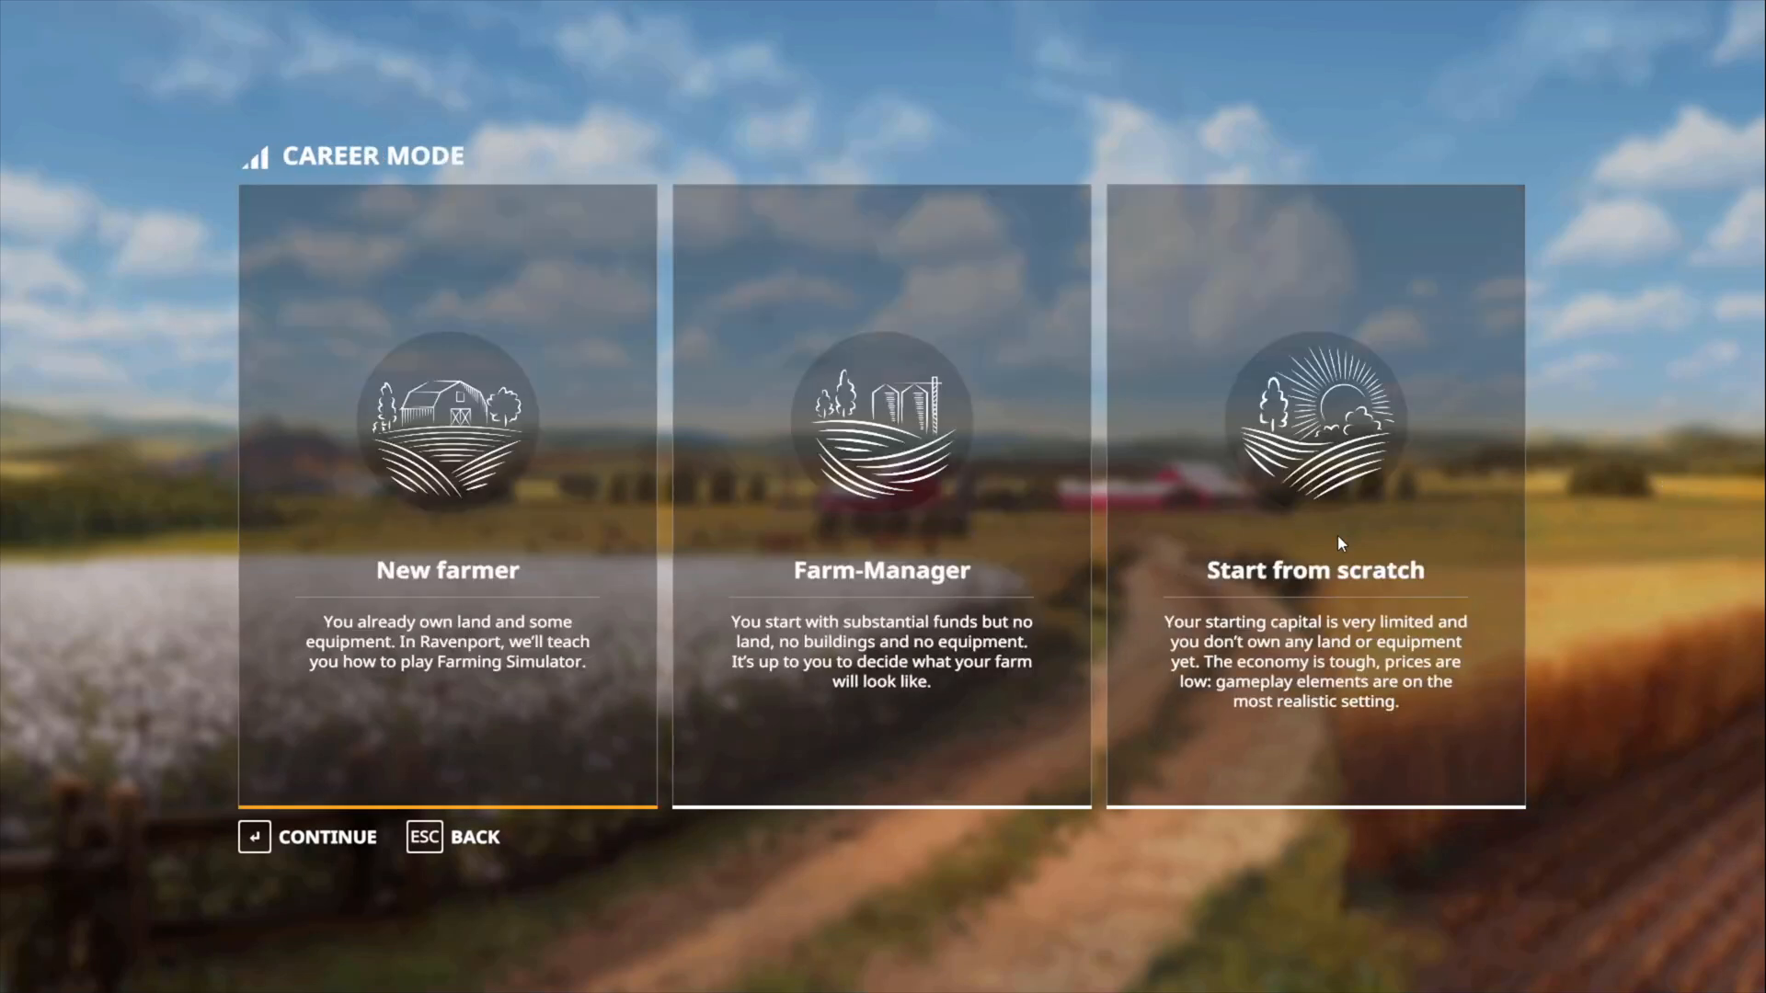
pyautogui.moveTo(933, 580)
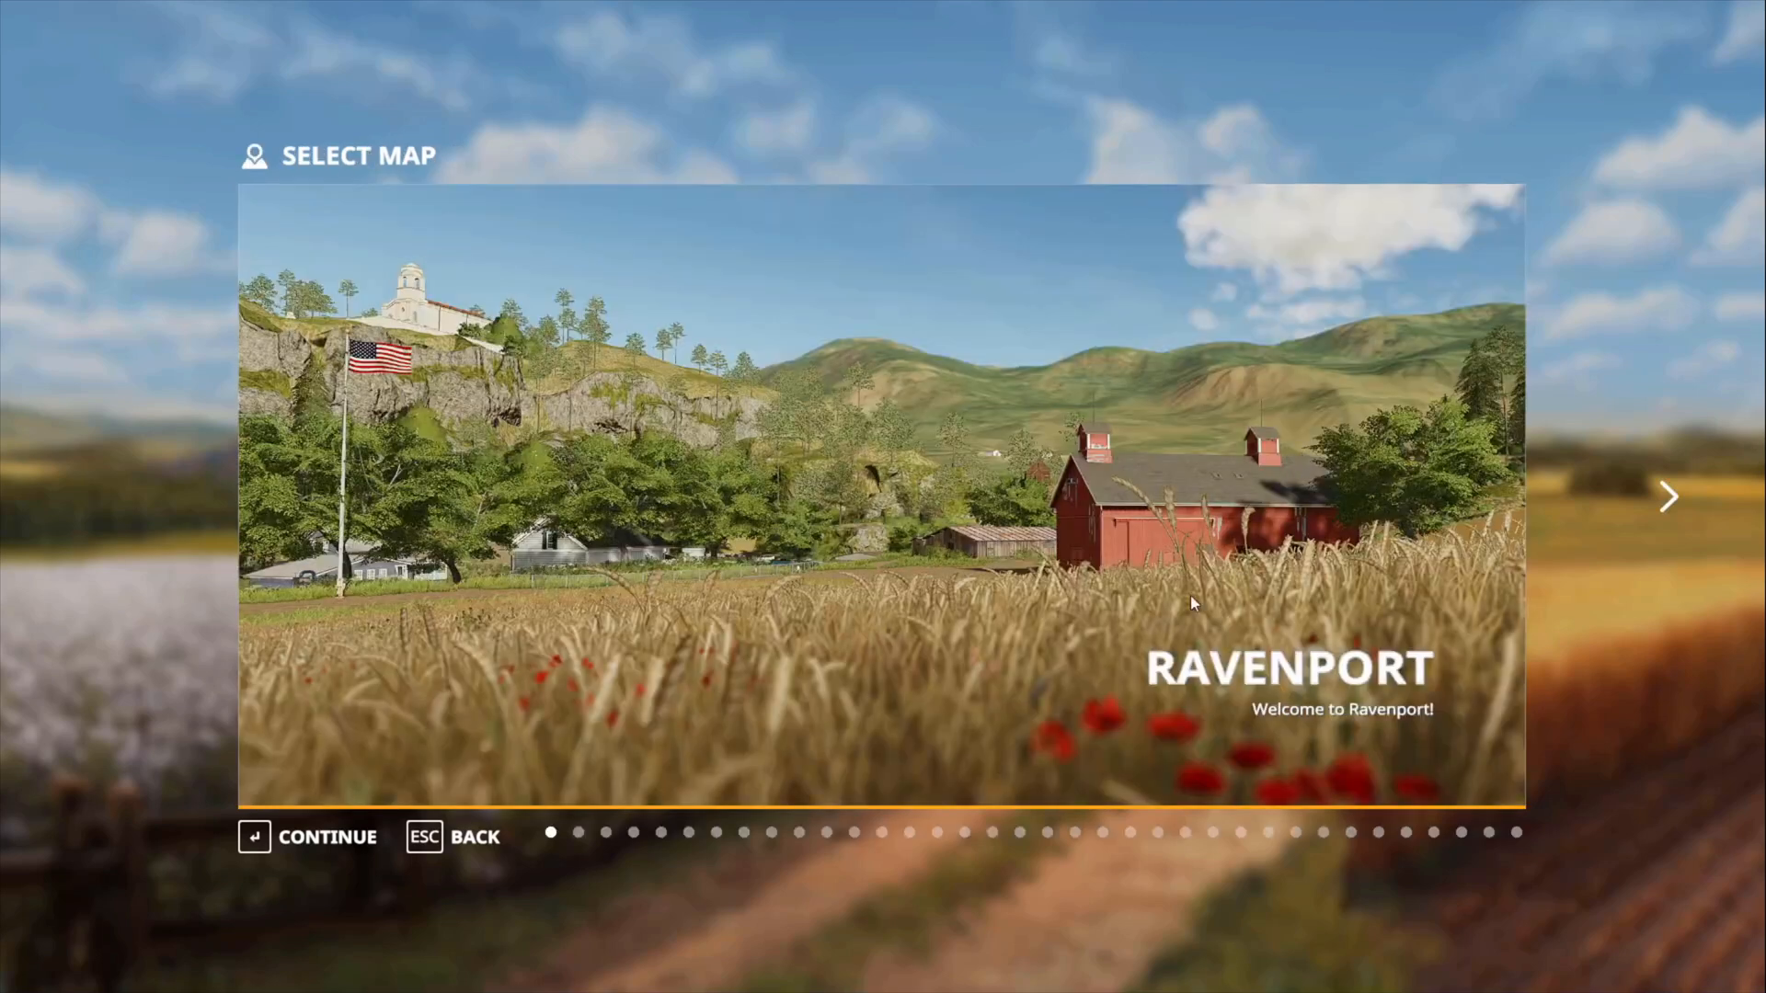
pyautogui.click(1669, 497)
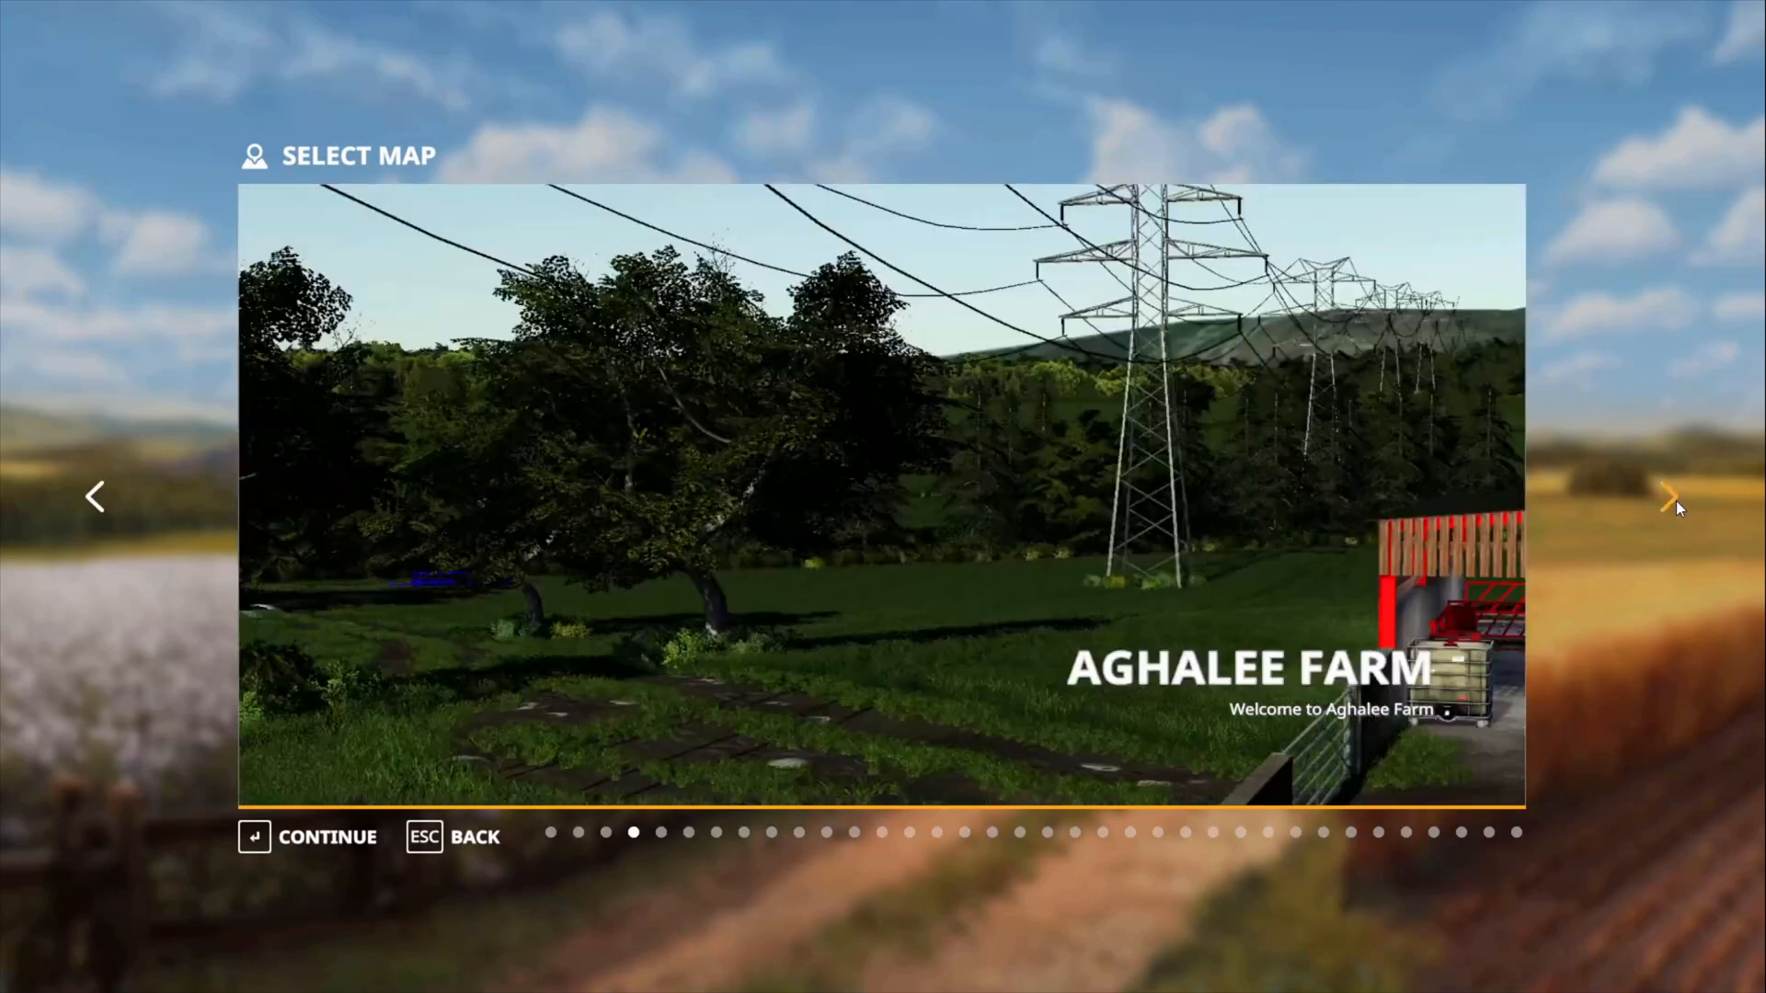
pyautogui.click(1671, 495)
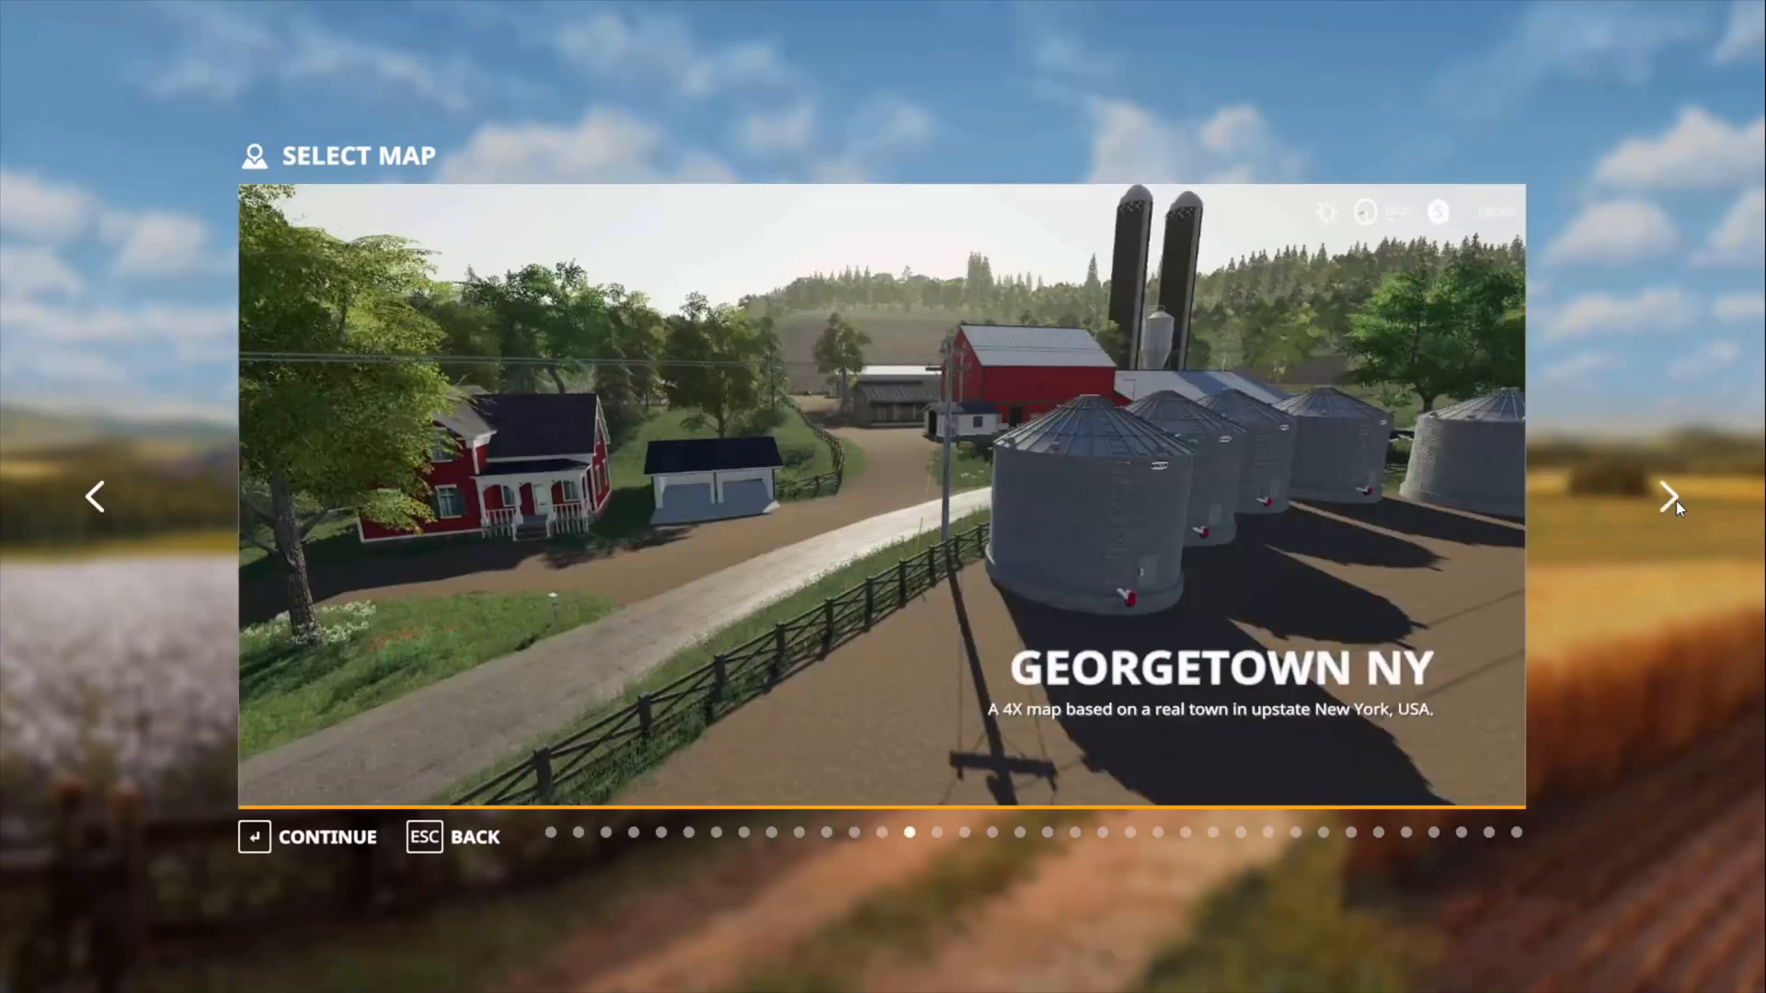
pyautogui.click(1671, 495)
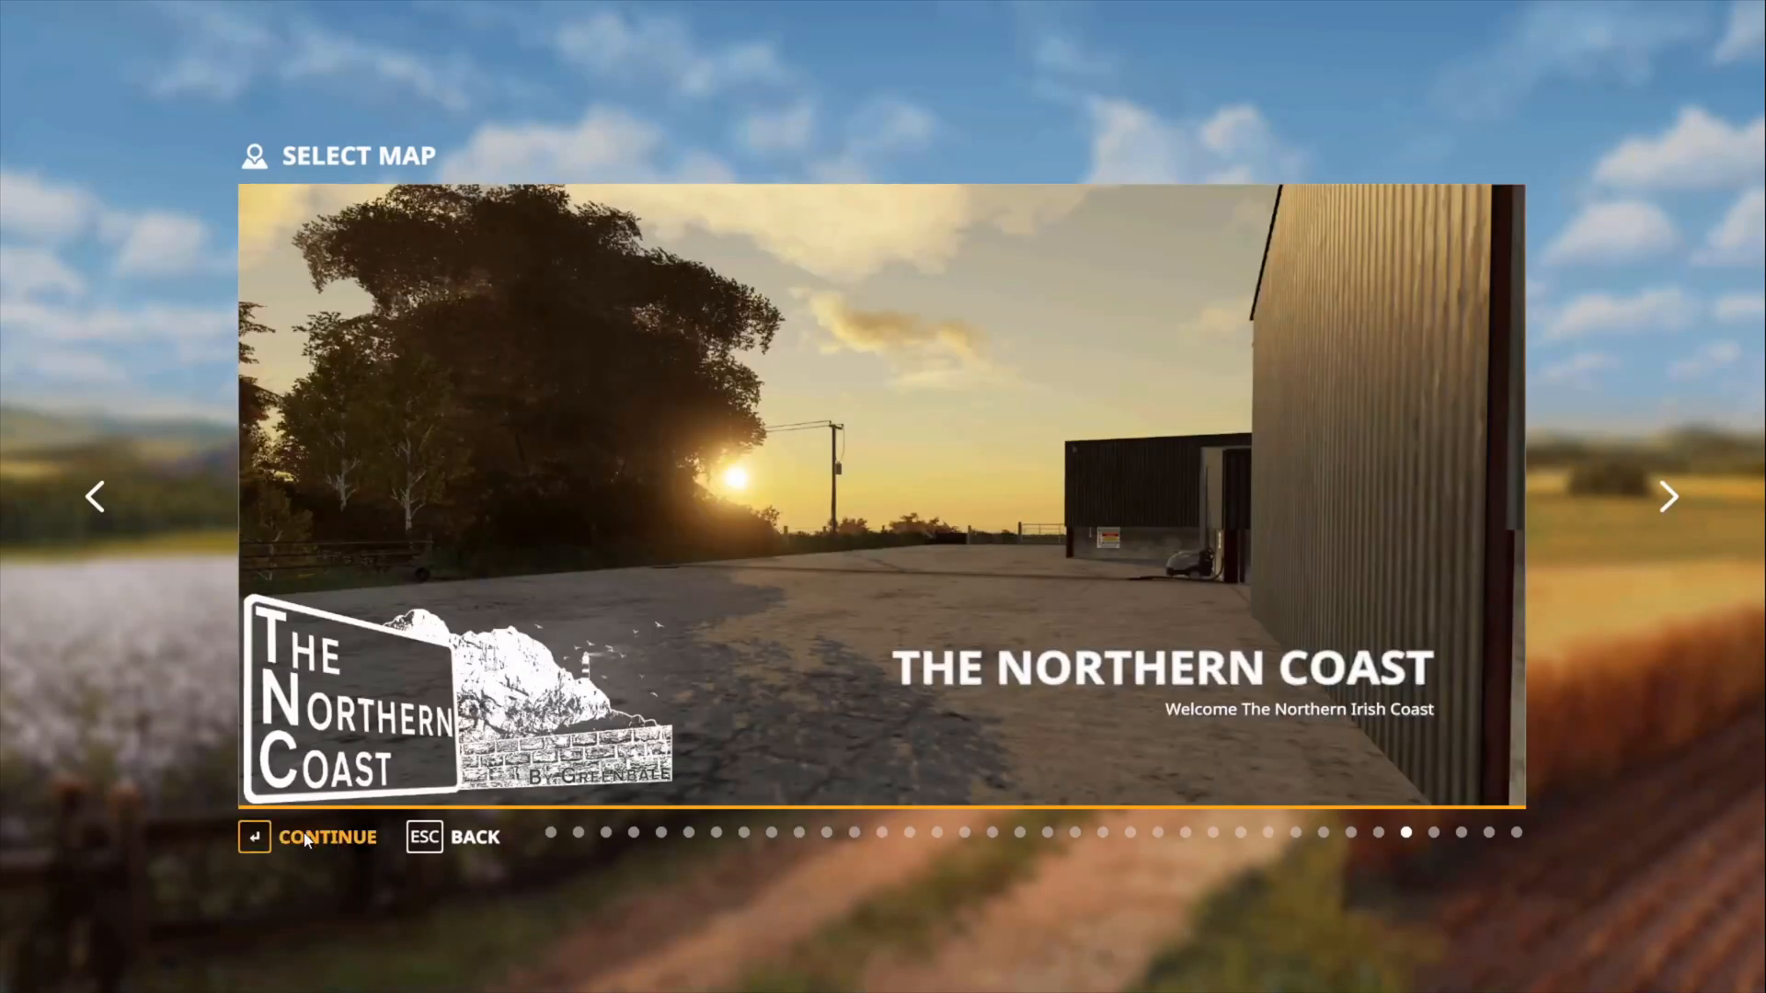
pyautogui.click(327, 837)
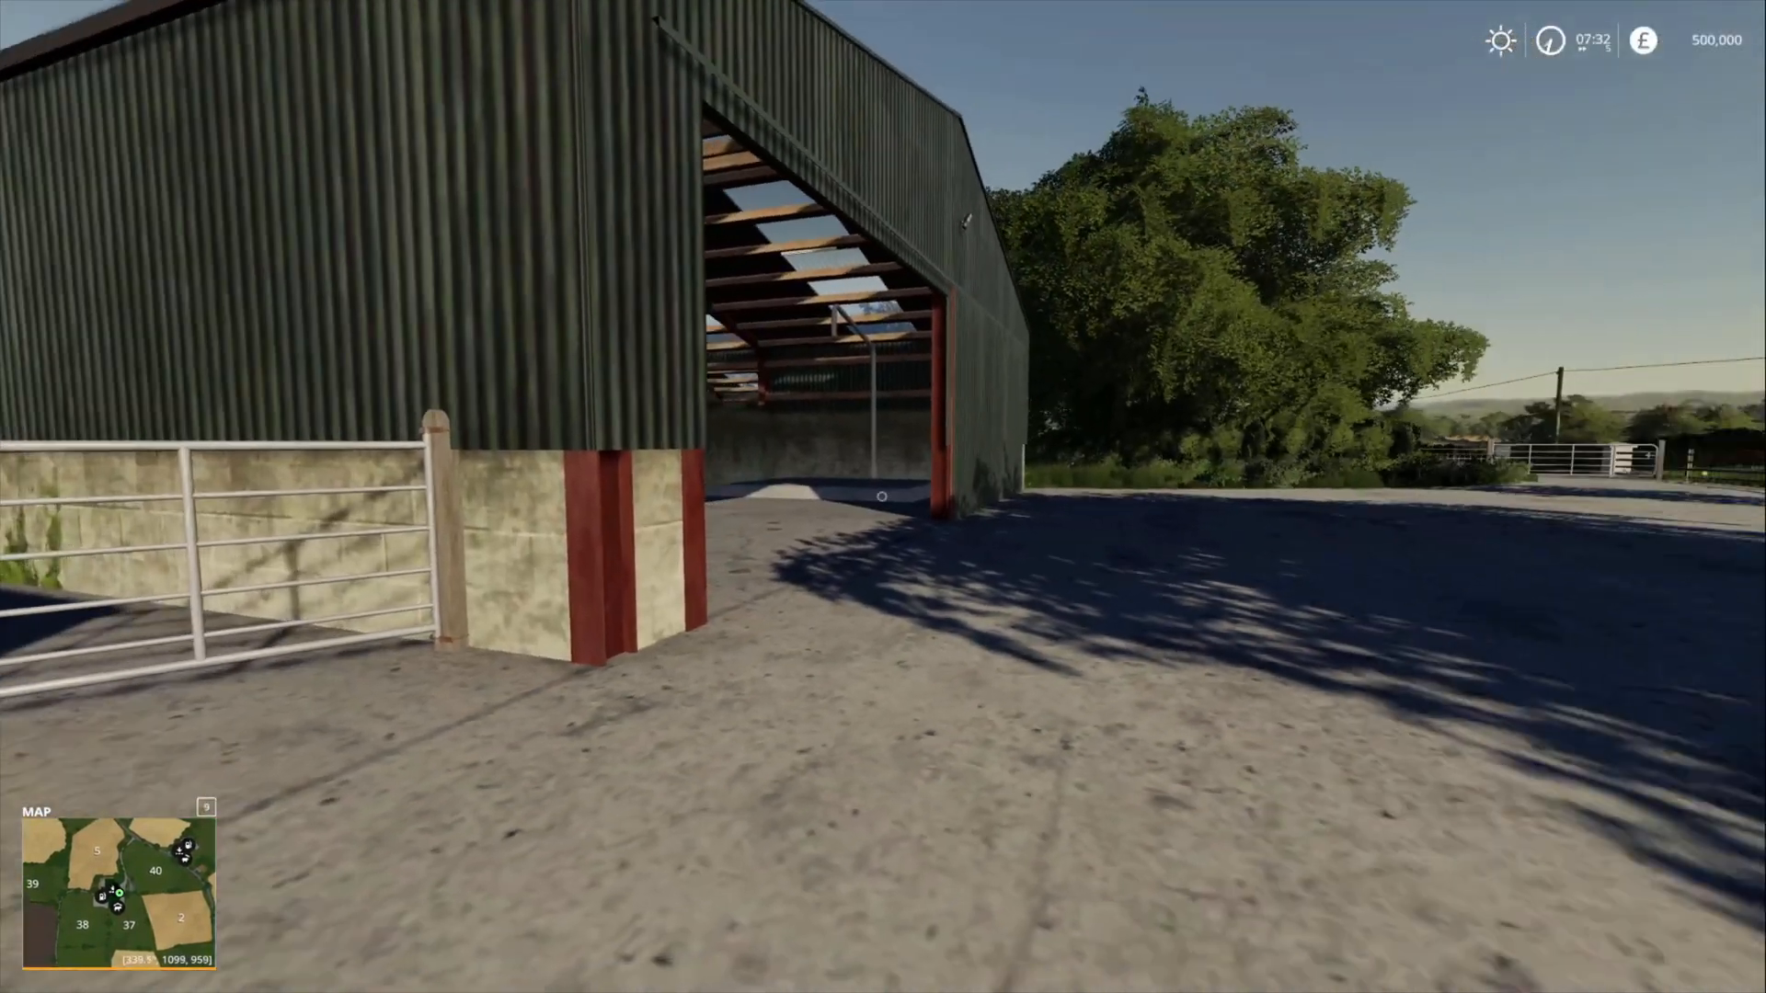
# View the Northern Coast field map overview, then leave the game.
pyautogui.press('m')
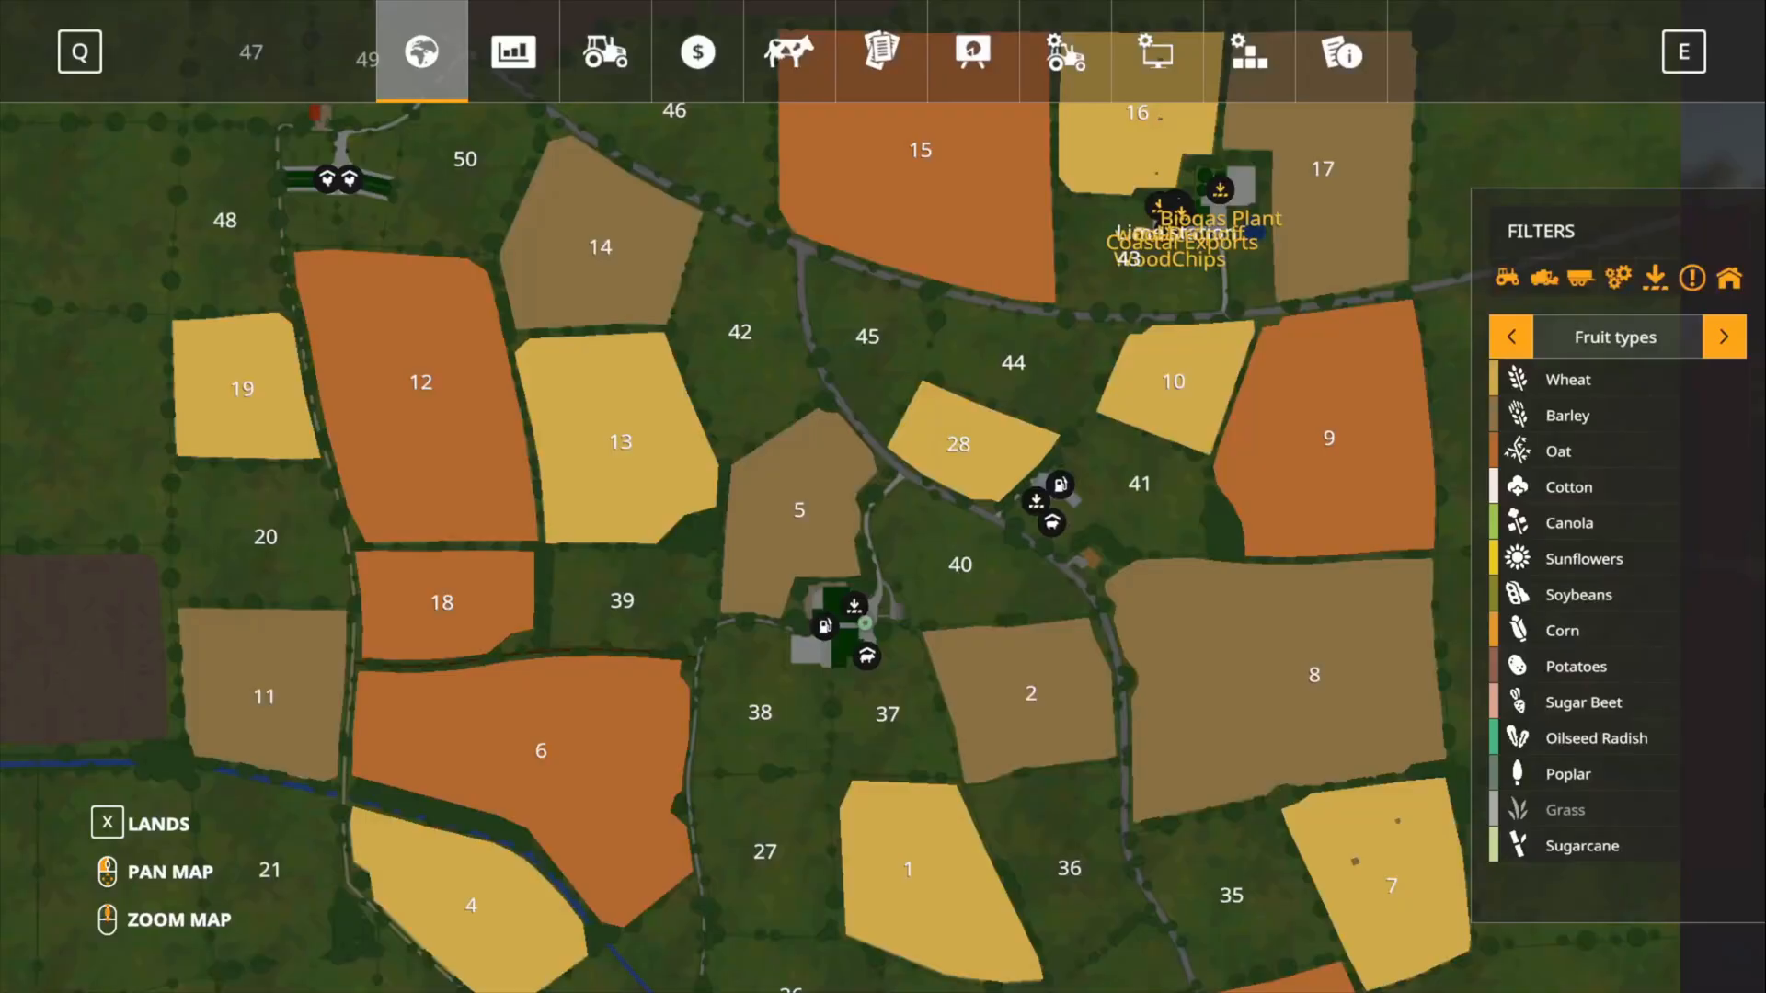
pyautogui.click(1064, 52)
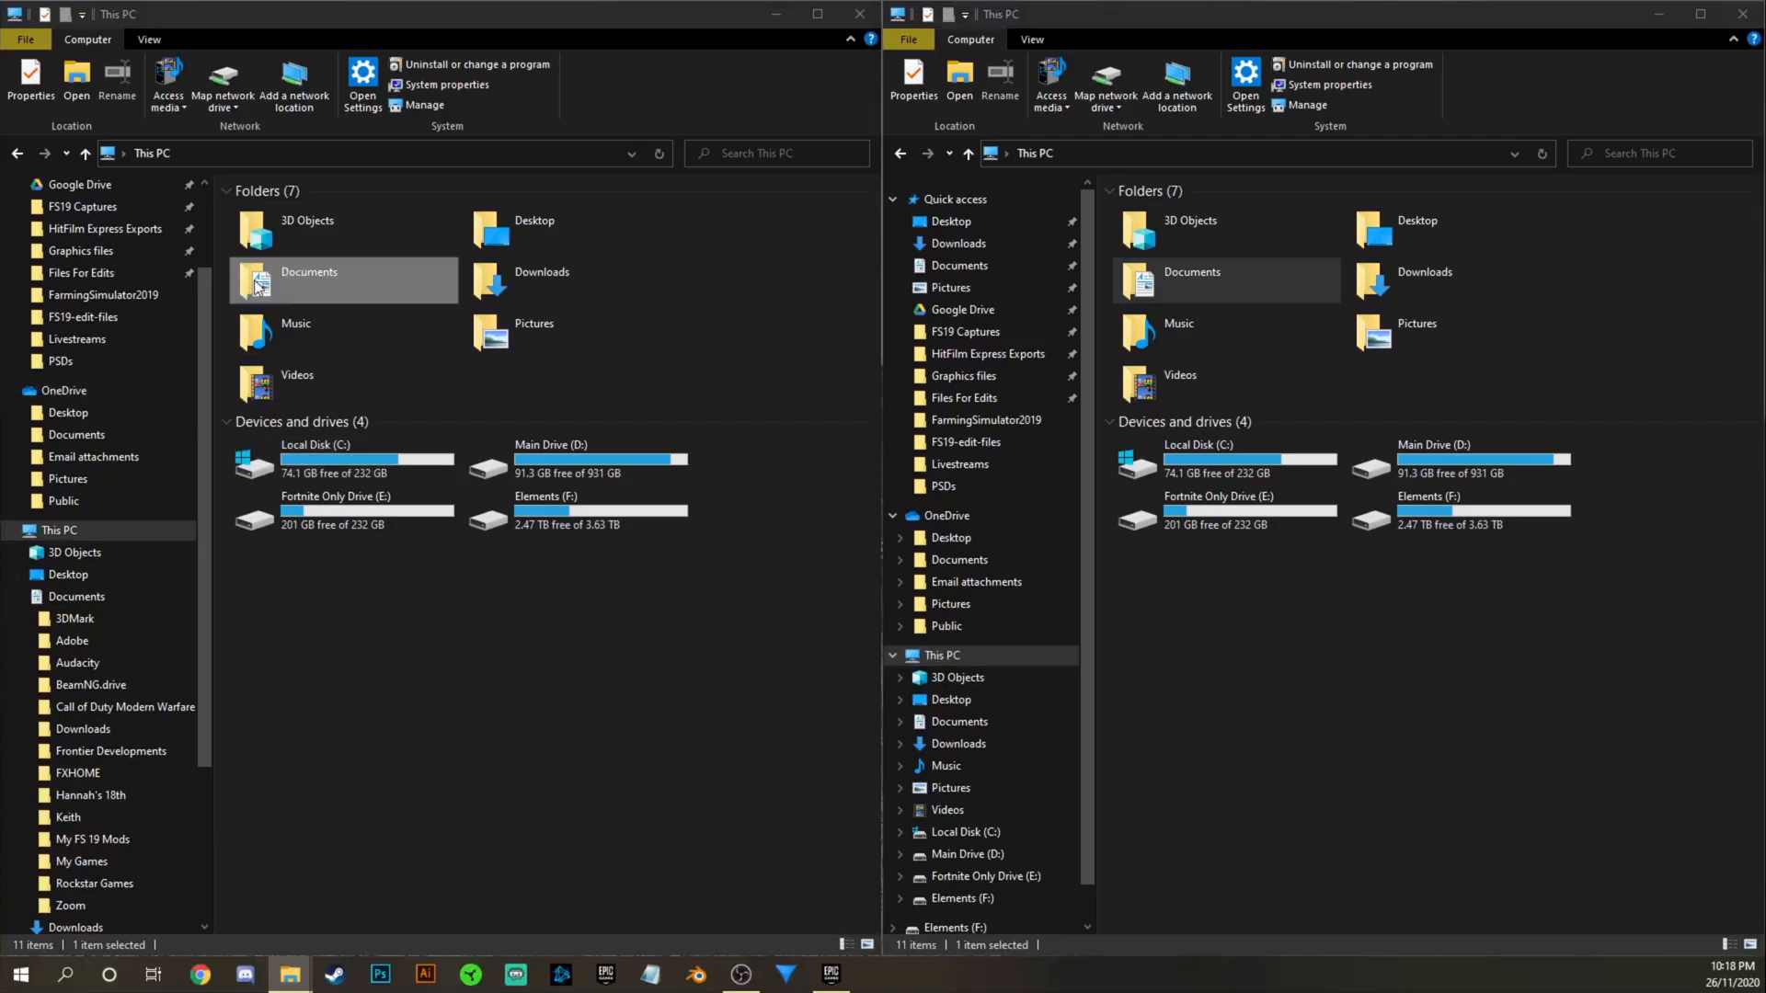
# Open savegame6 in the left Explorer window and savegame9 in the right.
pyautogui.doubleClick(307, 280)
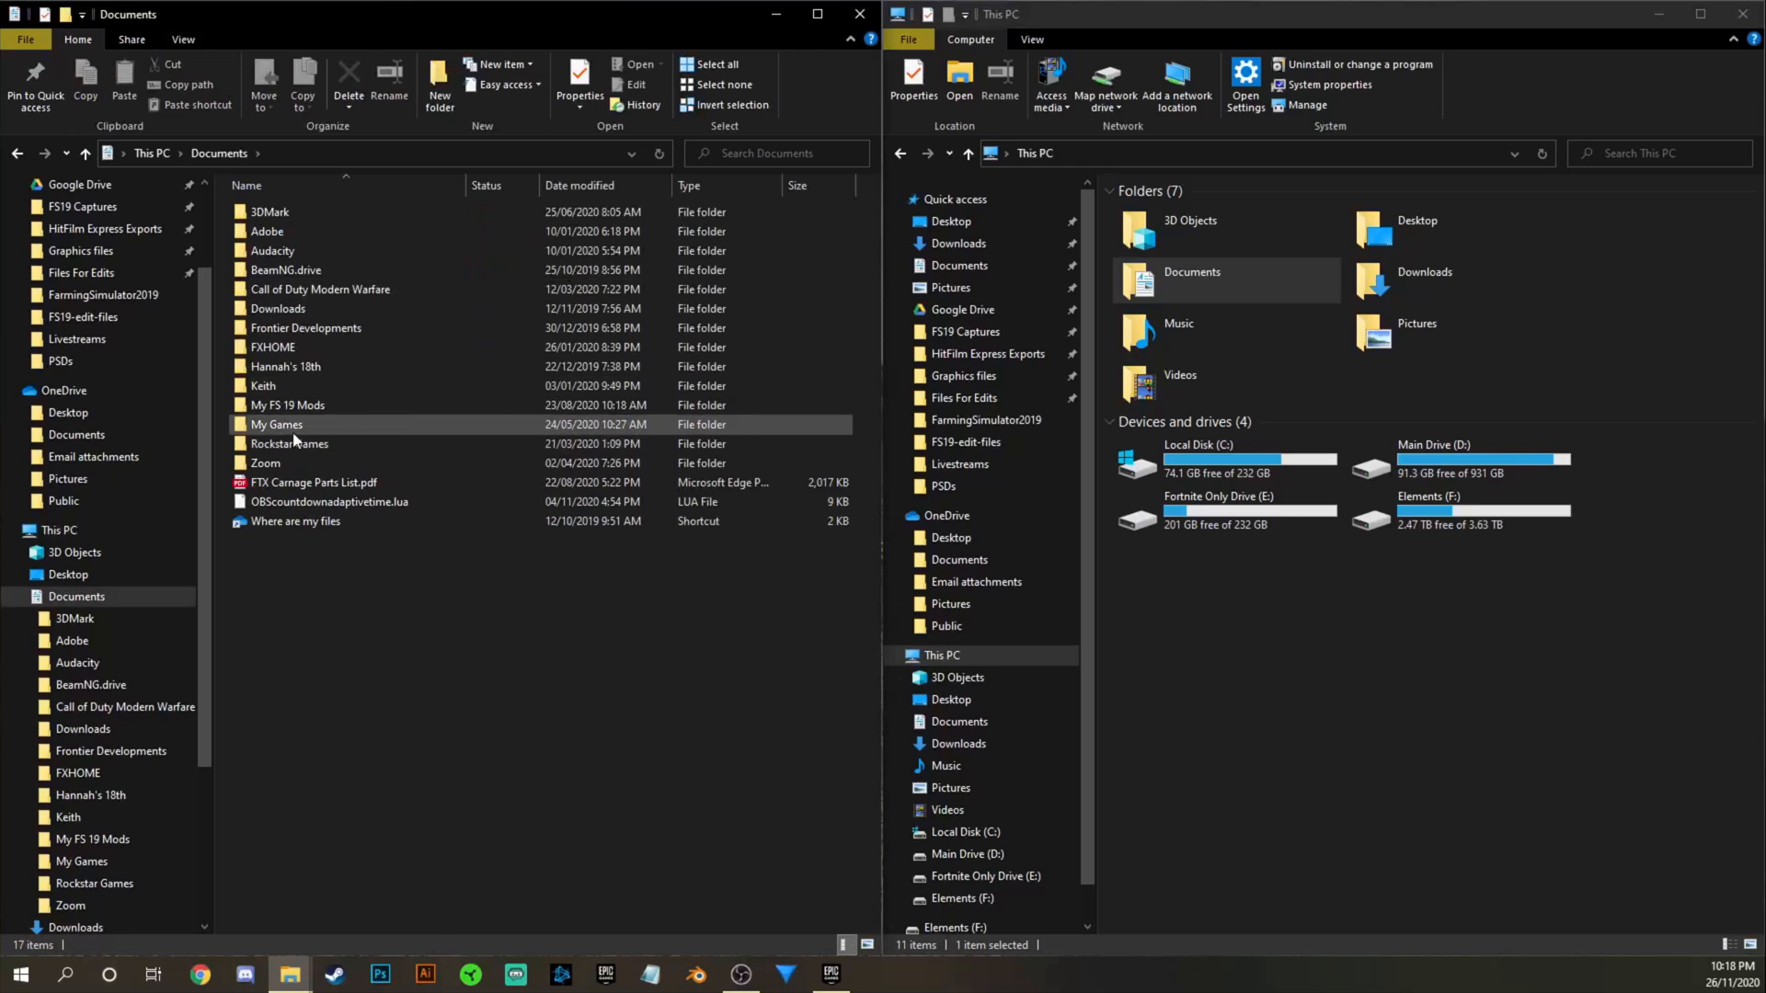
pyautogui.moveTo(282, 431)
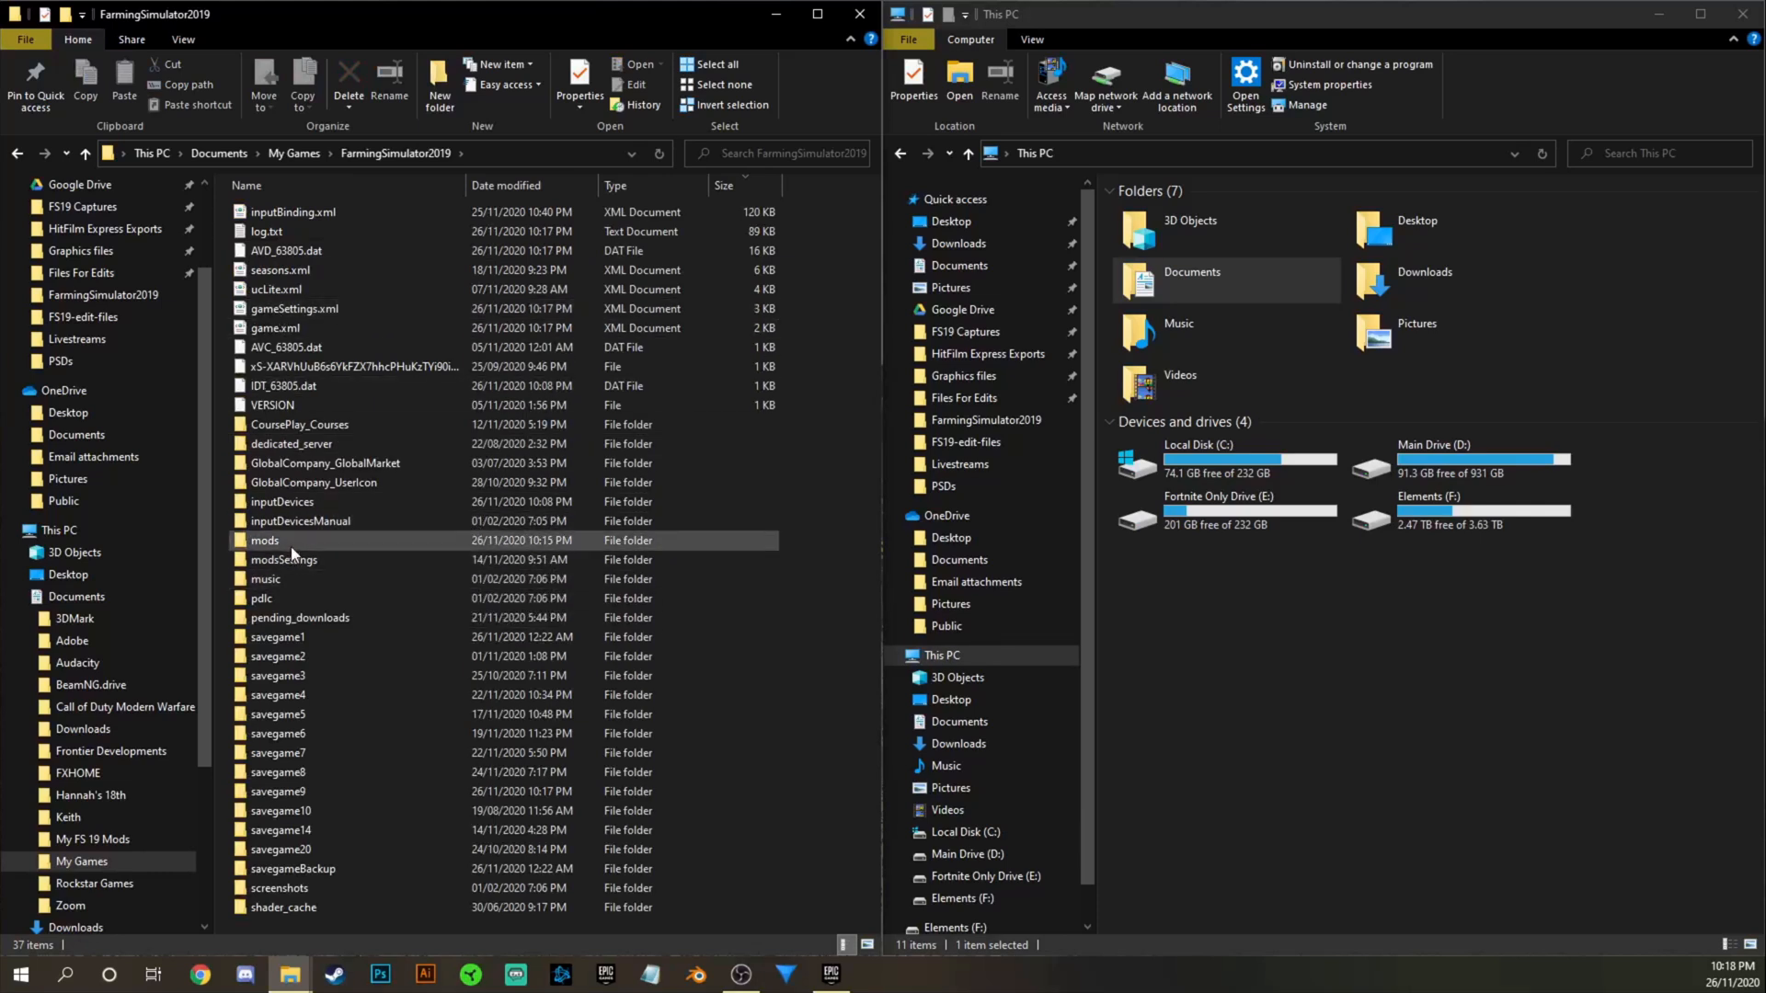
pyautogui.click(266, 541)
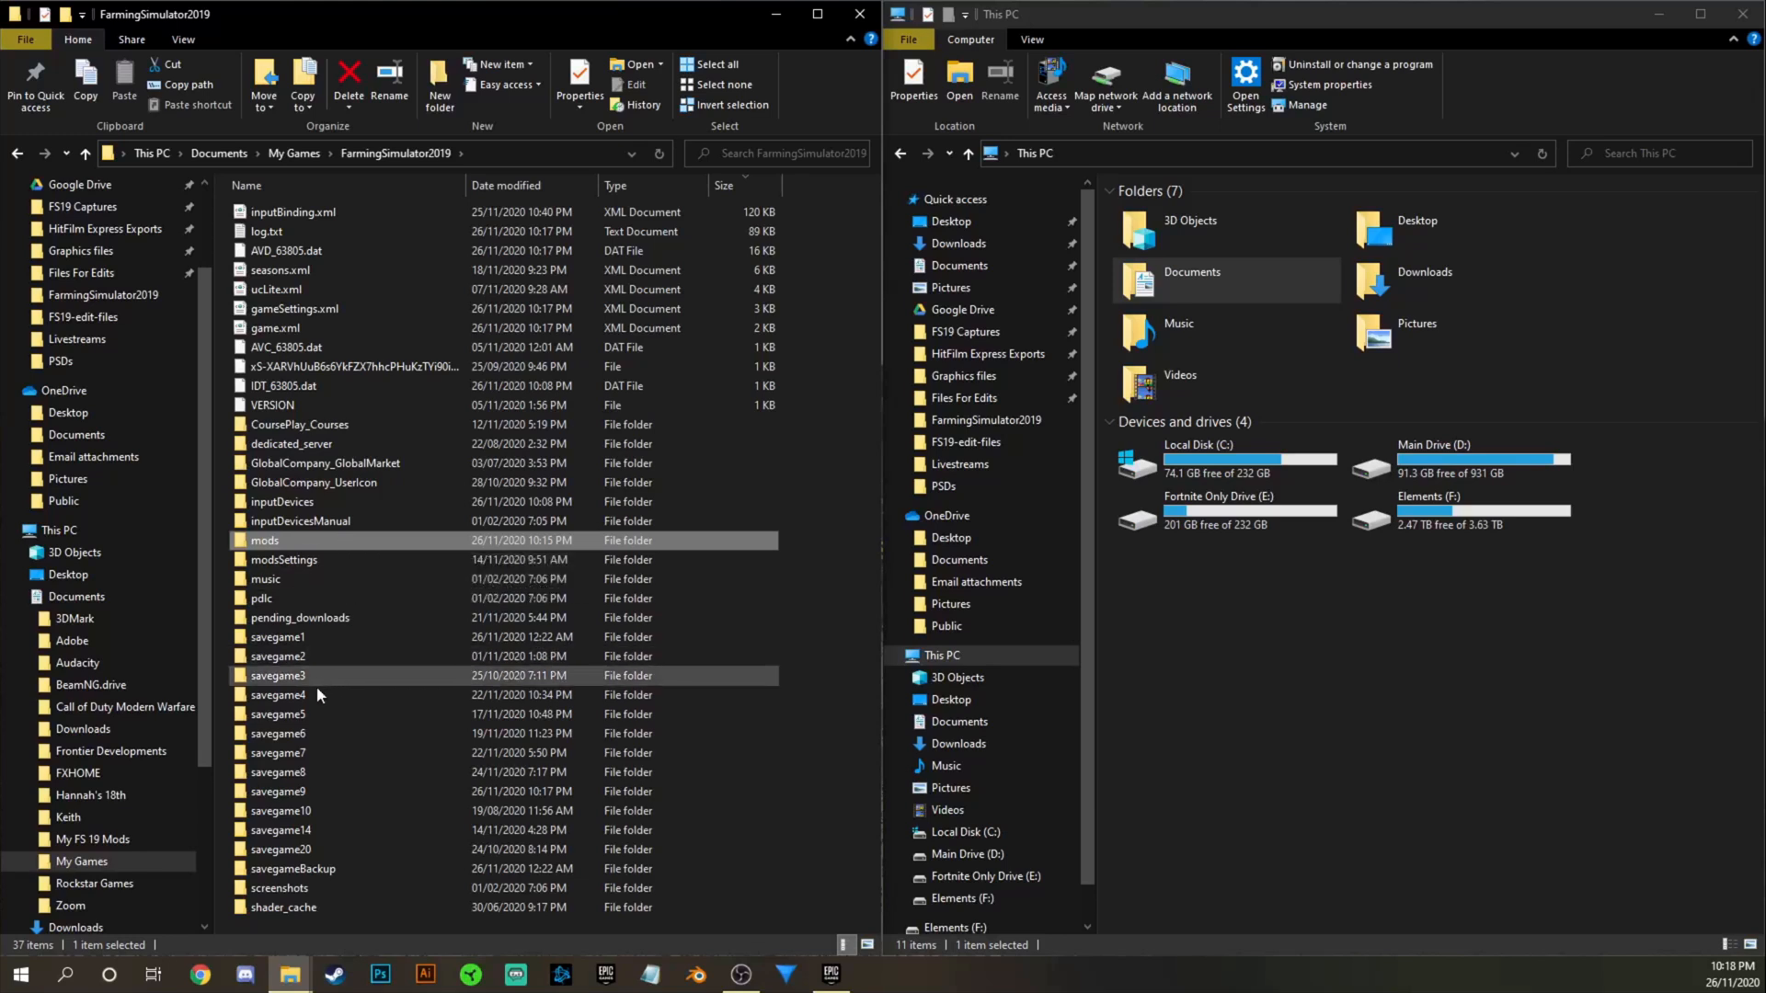
pyautogui.moveTo(285, 739)
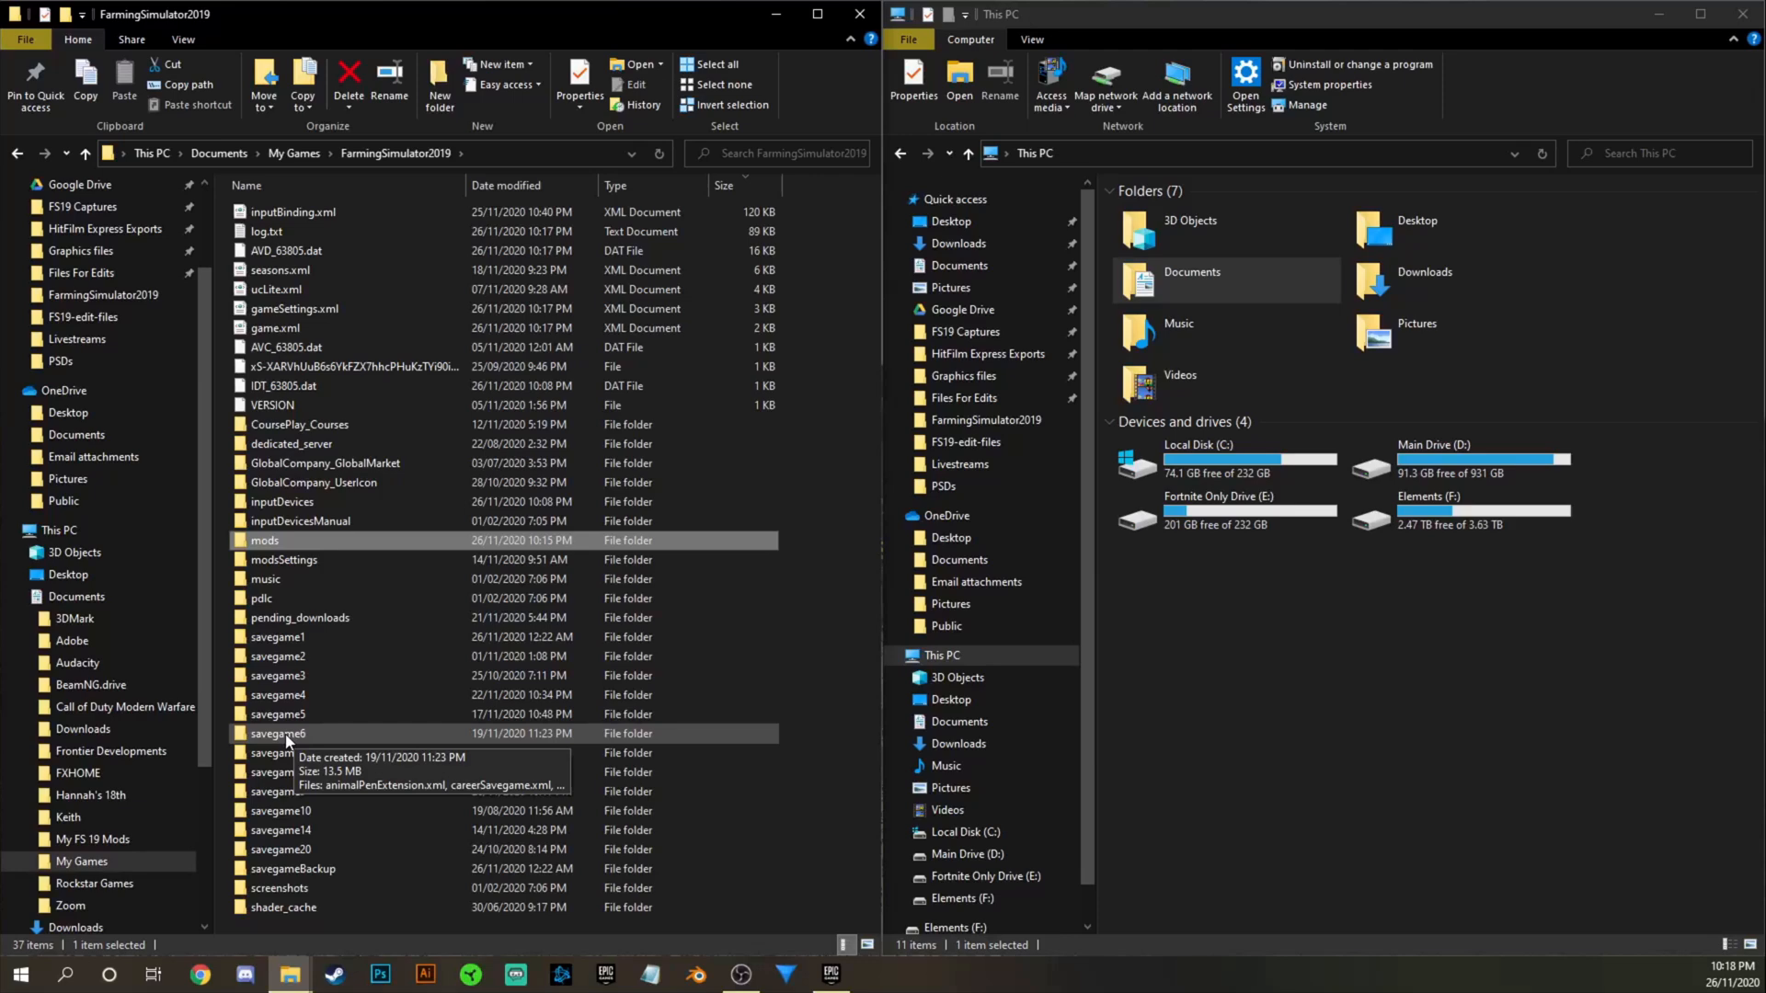
pyautogui.moveTo(243, 736)
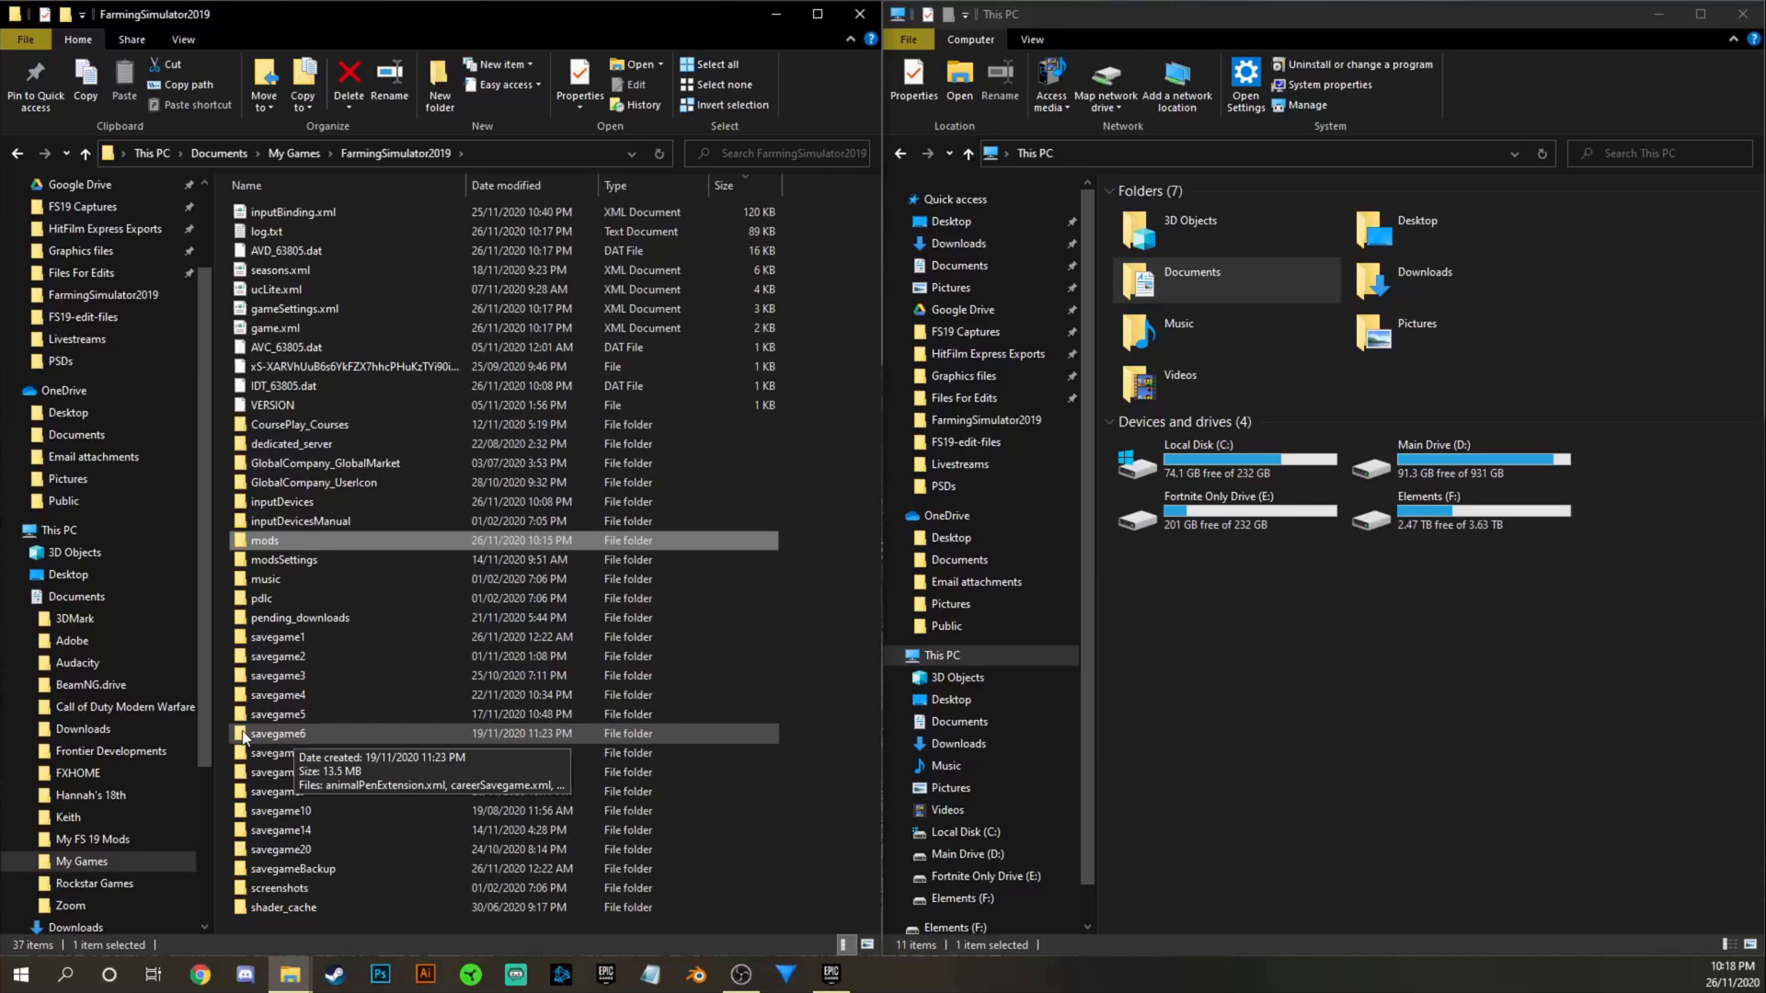
pyautogui.doubleClick(276, 733)
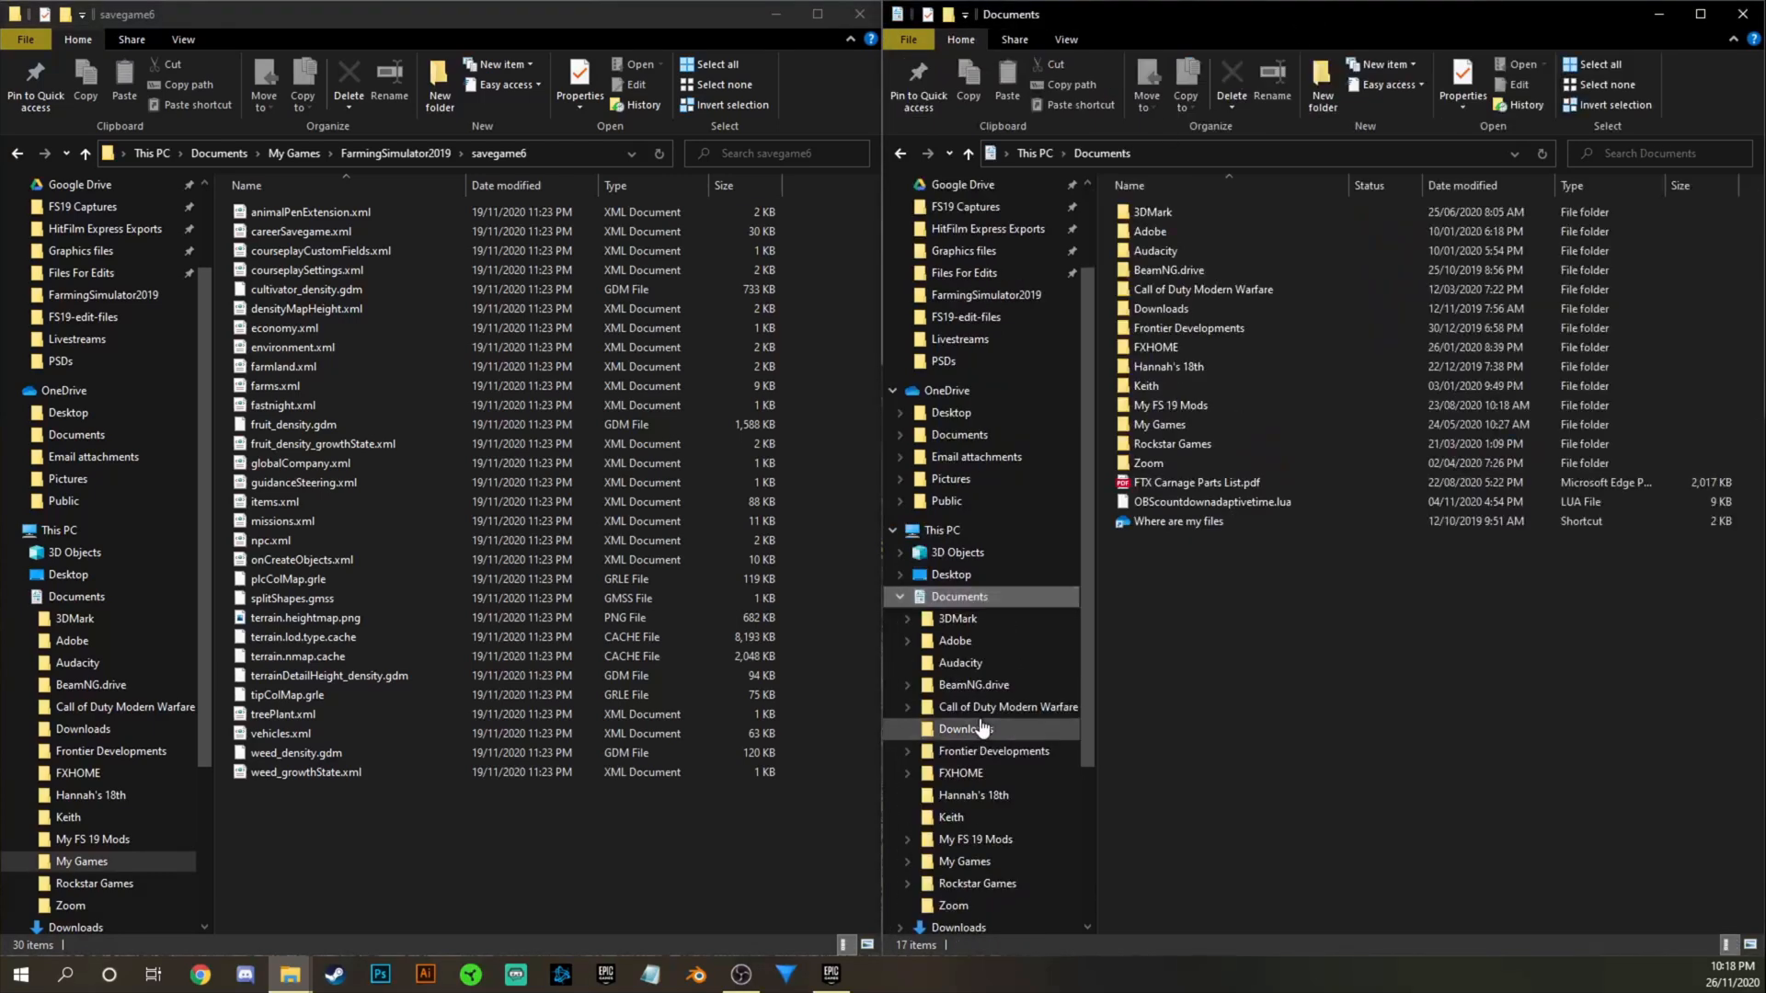
pyautogui.doubleClick(1160, 425)
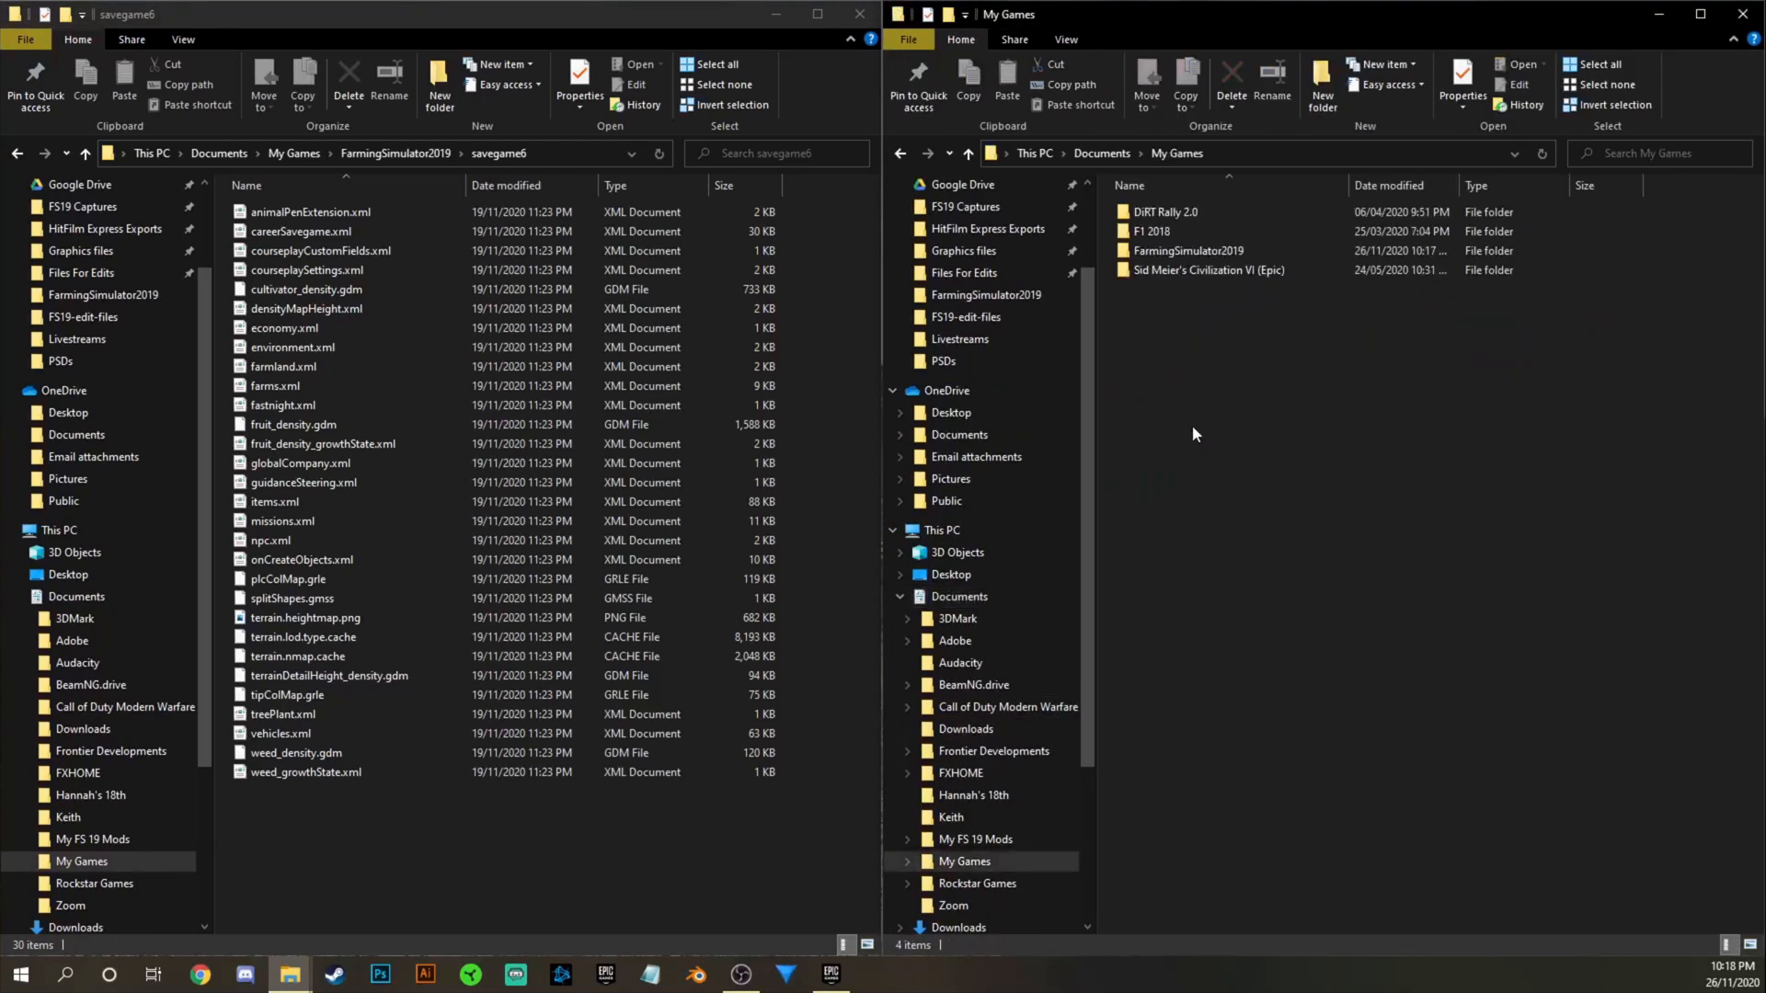
pyautogui.doubleClick(1188, 250)
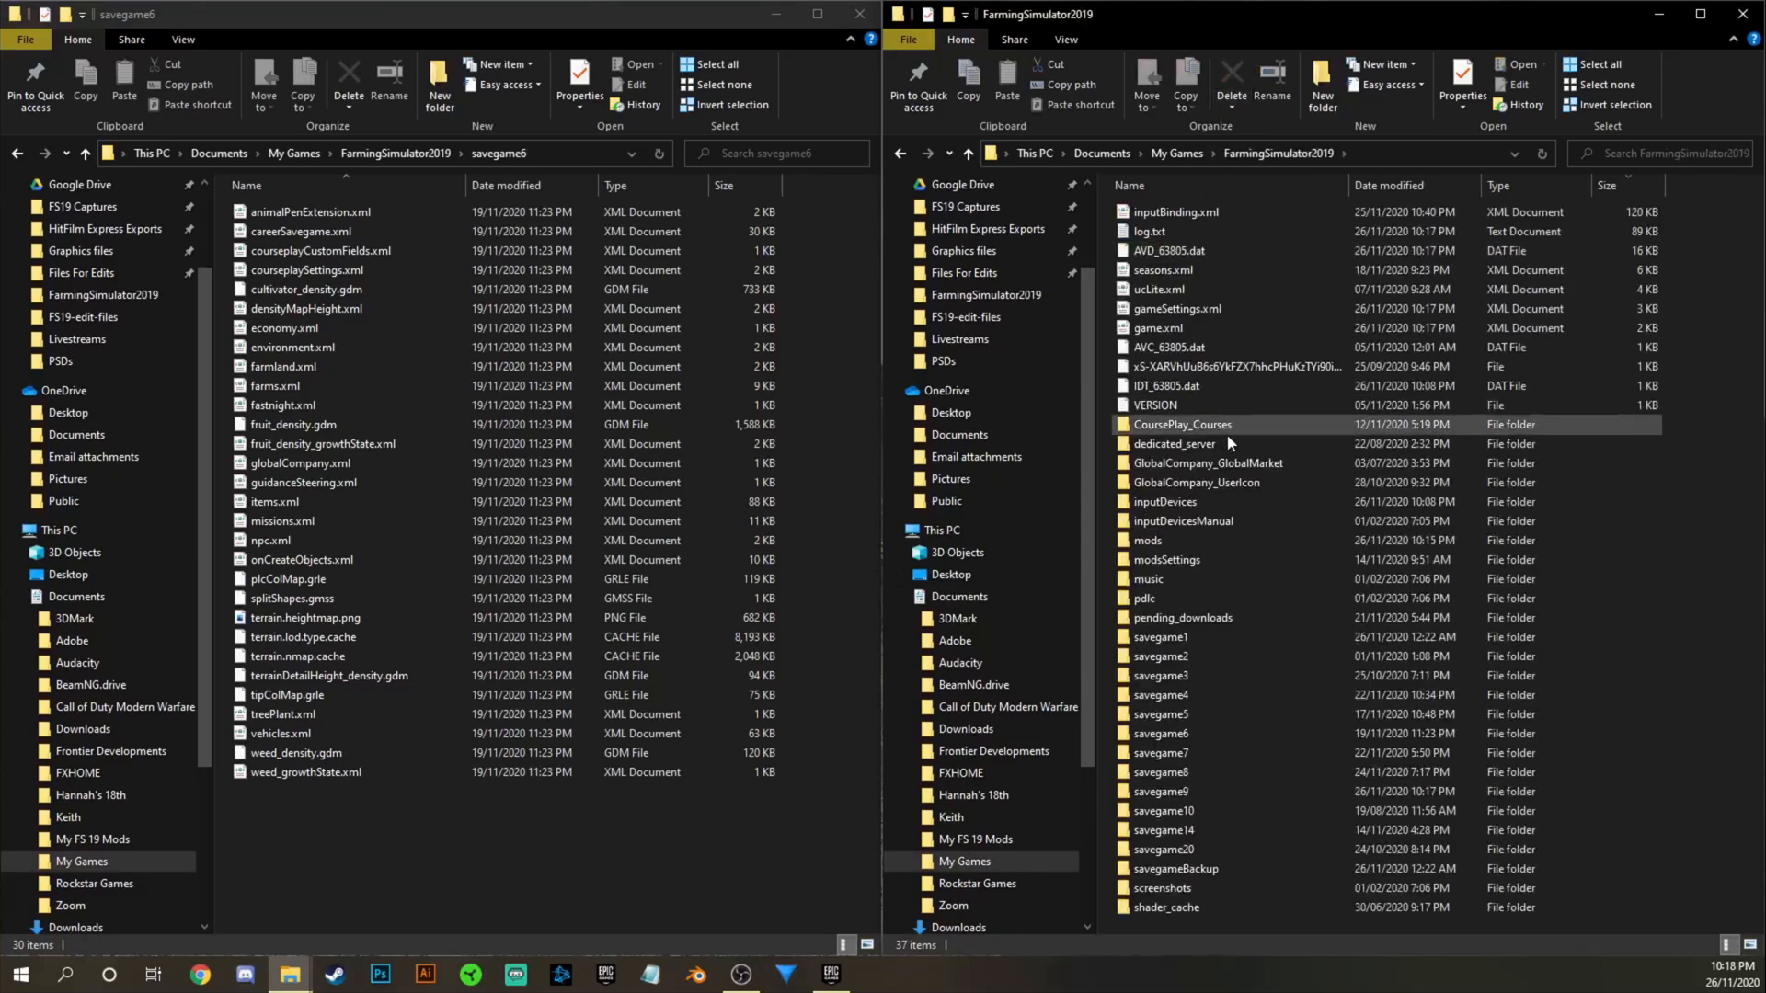
pyautogui.moveTo(1165, 810)
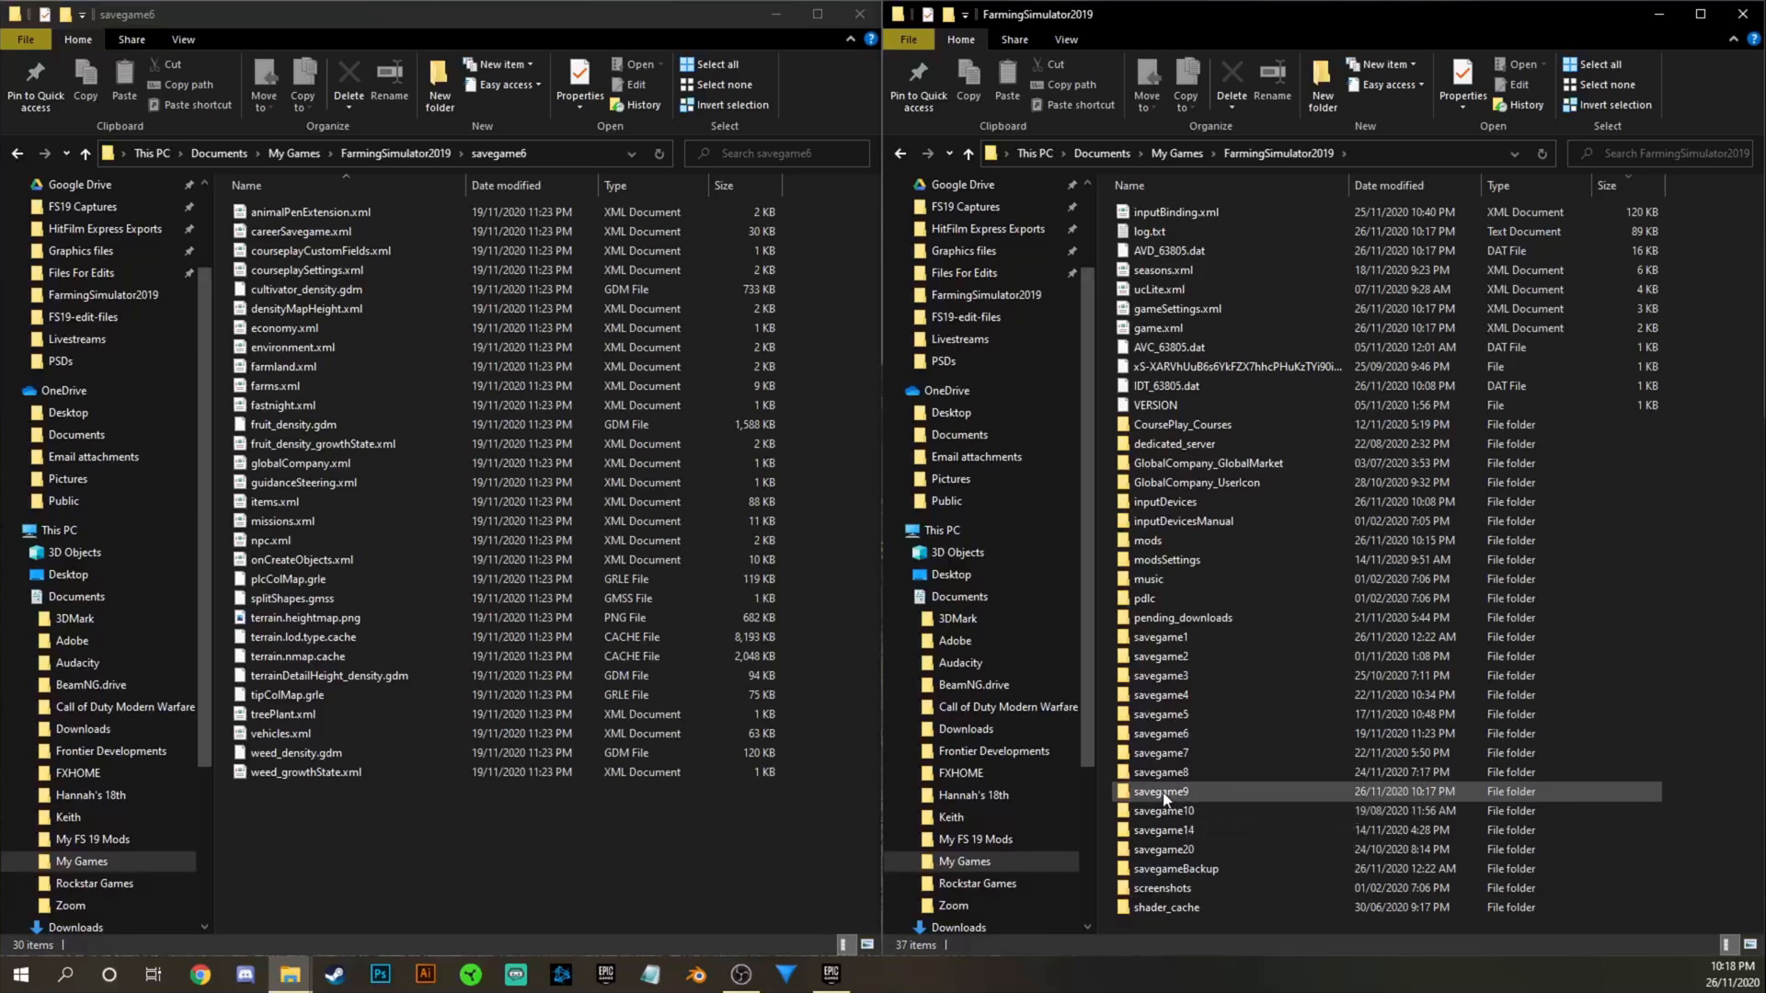
pyautogui.doubleClick(1160, 792)
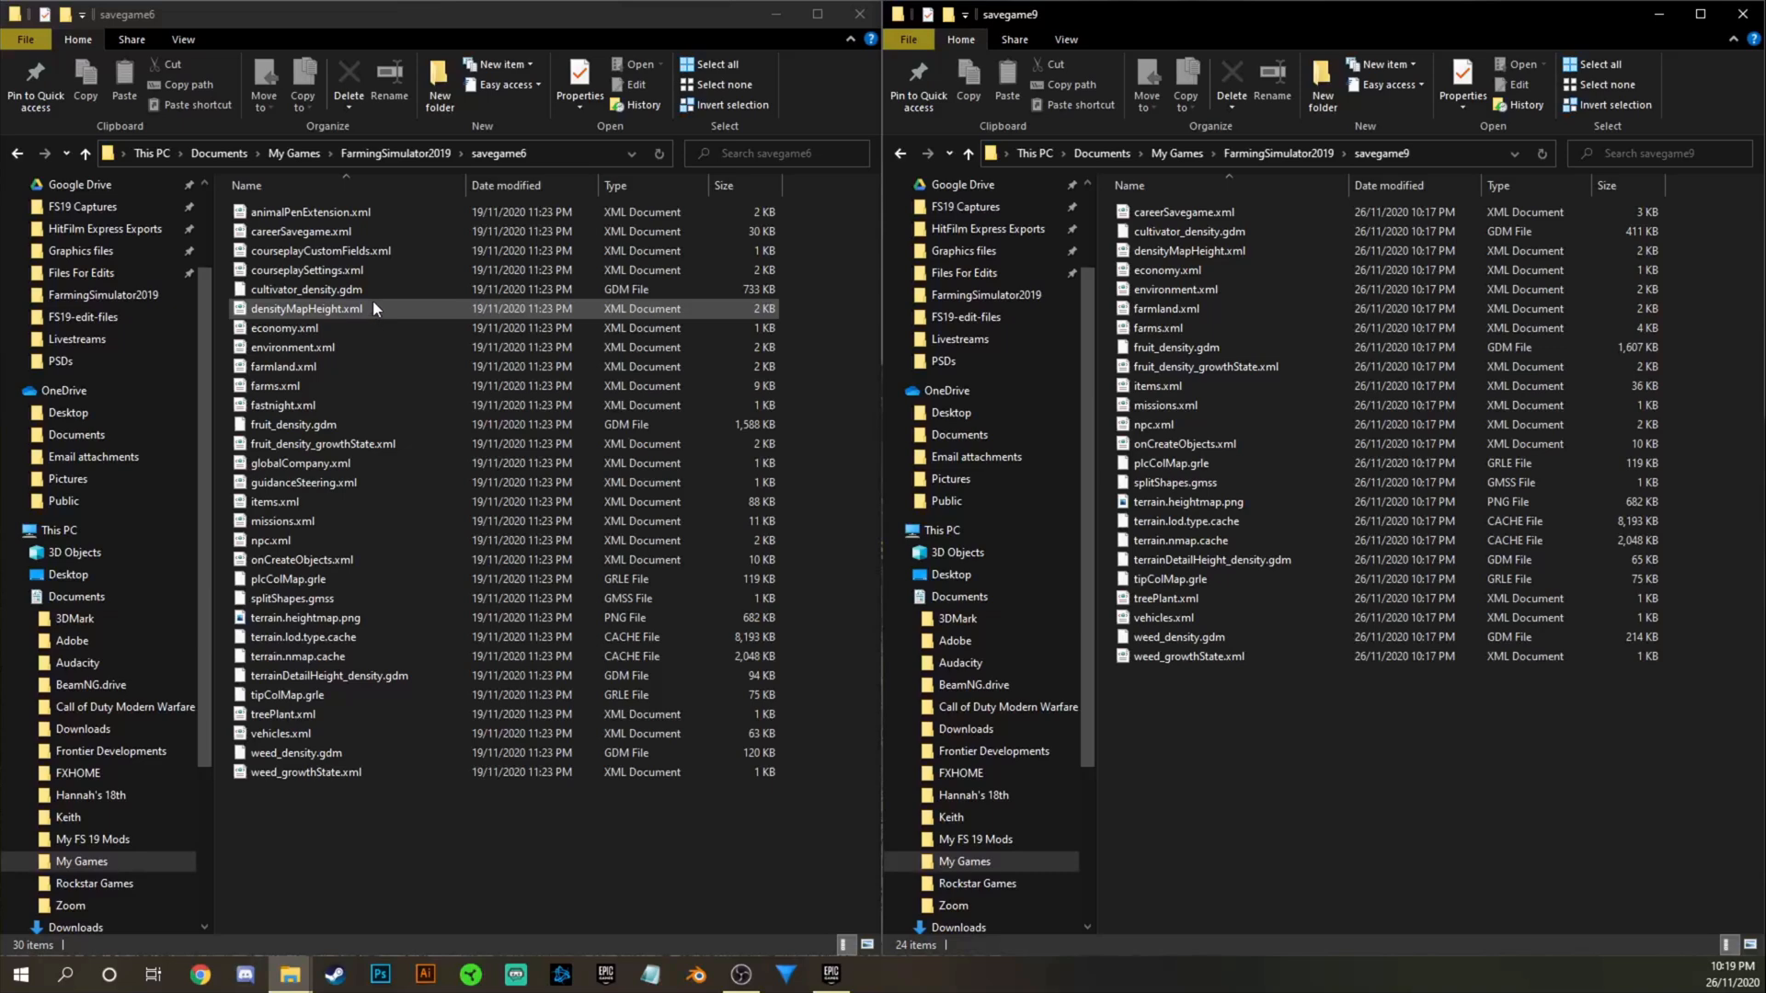
pyautogui.click(293, 425)
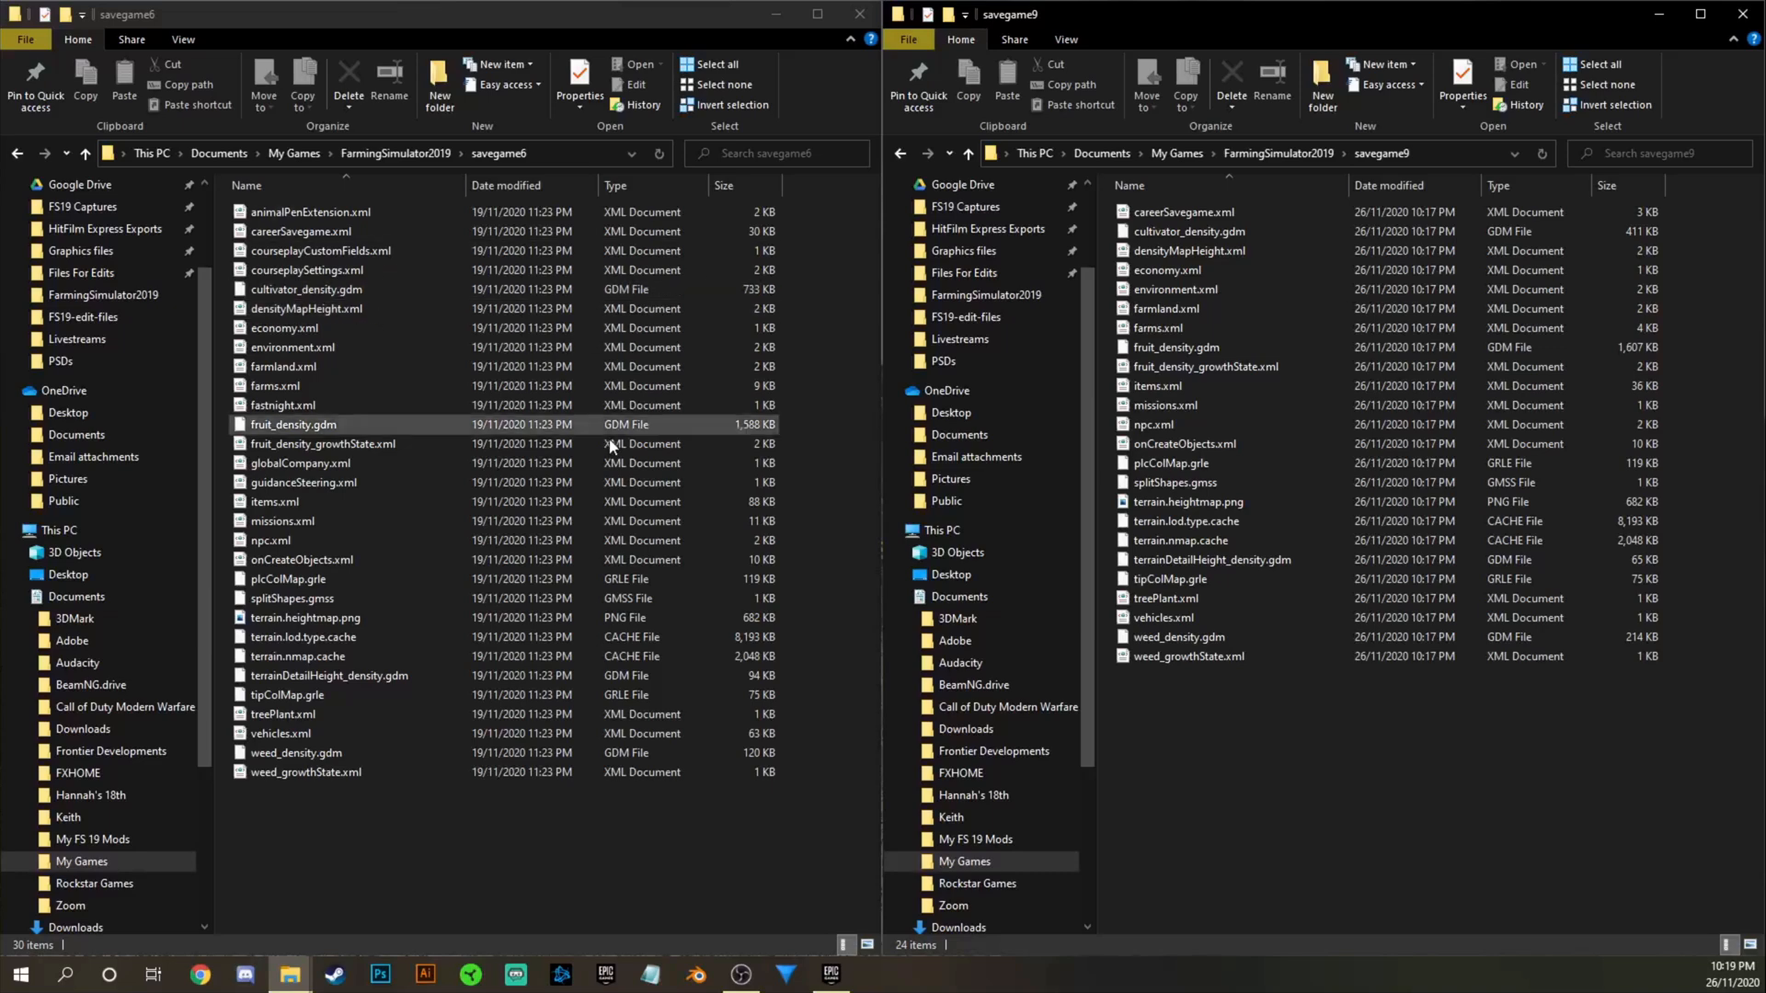
pyautogui.click(312, 212)
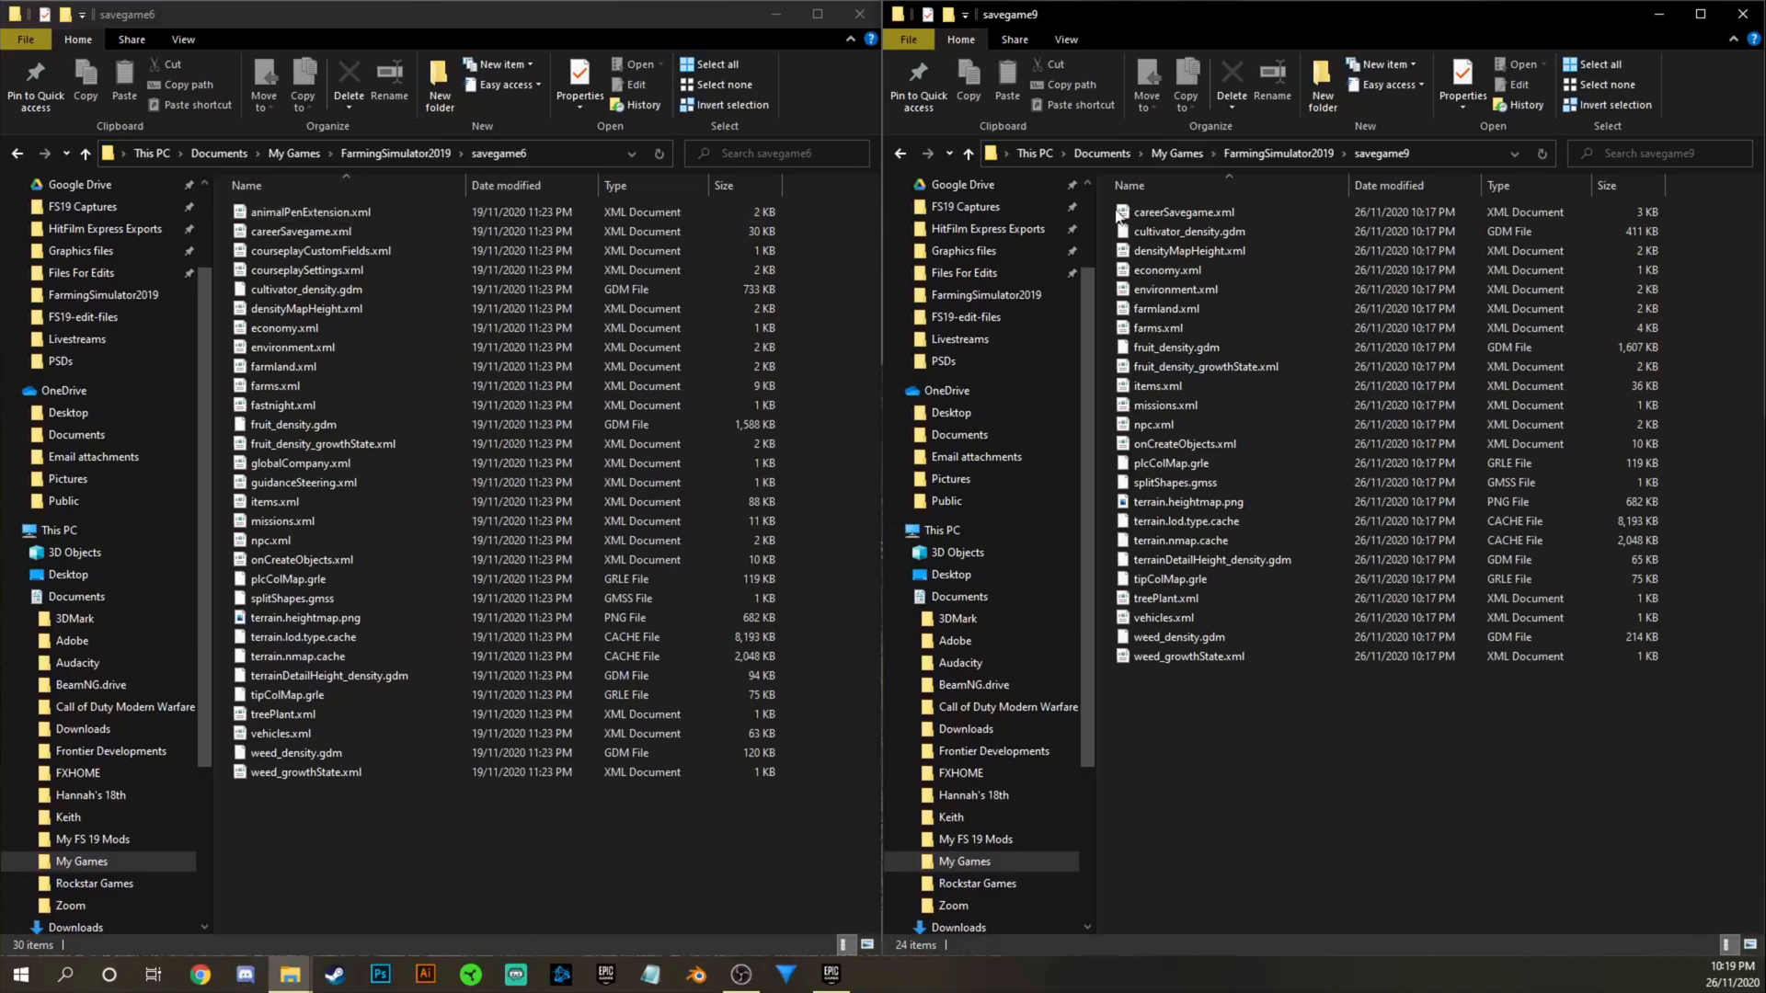
pyautogui.click(305, 752)
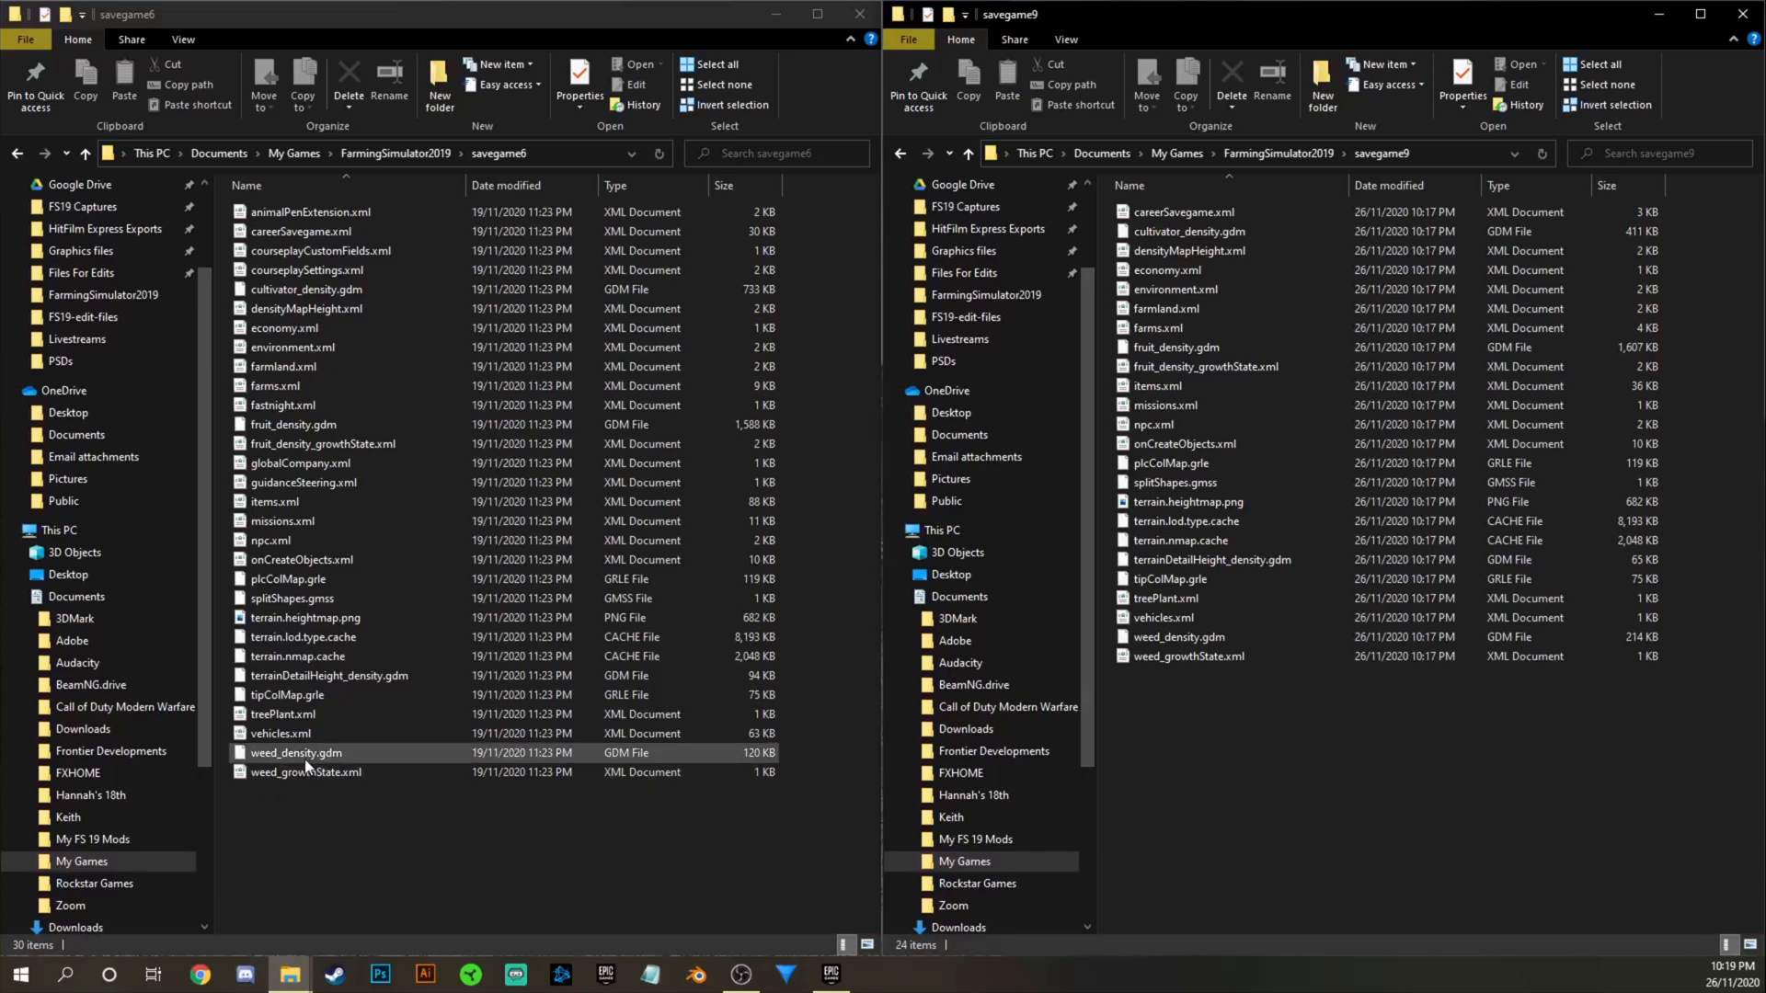
pyautogui.click(313, 212)
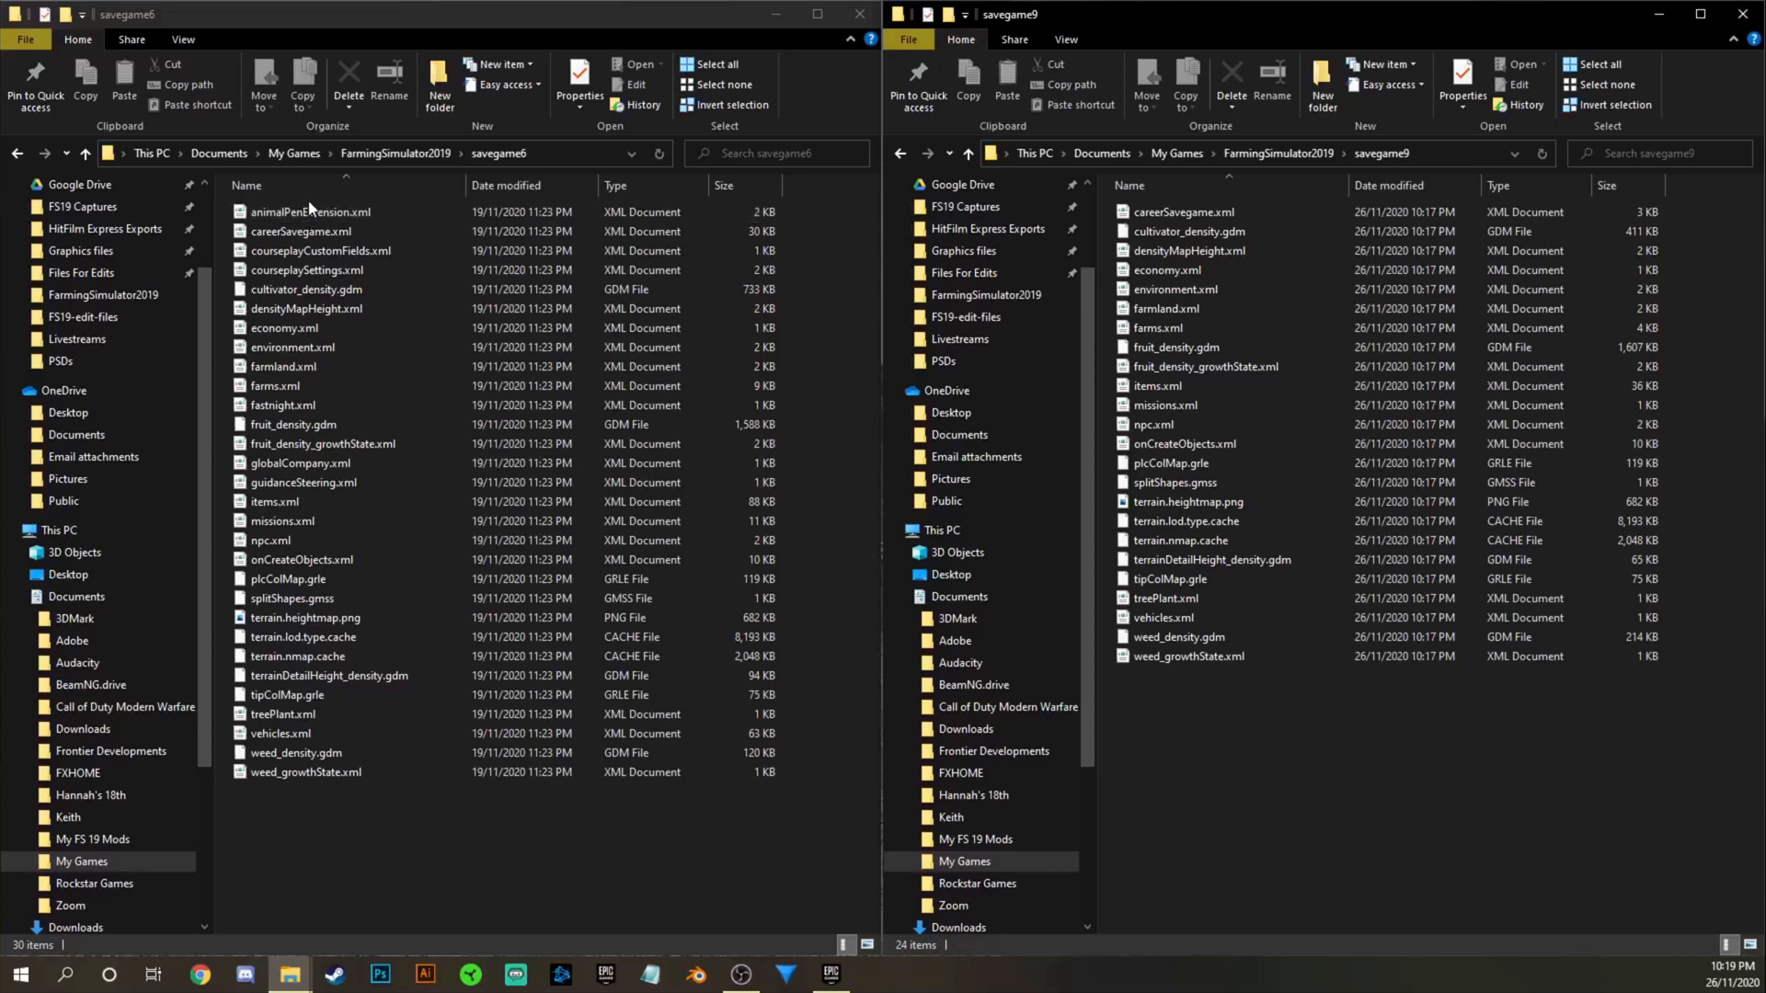
# Copy animalPenExtension.xml and careerSavegame.xml from savegame6 into savegame9, replacing existing files.
pyautogui.rightClick(312, 212)
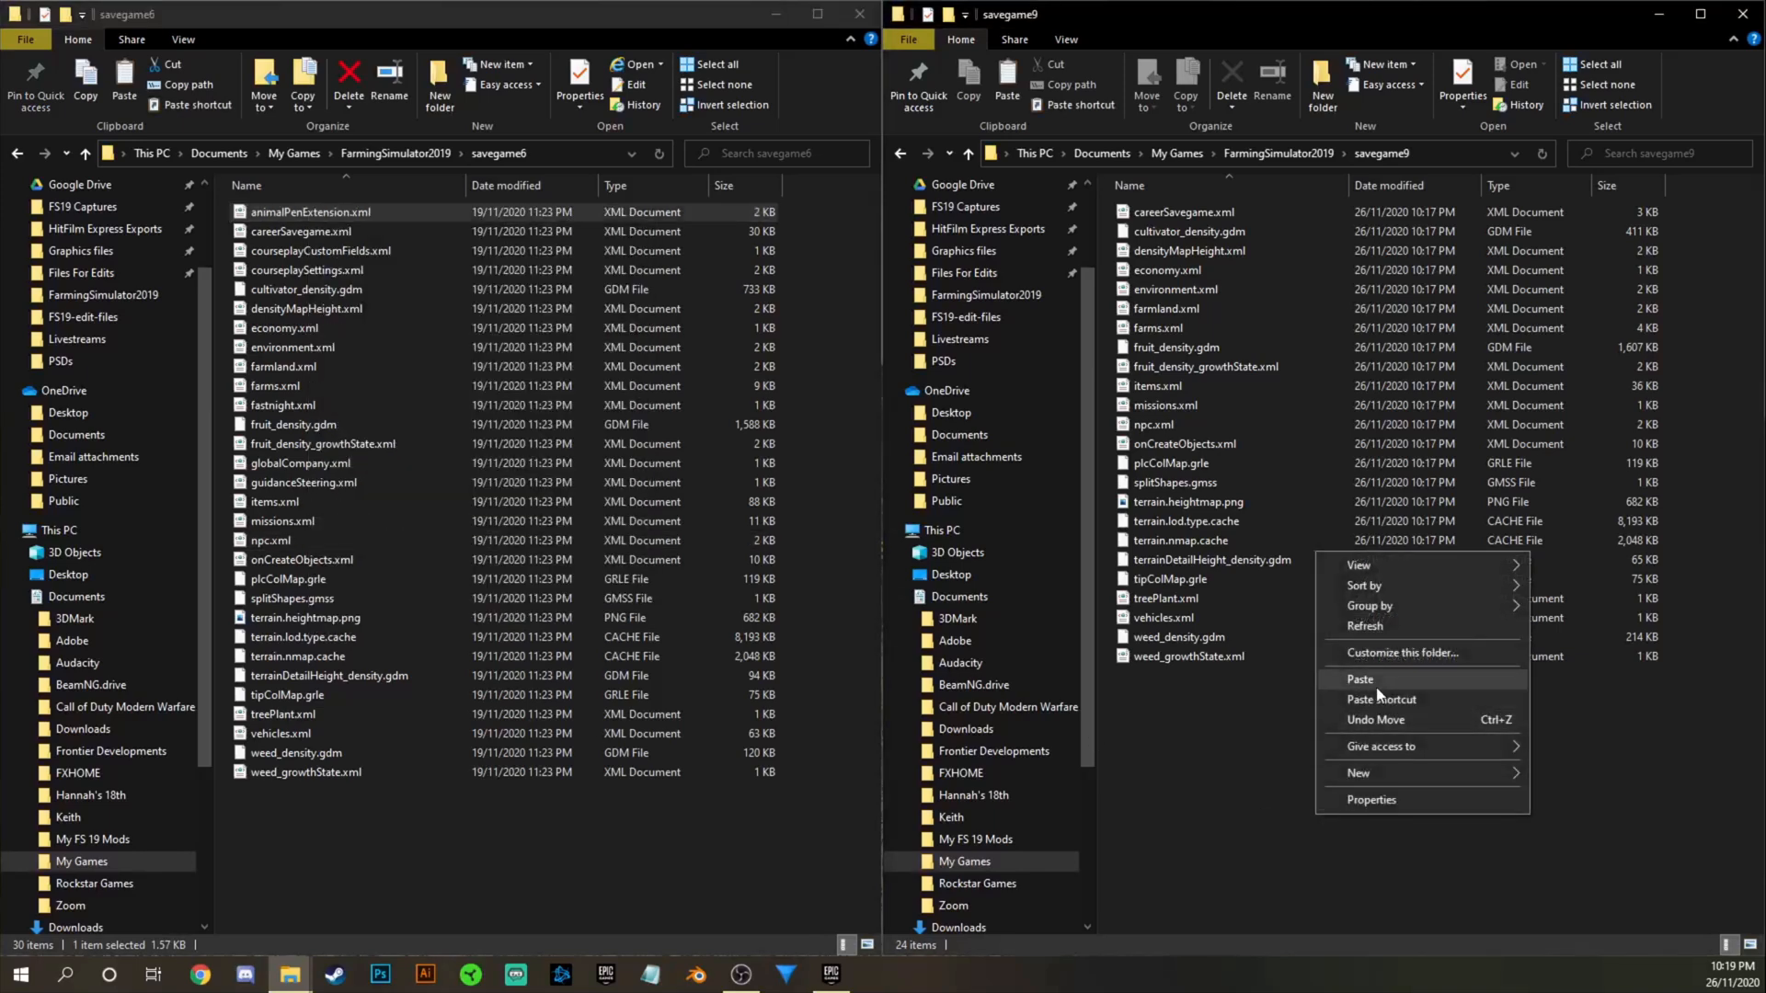
pyautogui.click(1359, 678)
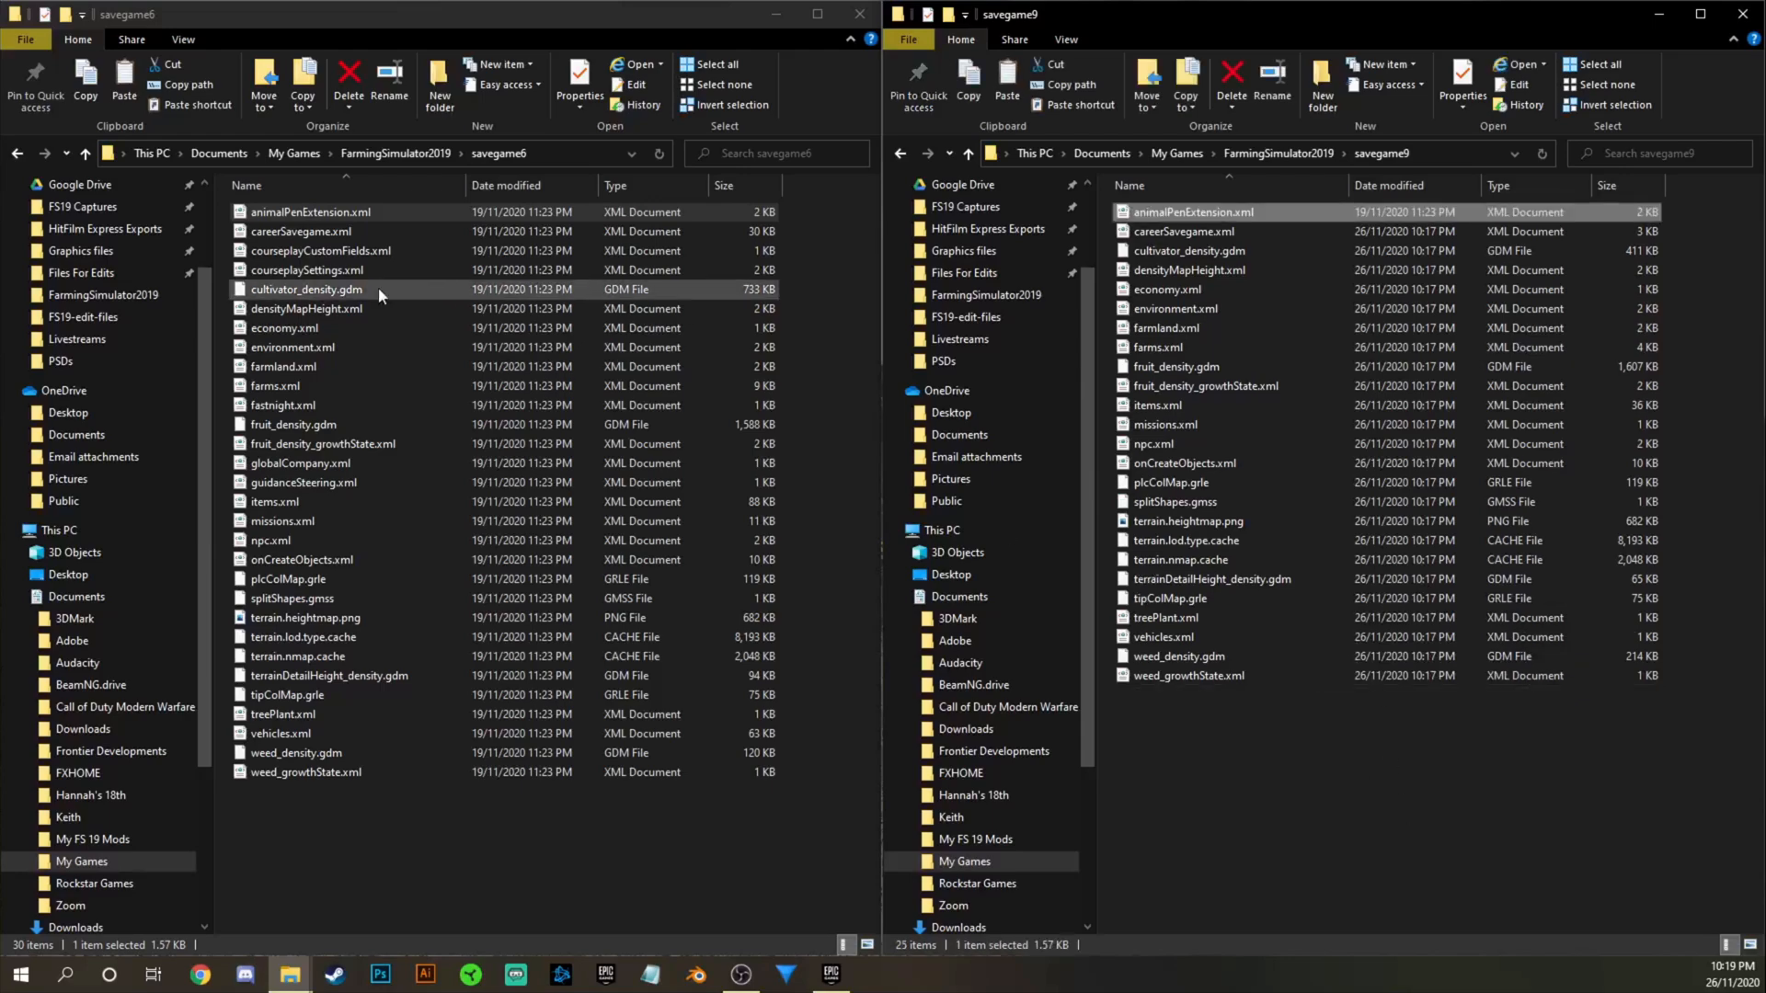
pyautogui.click(299, 231)
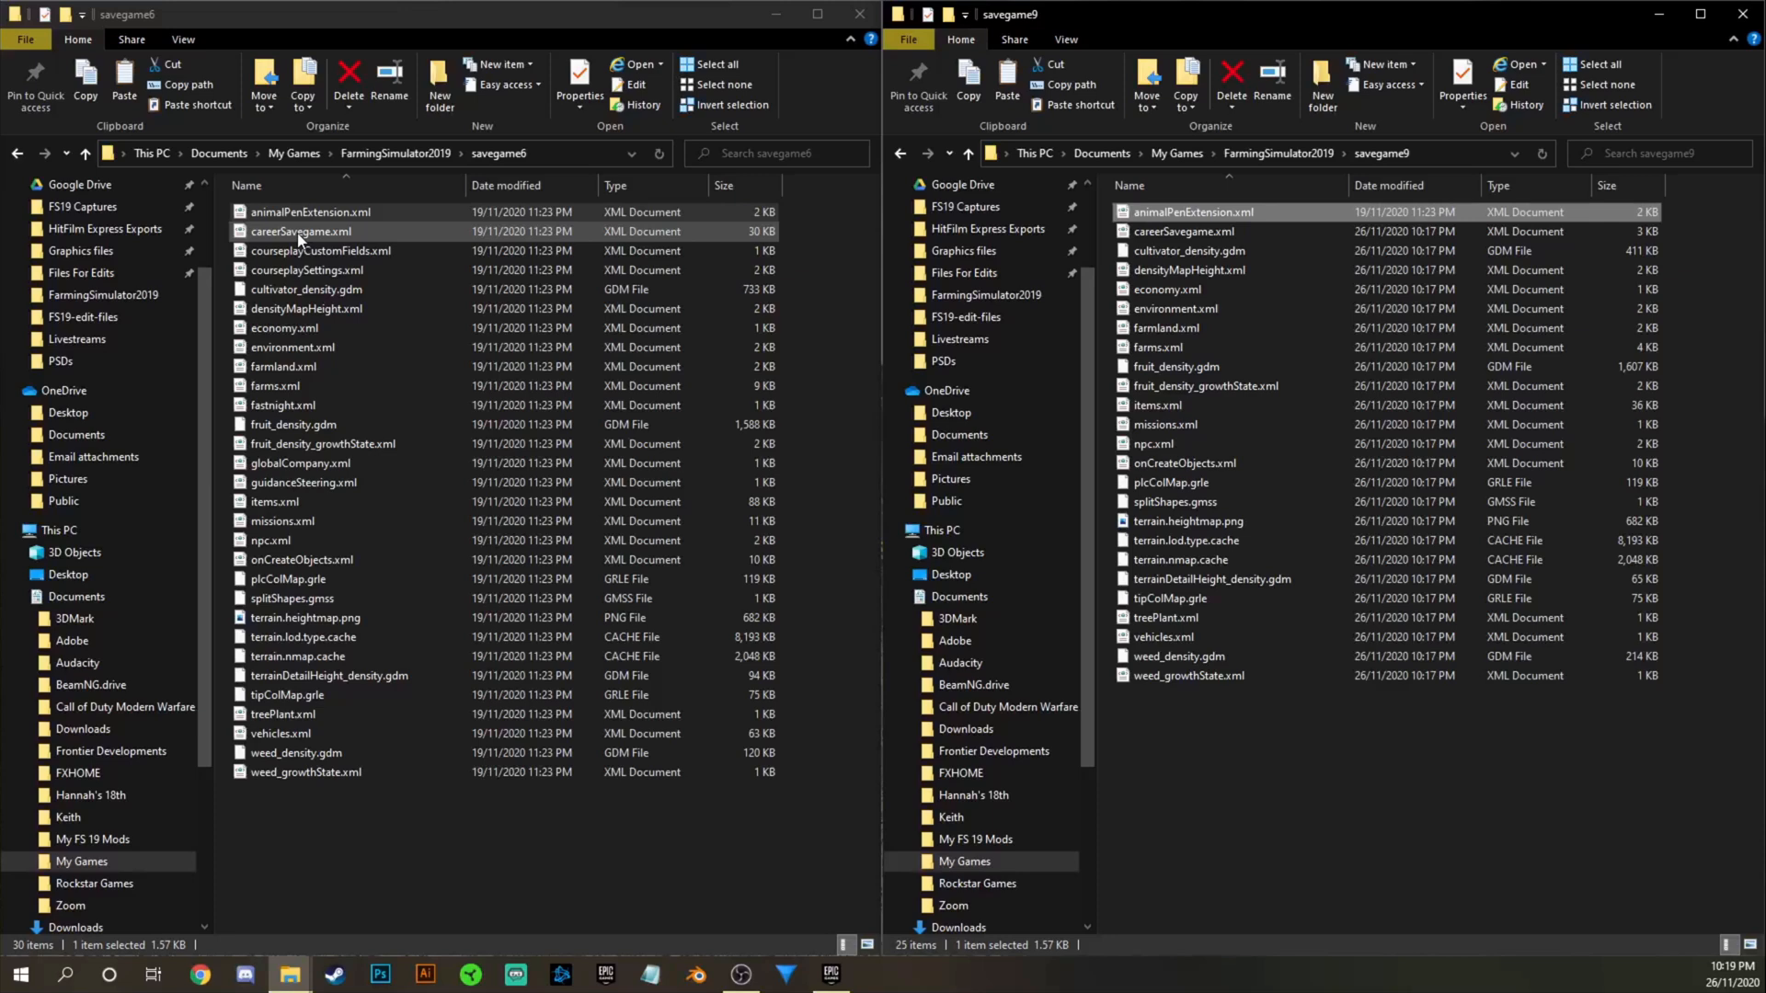
pyautogui.rightClick(298, 231)
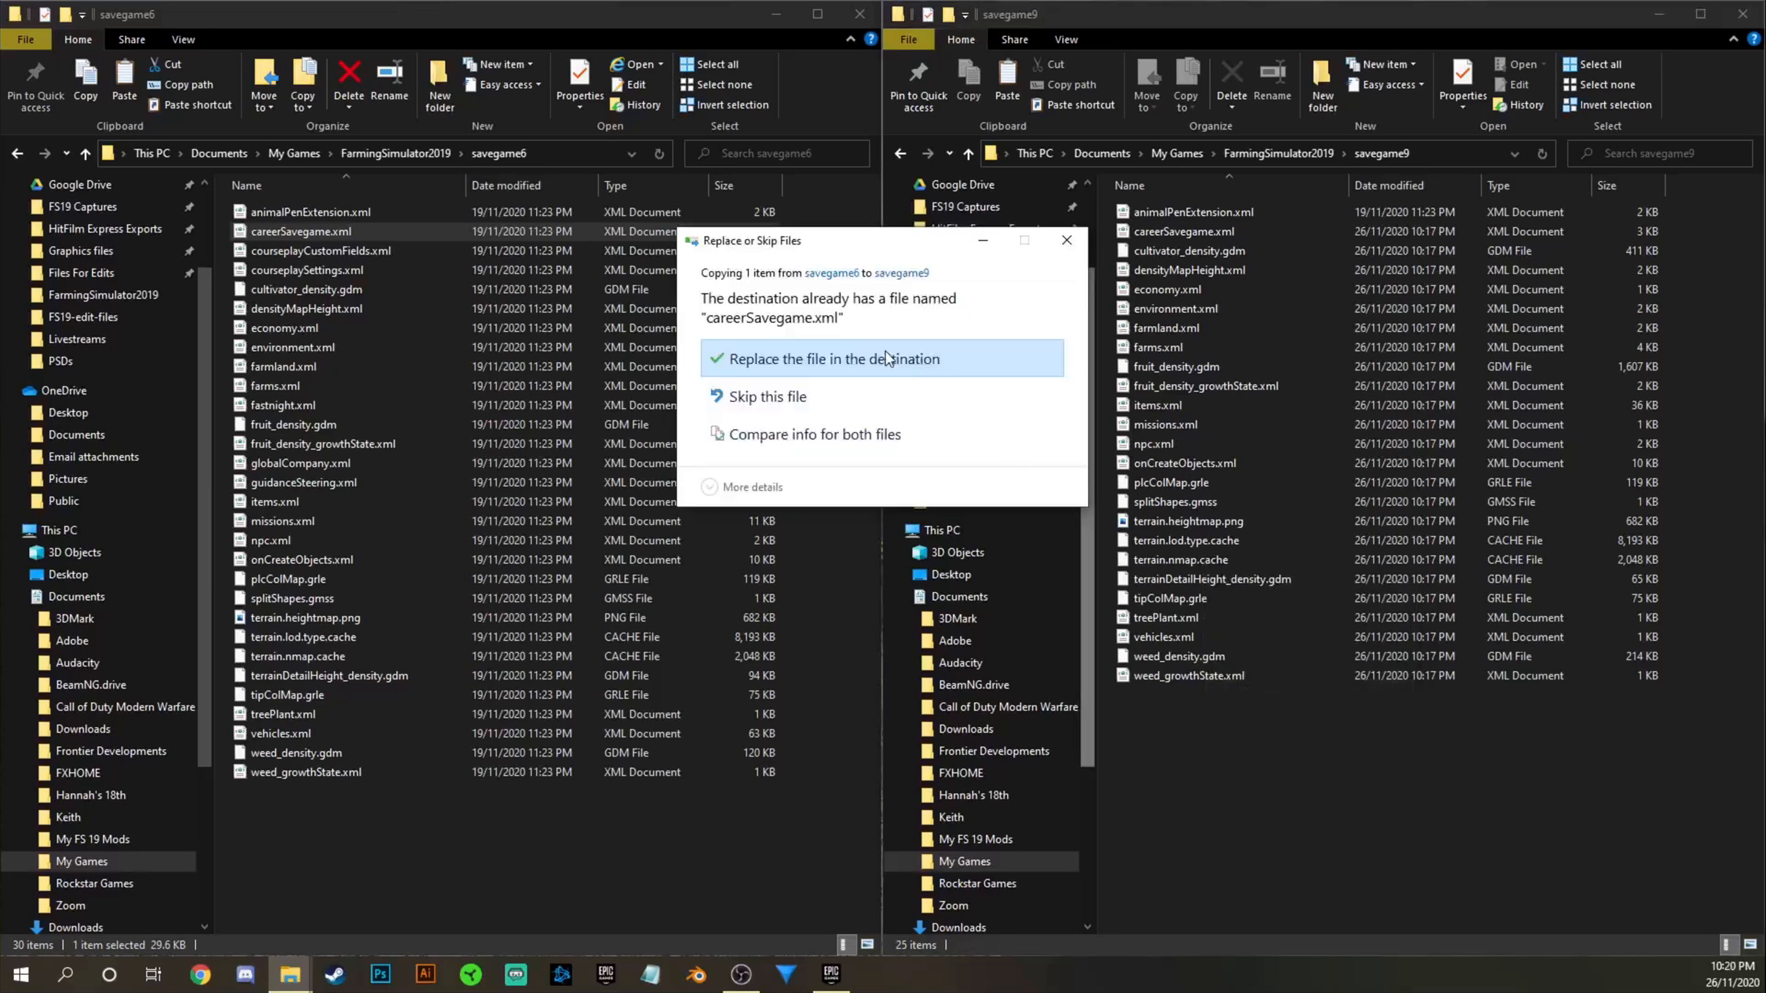
pyautogui.click(832, 357)
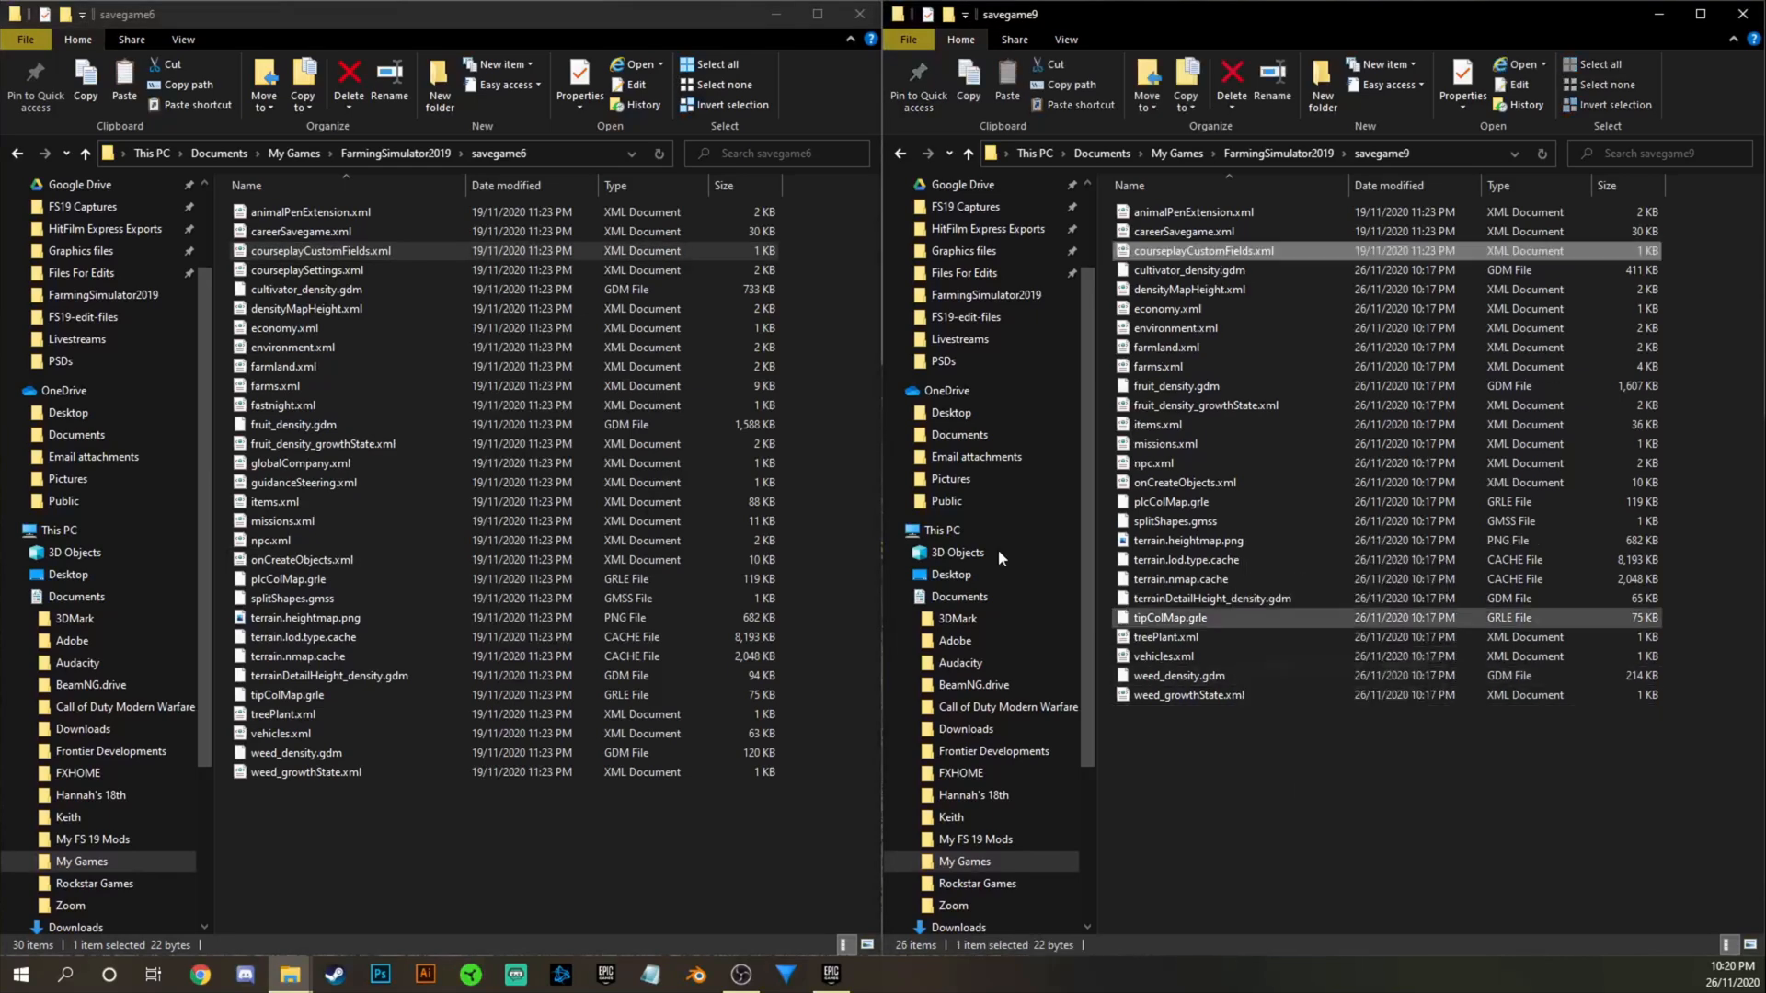
# Copy courseplaySettings, environment and farmland XML into savegame9, overwriting older copies.
pyautogui.rightClick(306, 270)
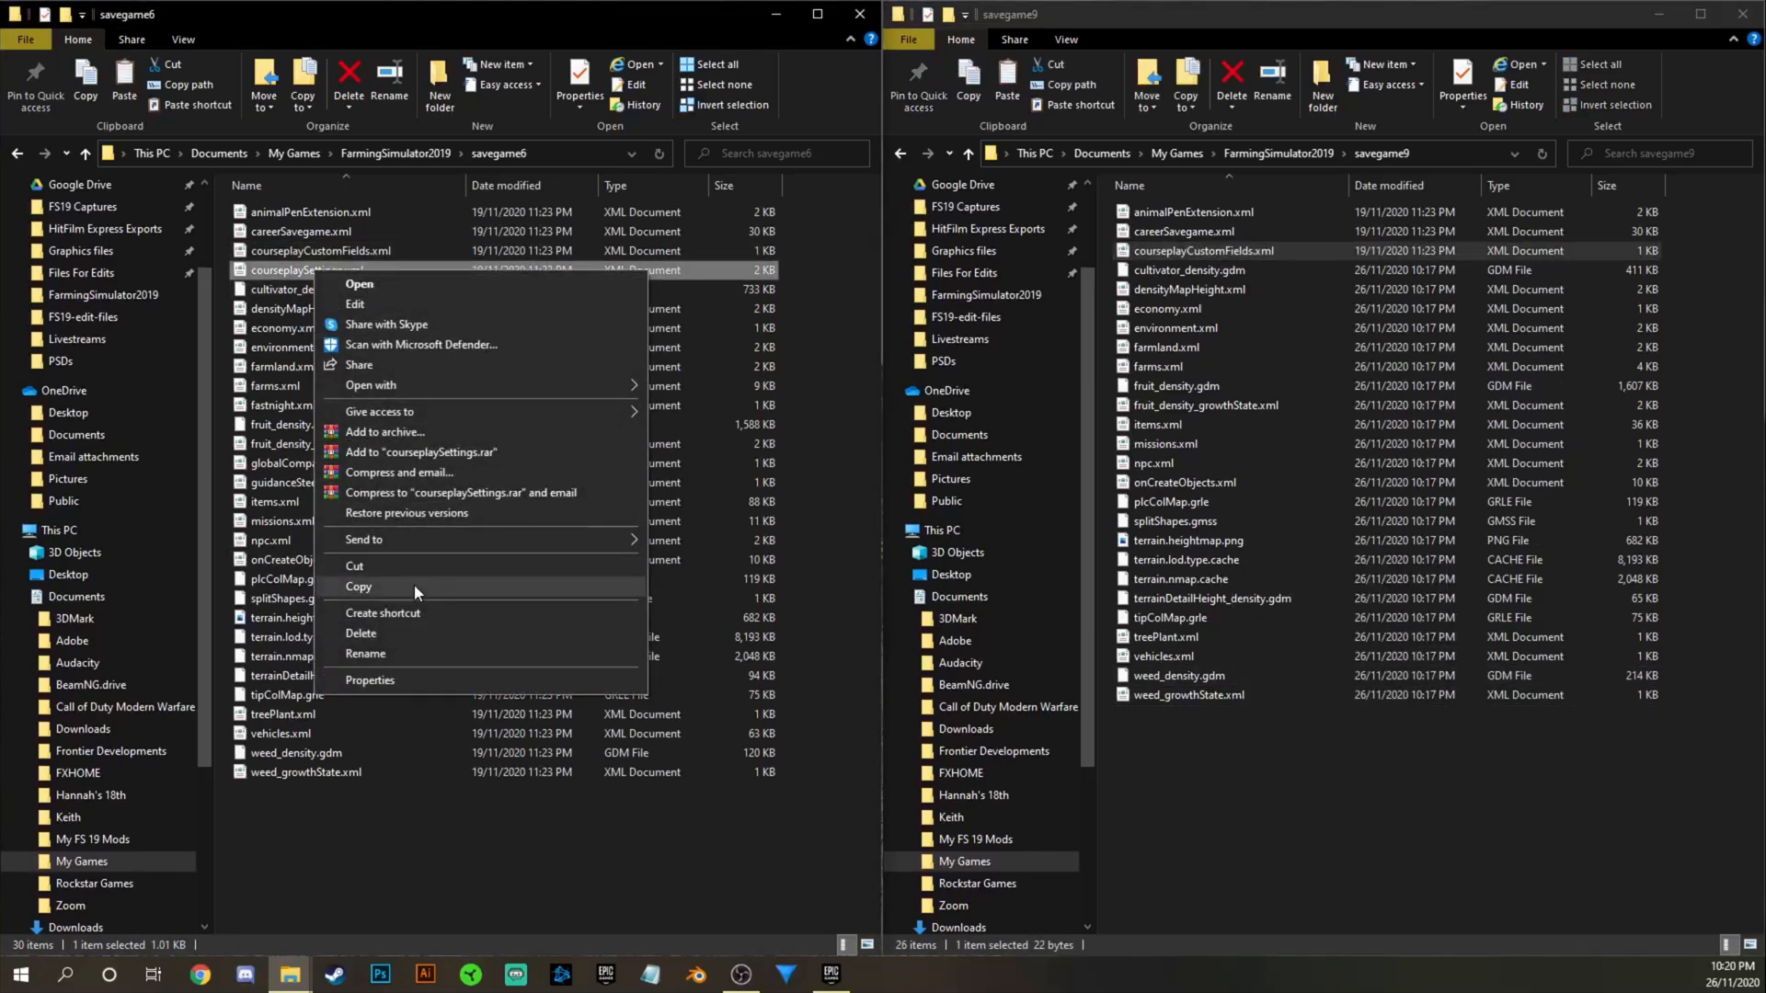
pyautogui.click(358, 586)
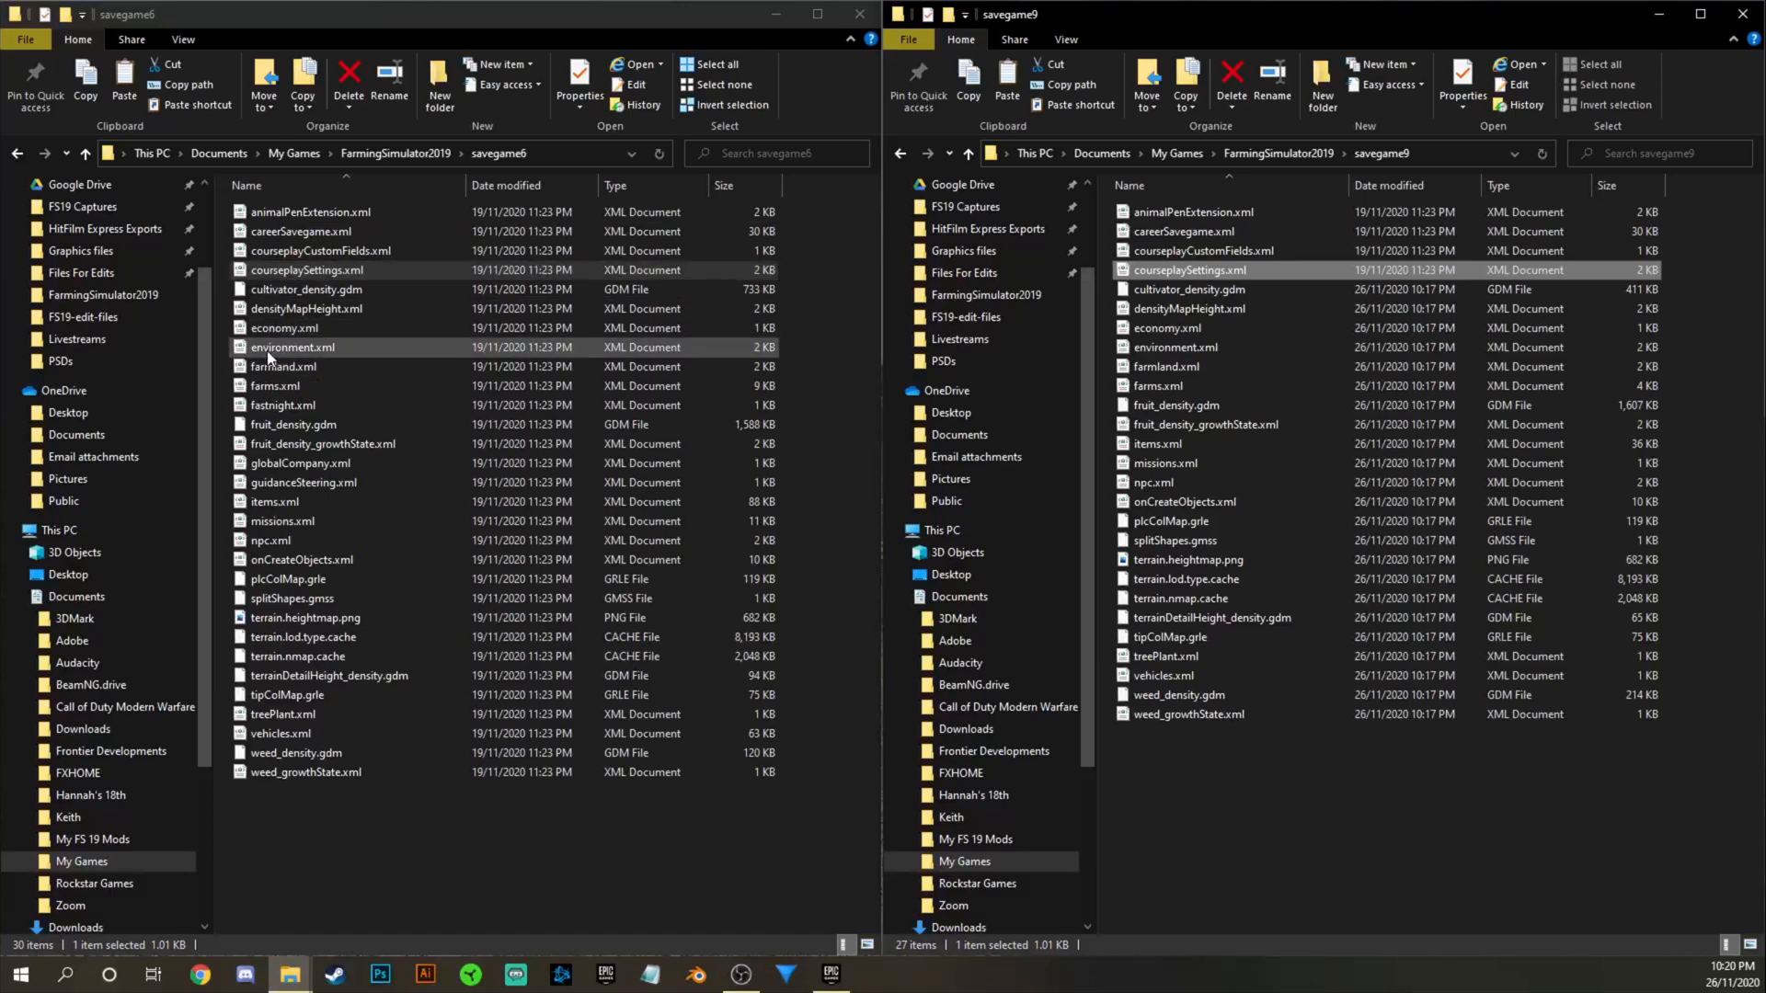
pyautogui.rightClick(291, 347)
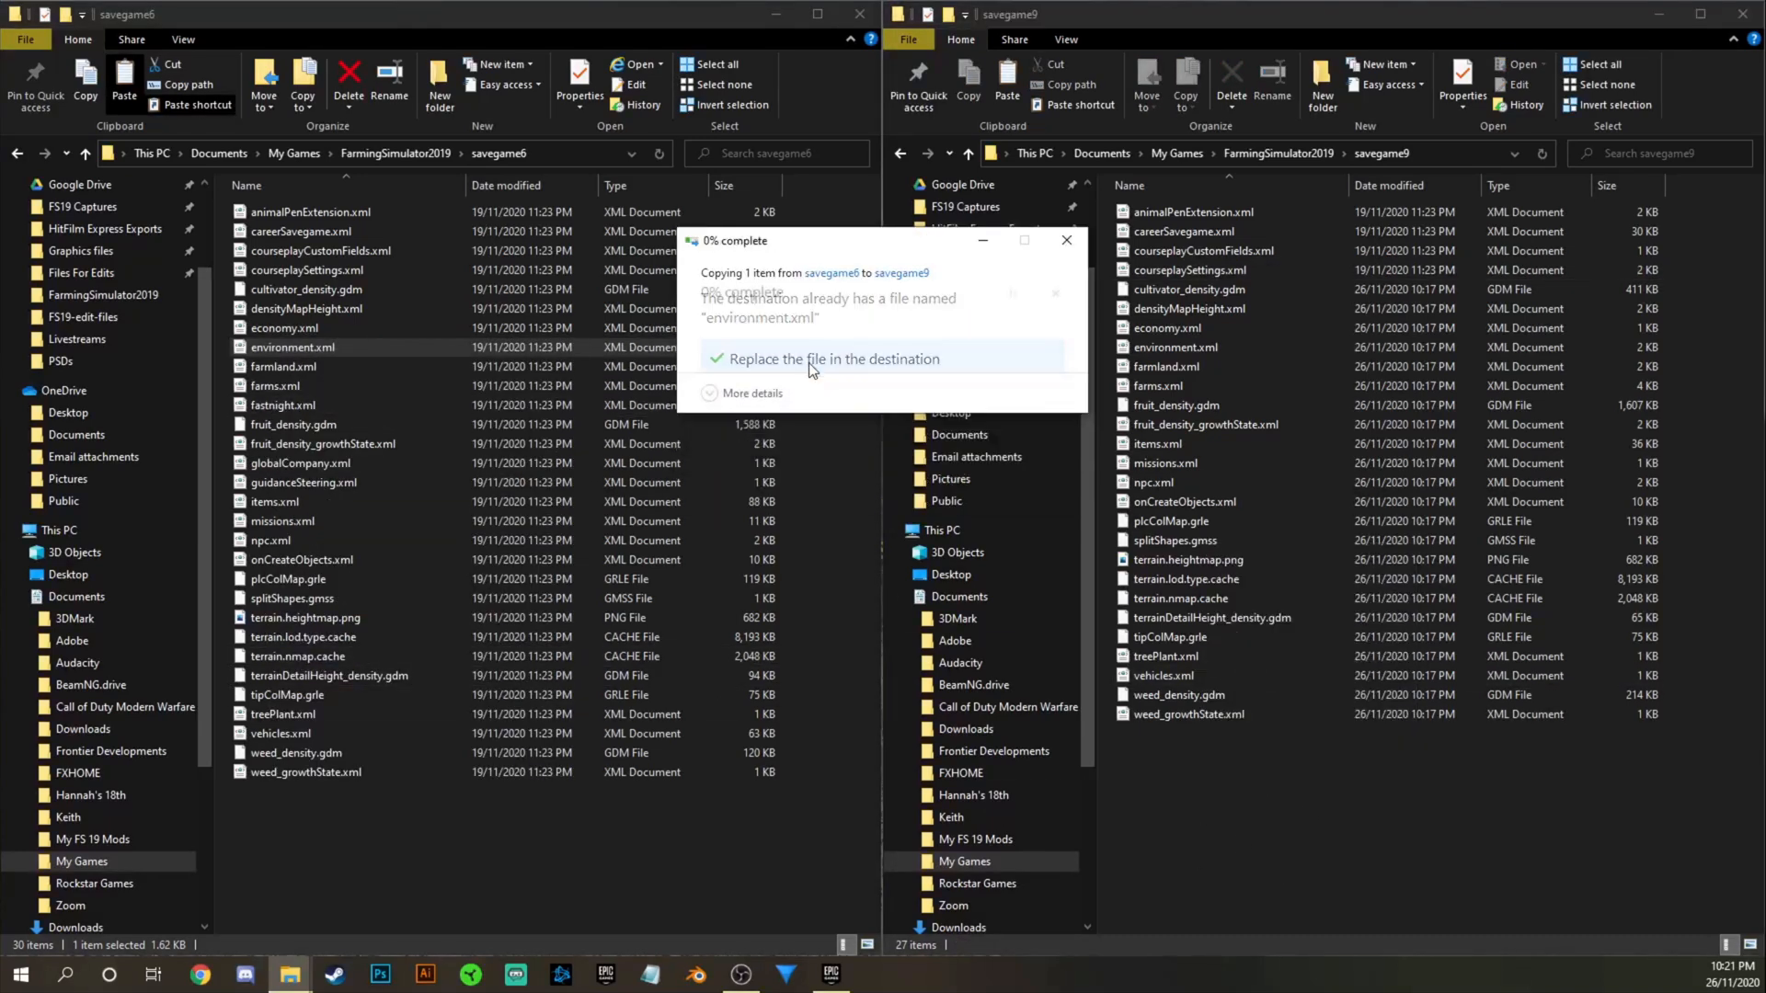
pyautogui.click(832, 357)
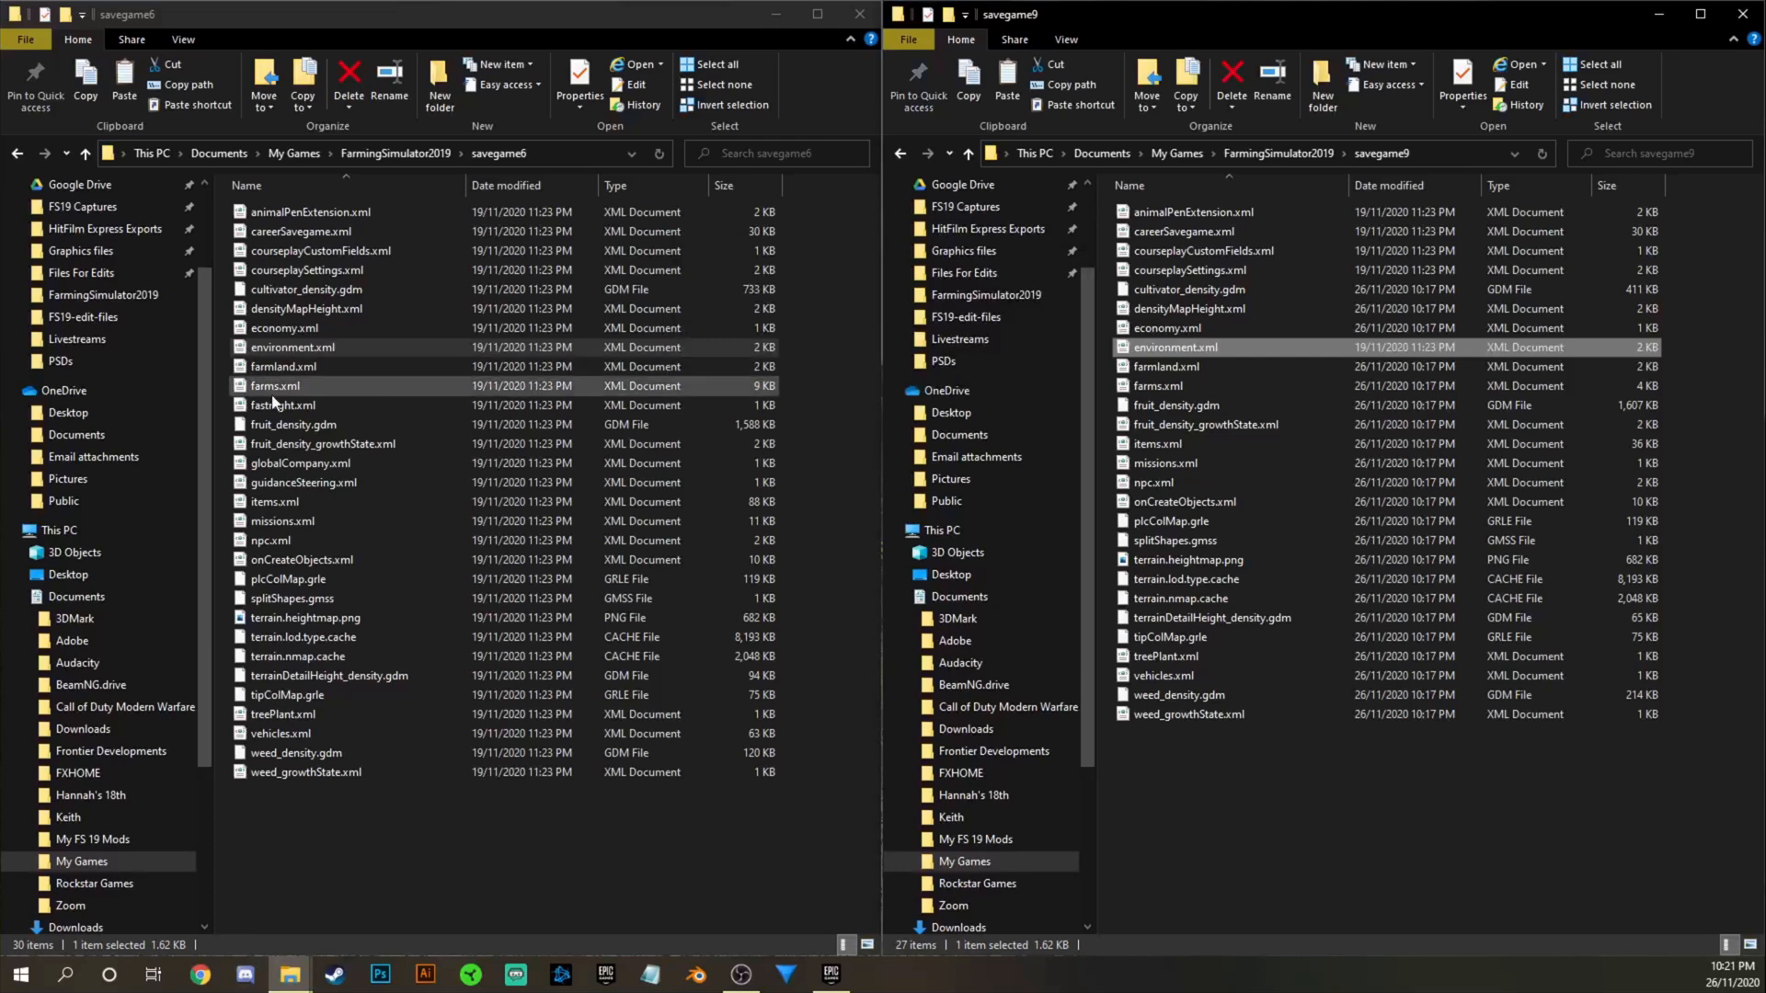
pyautogui.rightClick(283, 366)
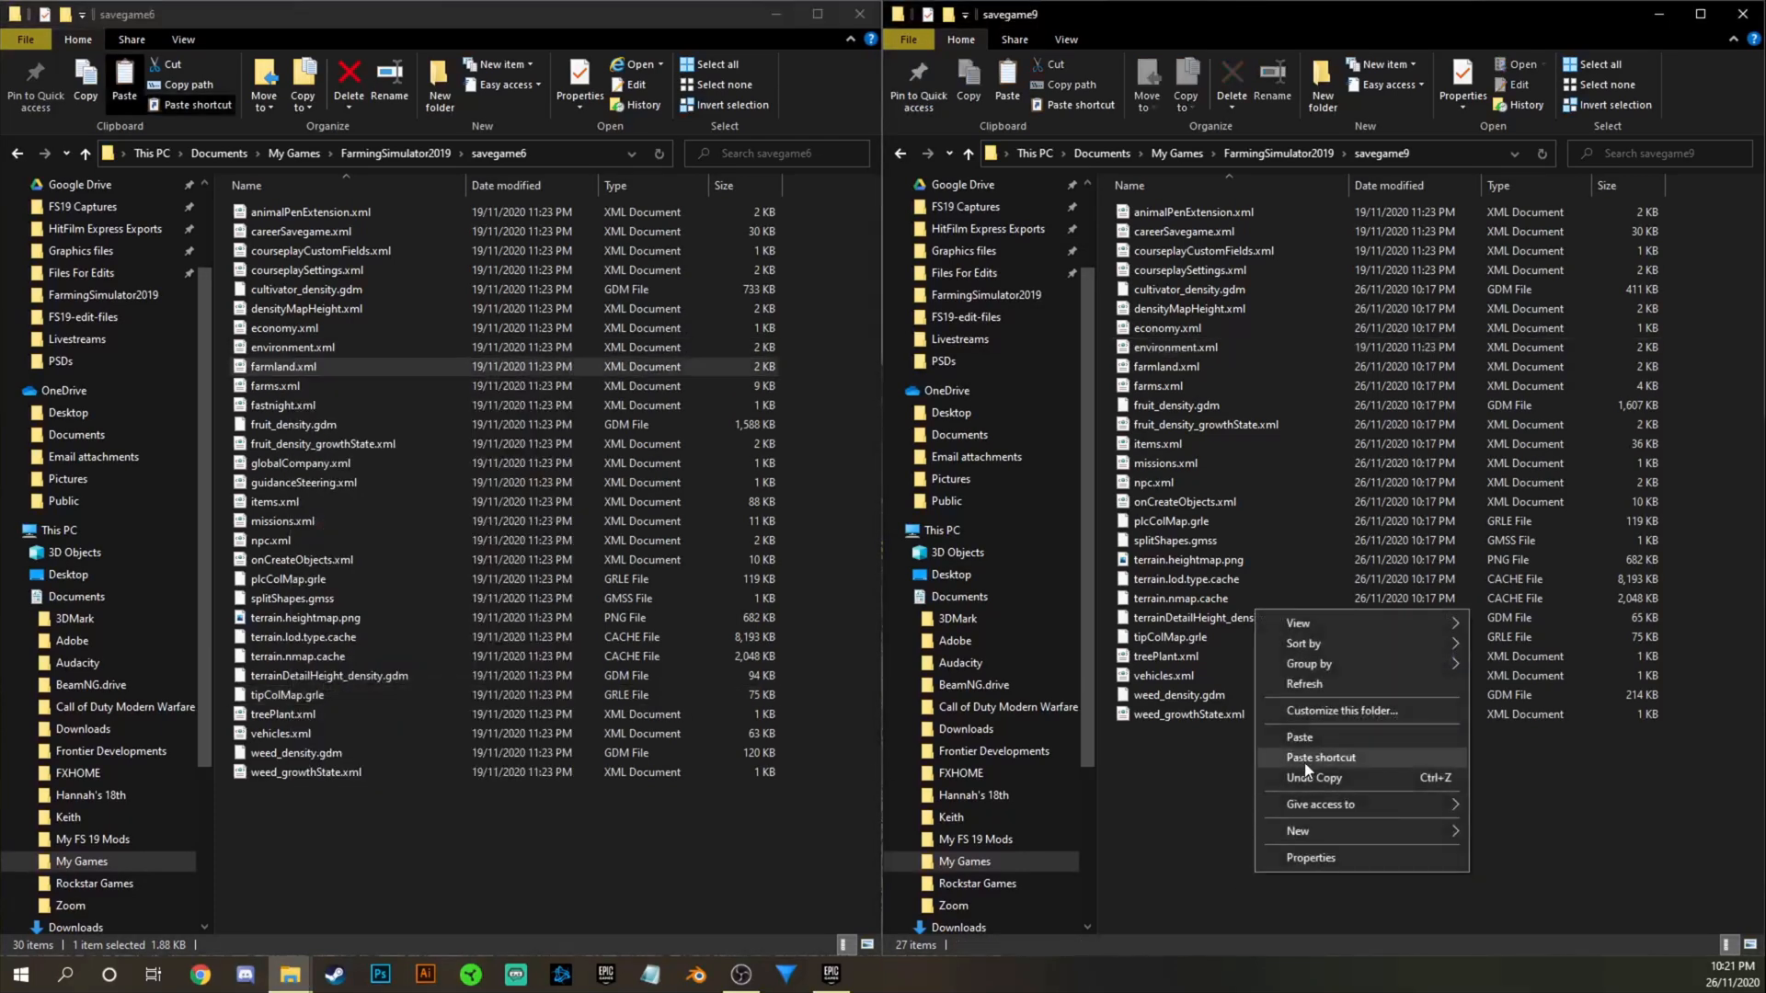
pyautogui.click(1299, 736)
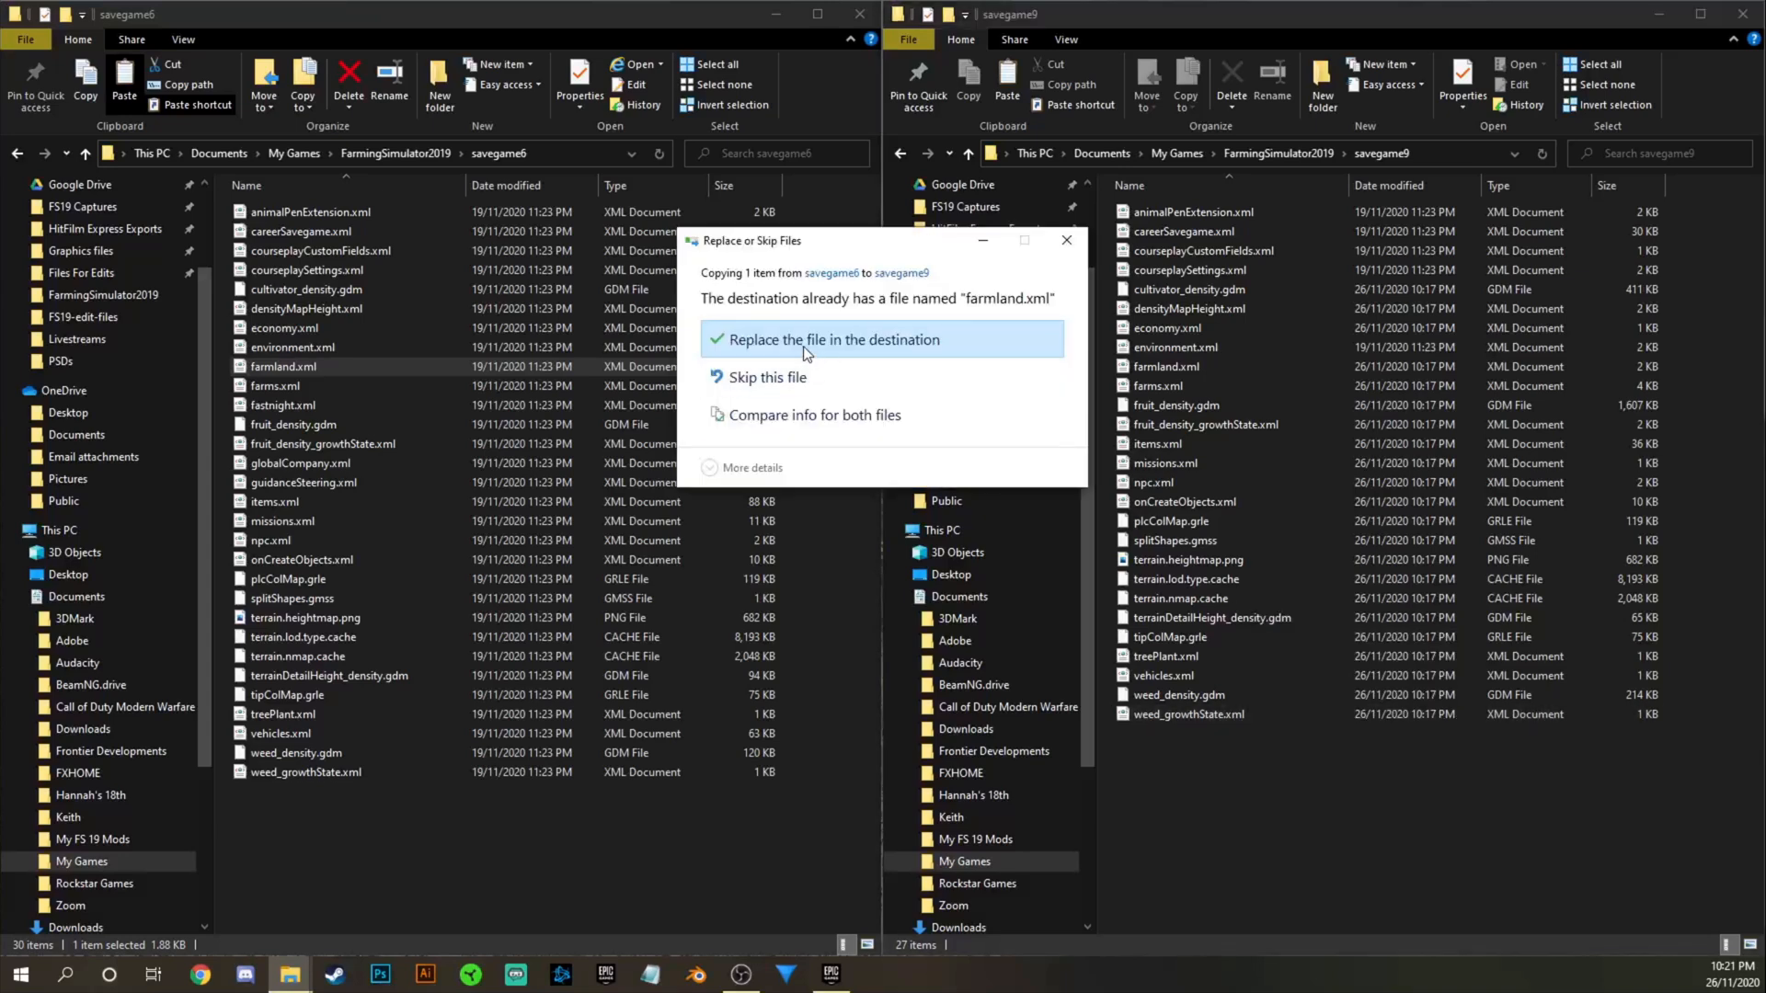
pyautogui.click(832, 340)
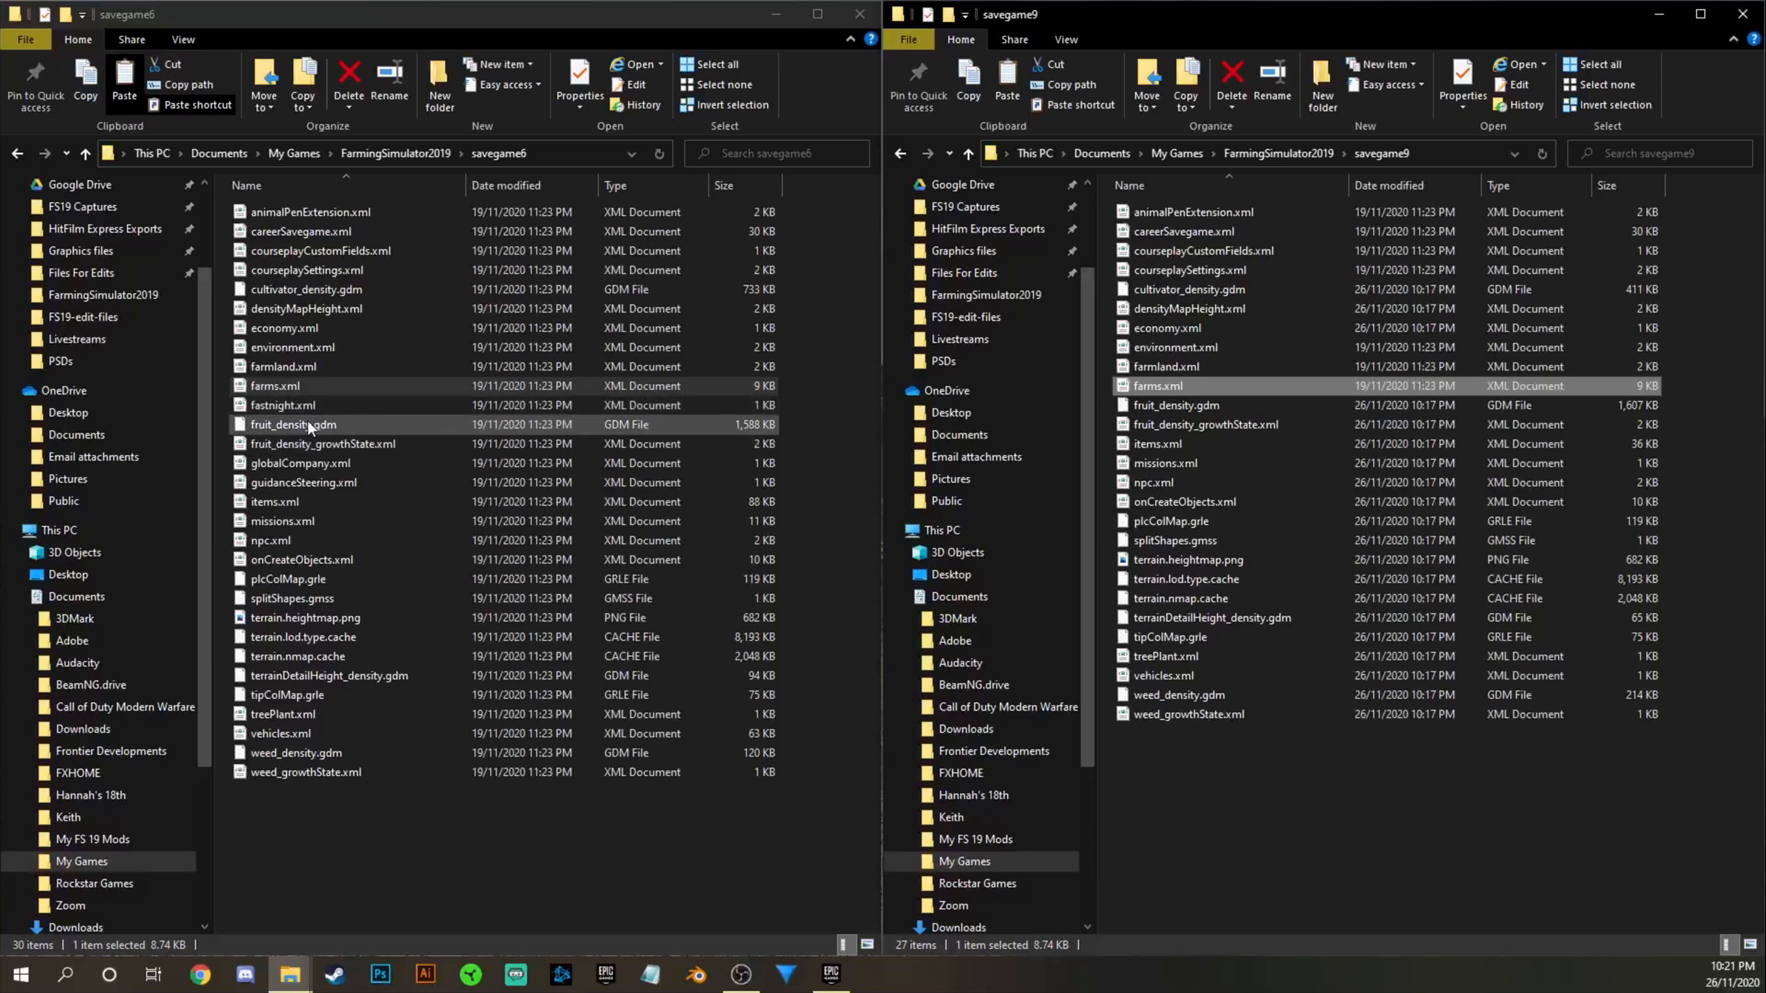
# Paste globalCompany and guidanceSteering XML files from savegame6 into savegame9.
pyautogui.click(321, 443)
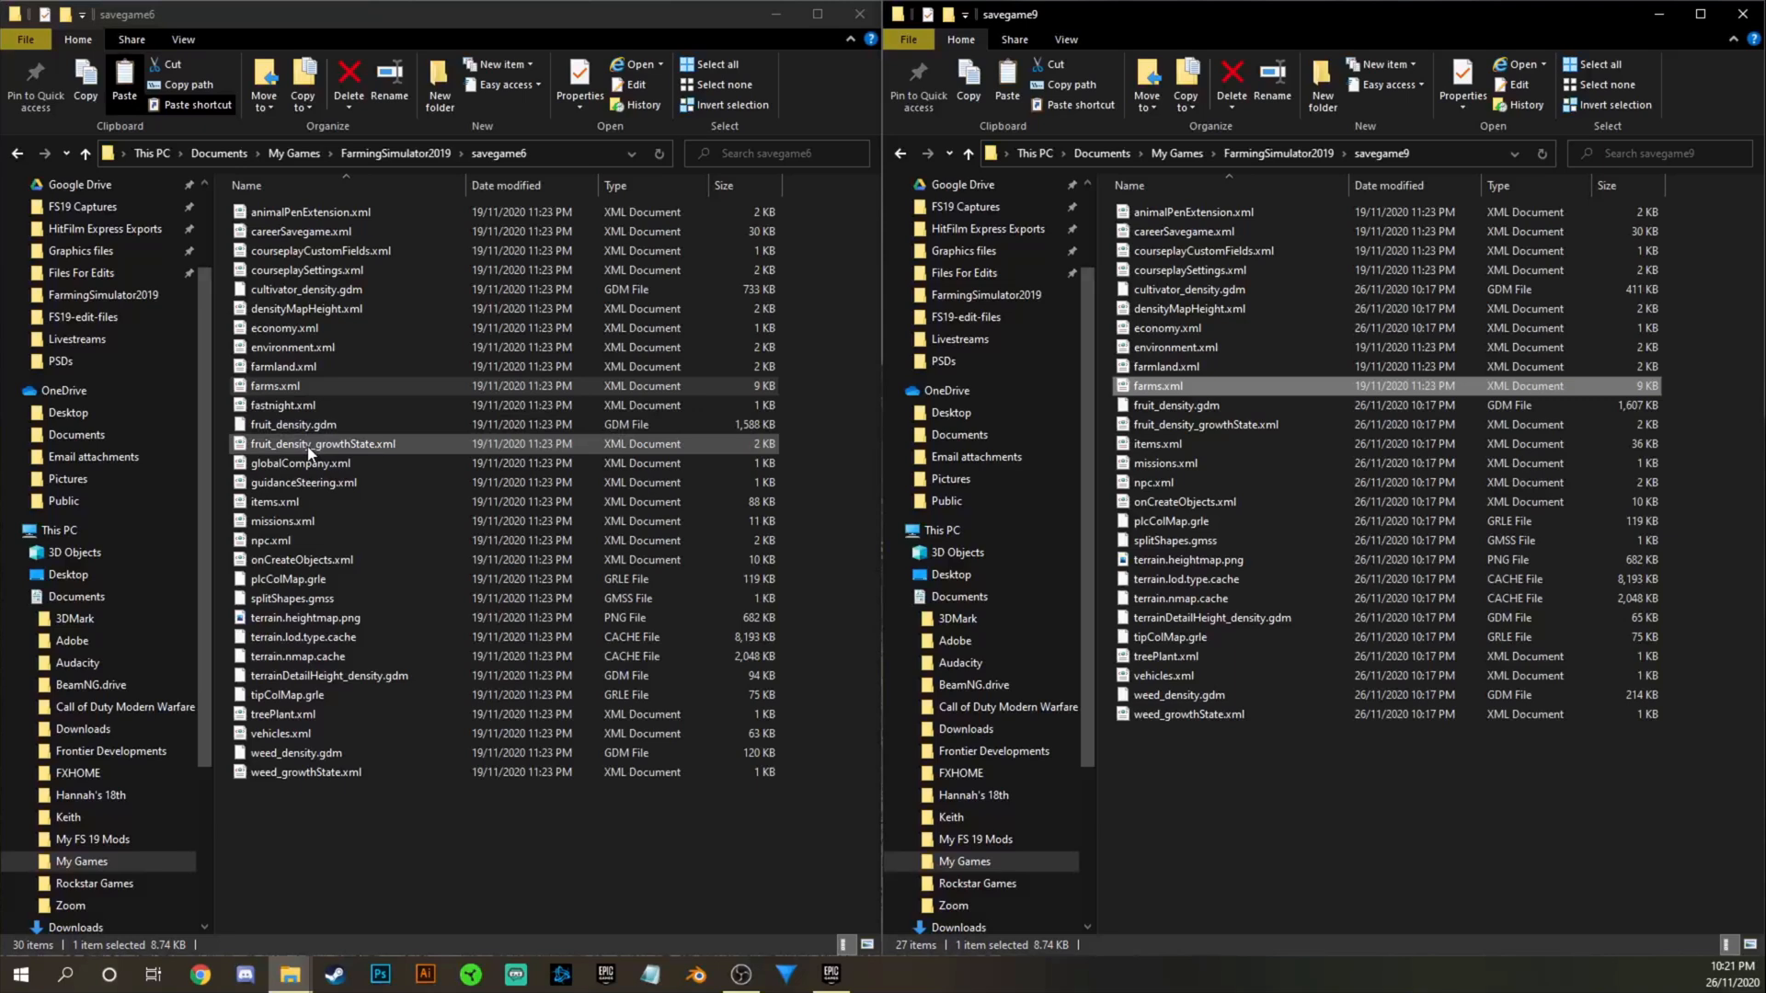
pyautogui.rightClick(300, 463)
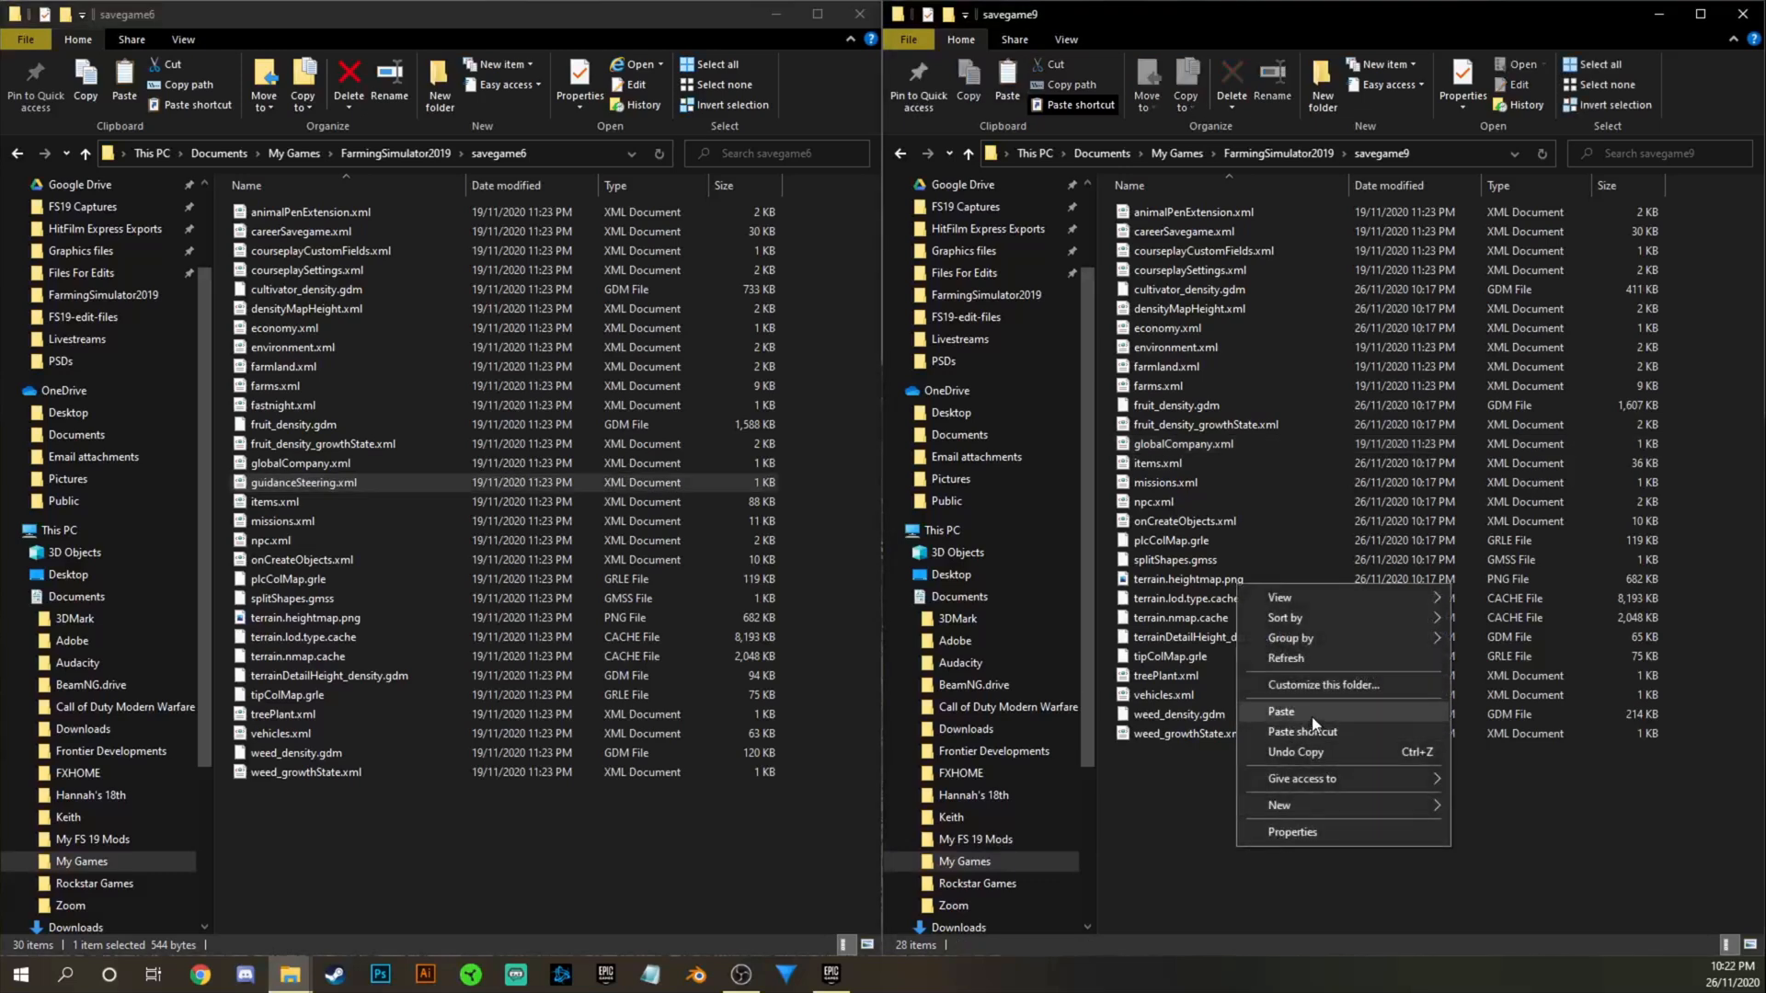
pyautogui.click(1280, 711)
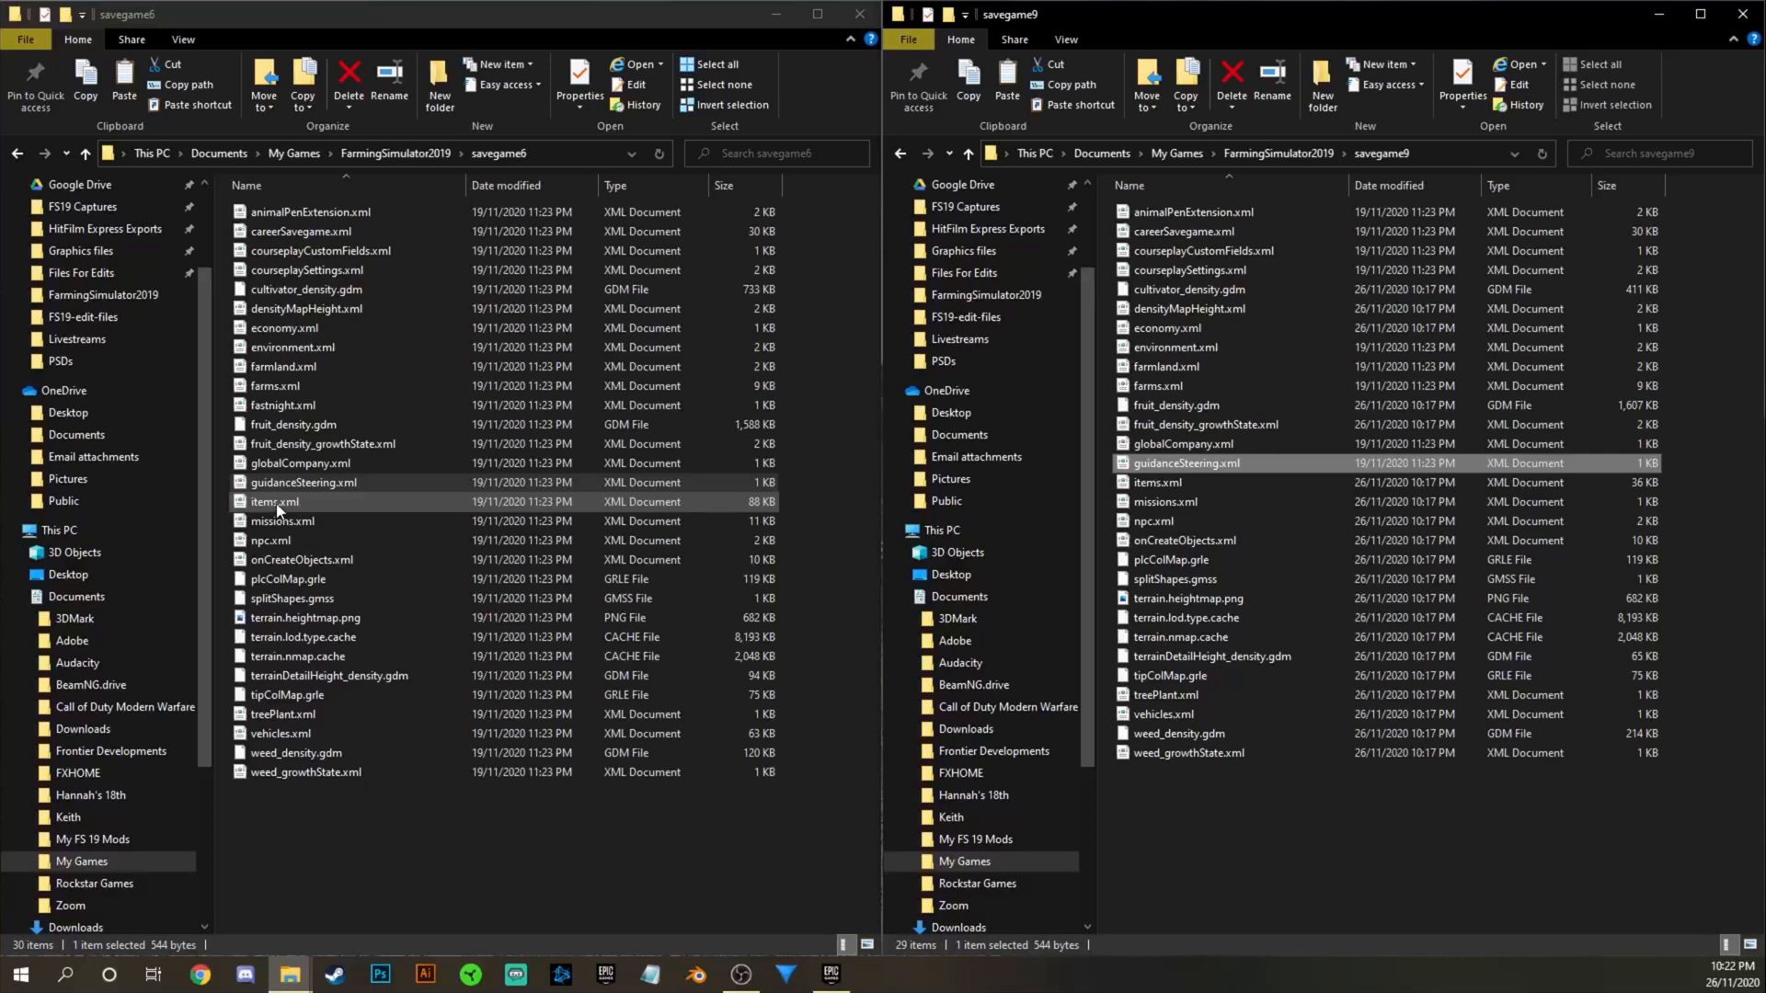
# Copy items.xml, missions and npc.xml from savegame6 into savegame9.
pyautogui.click(275, 501)
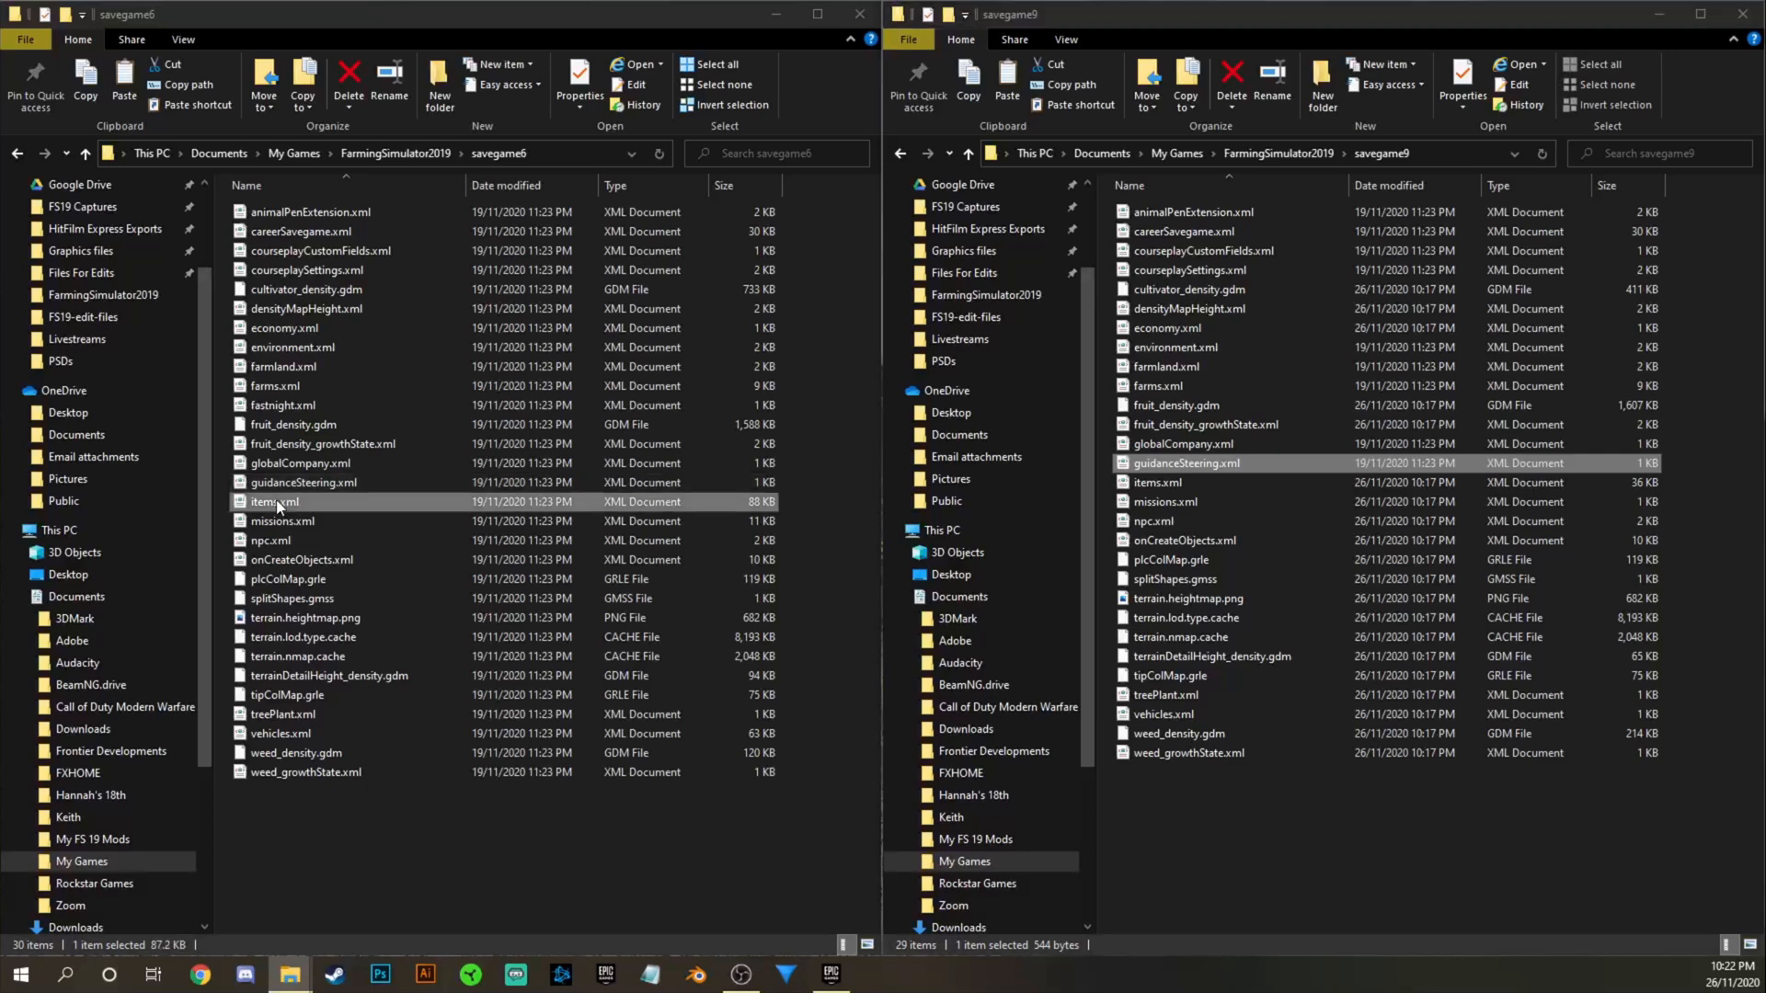
pyautogui.rightClick(272, 501)
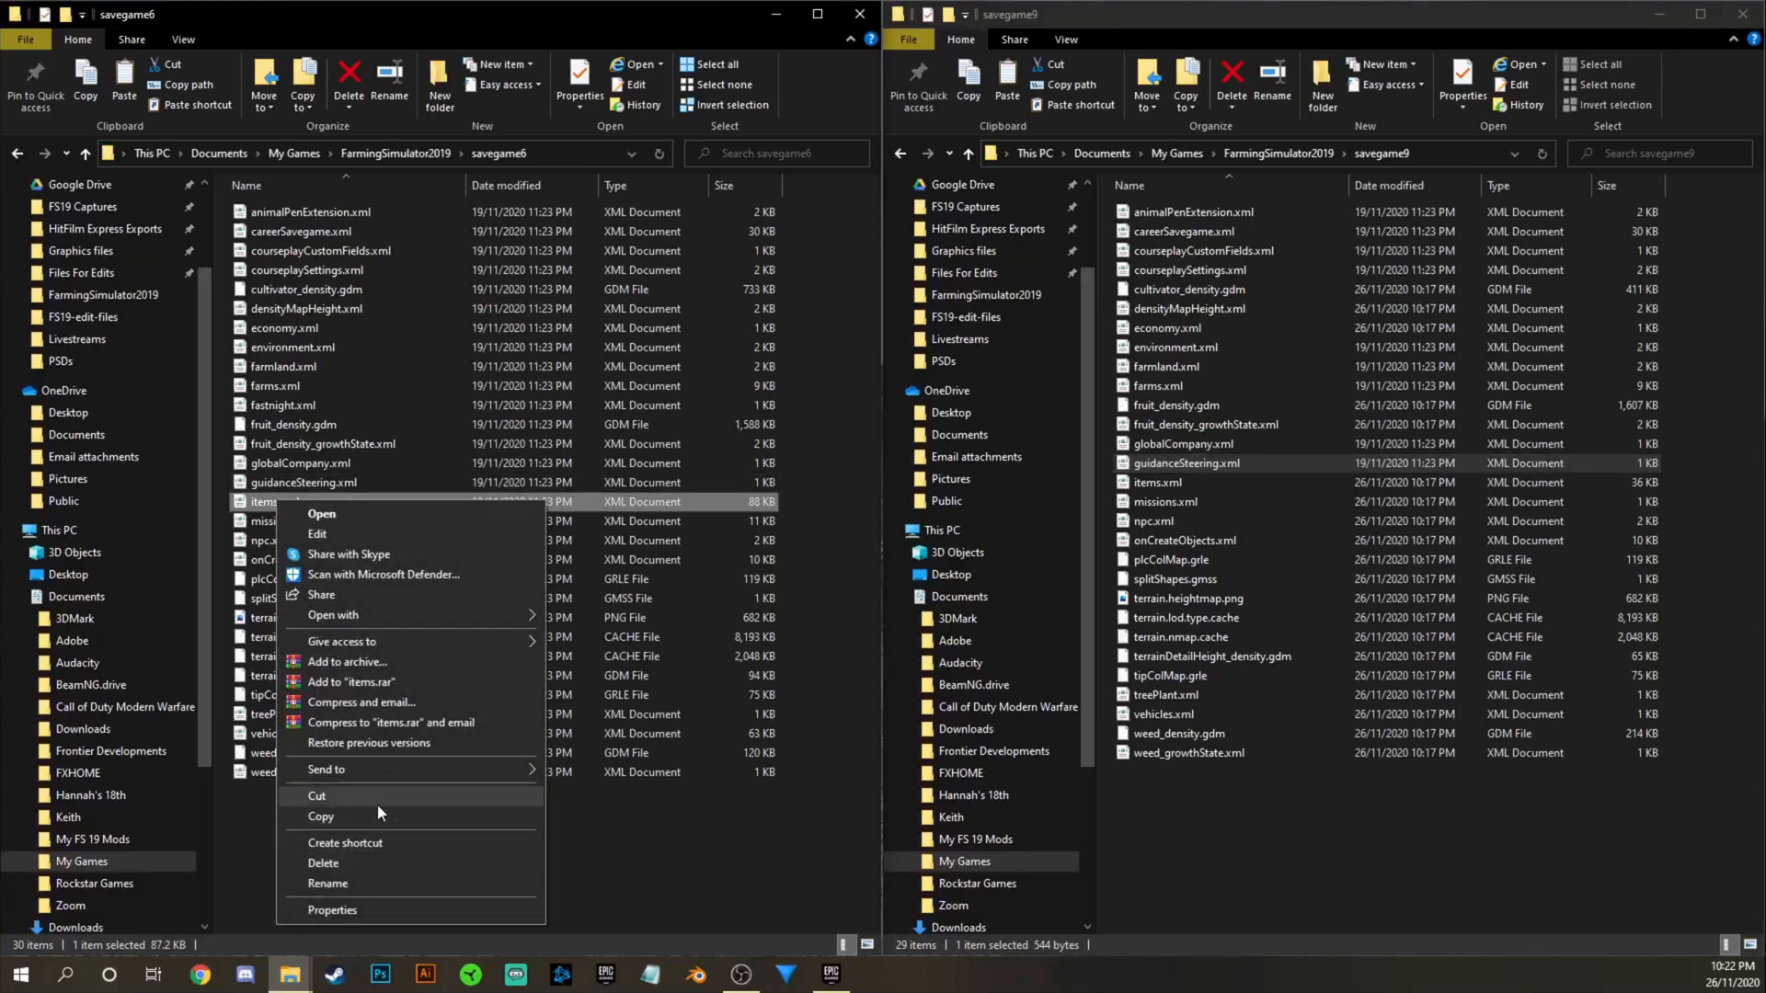
pyautogui.rightClick(1239, 586)
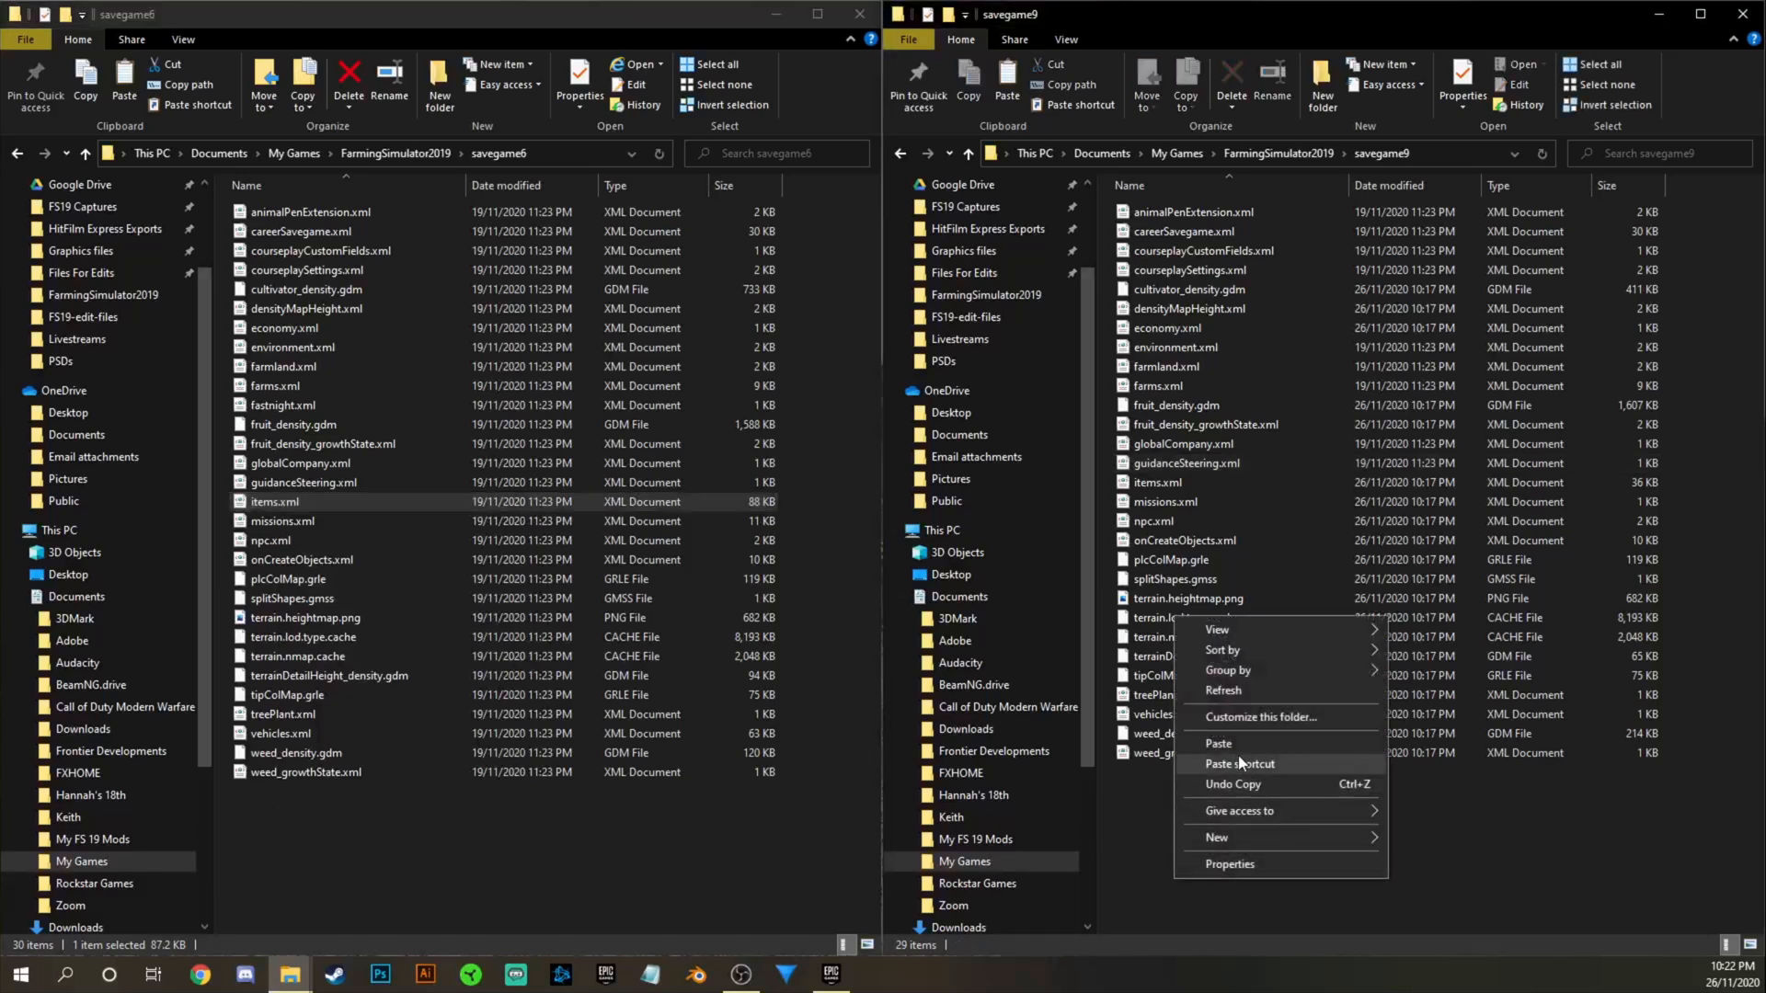
pyautogui.click(1218, 743)
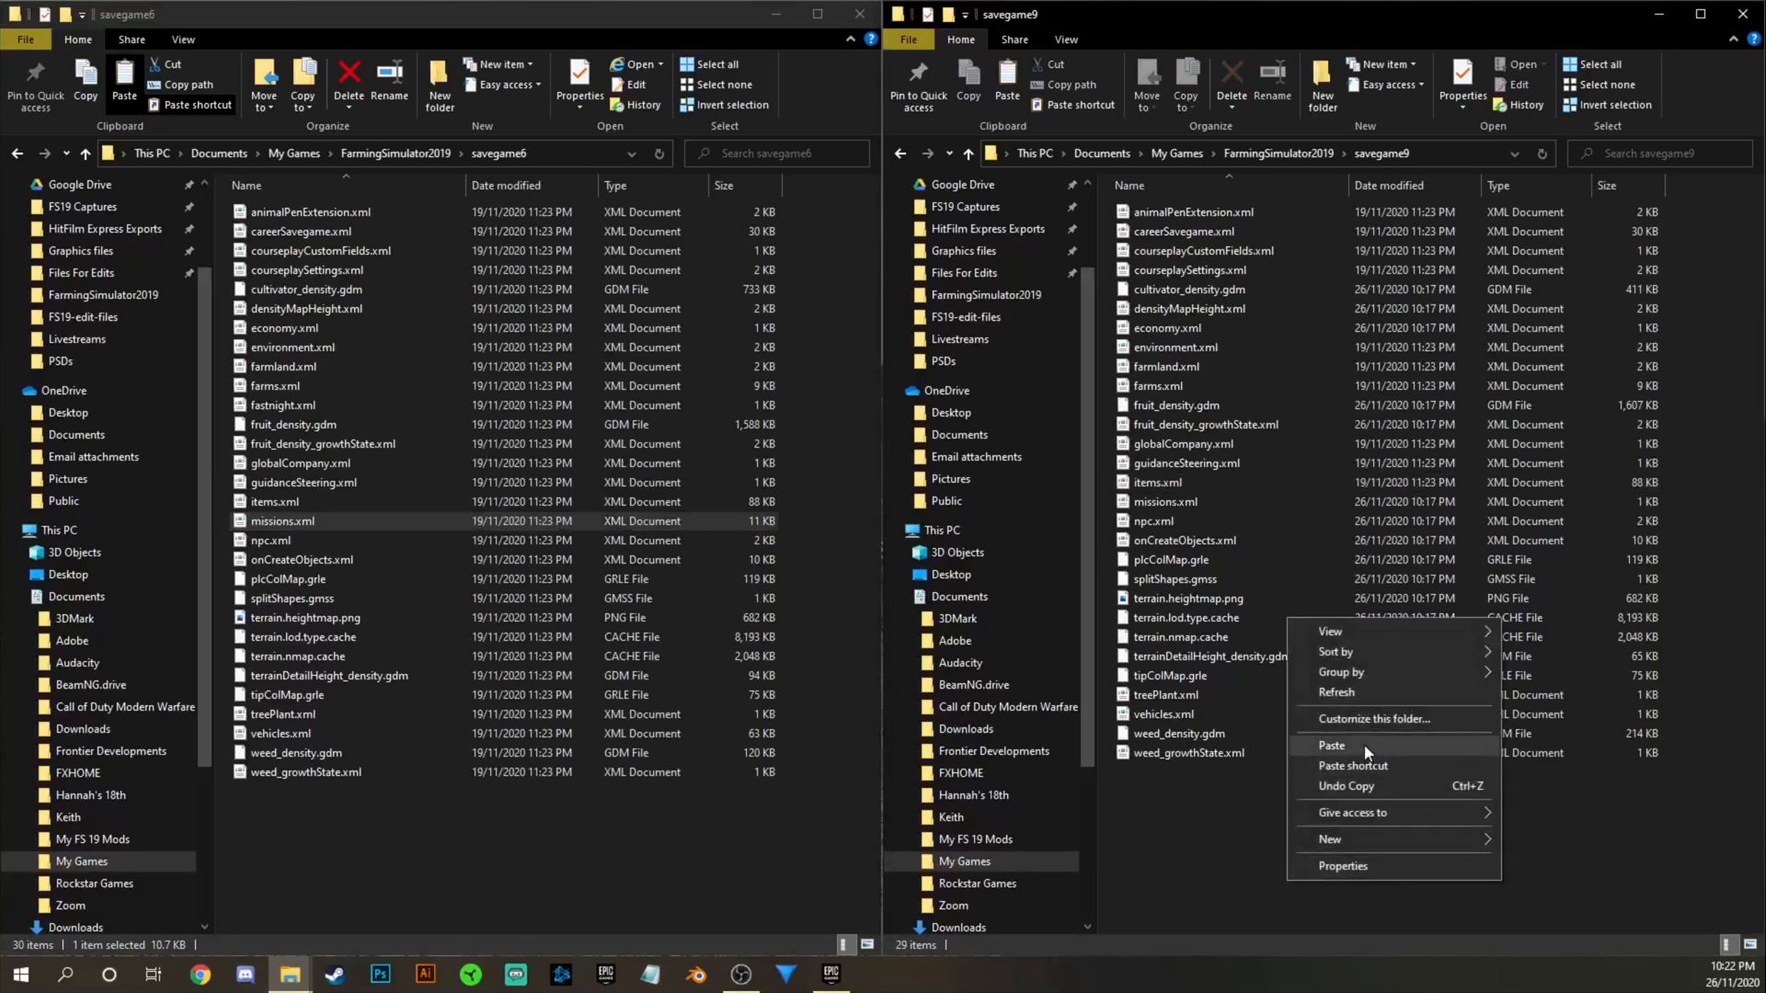
pyautogui.click(1330, 744)
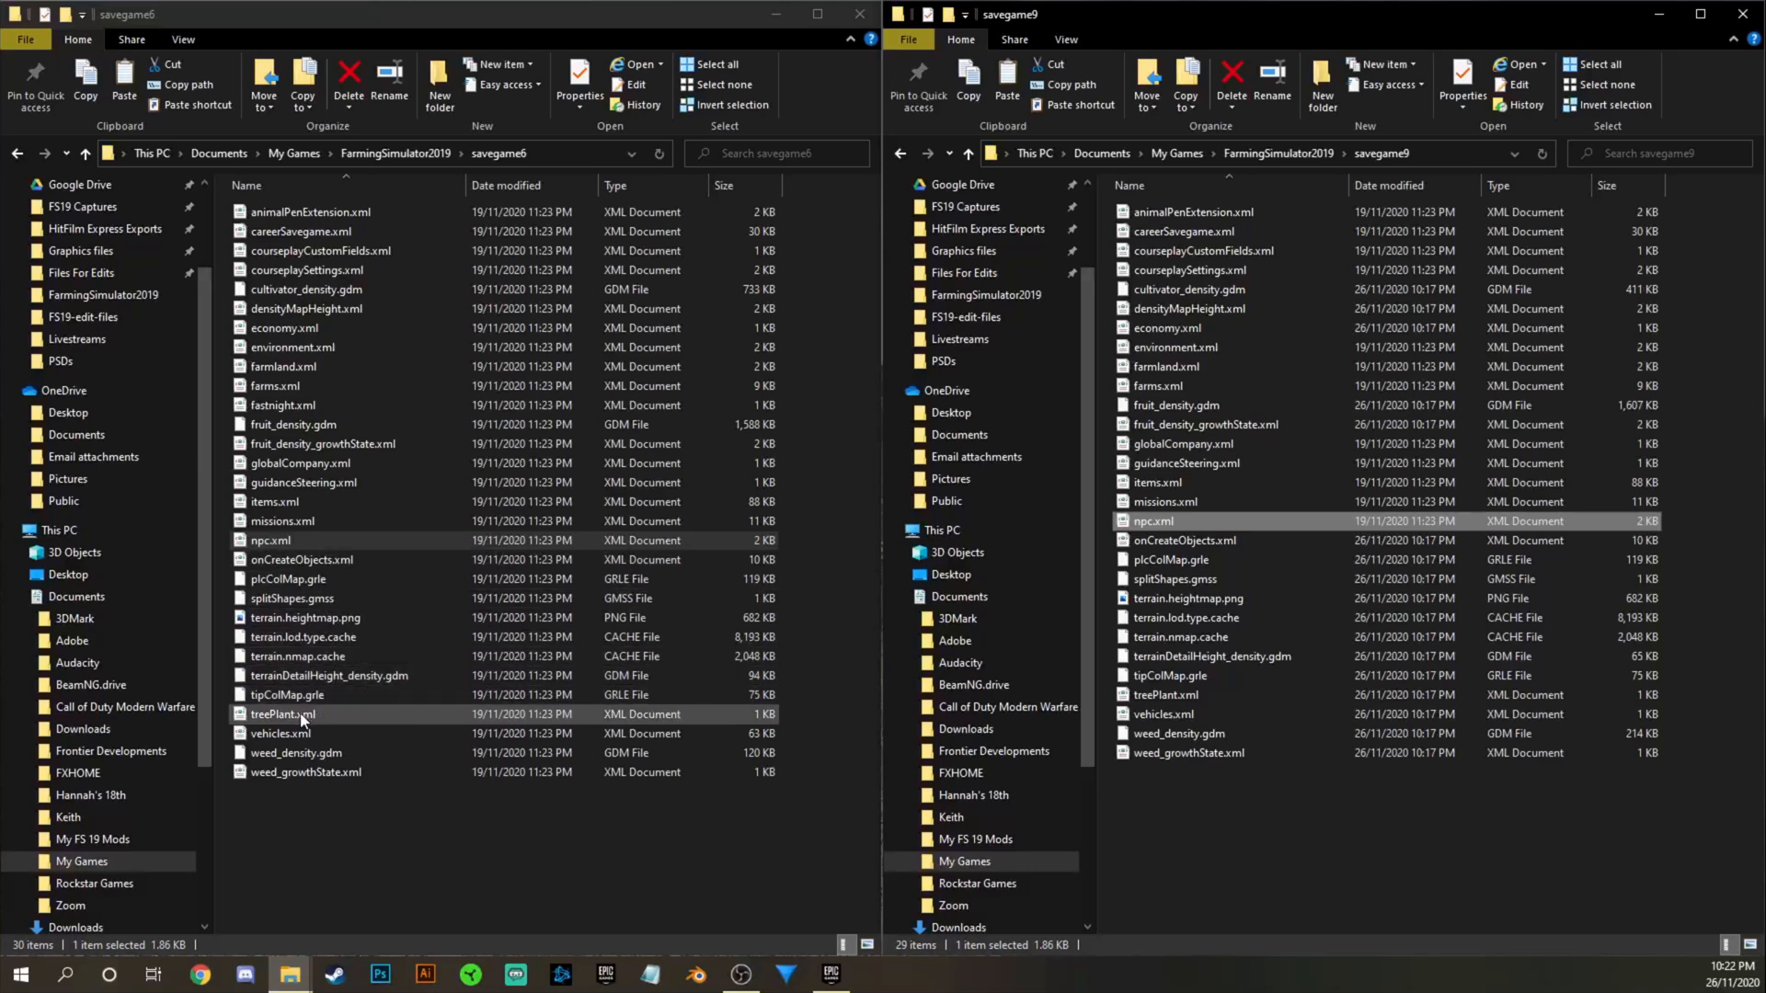
# Paste treePlant.xml and vehicles.xml into savegame9, replacing both existing files.
pyautogui.rightClick(280, 713)
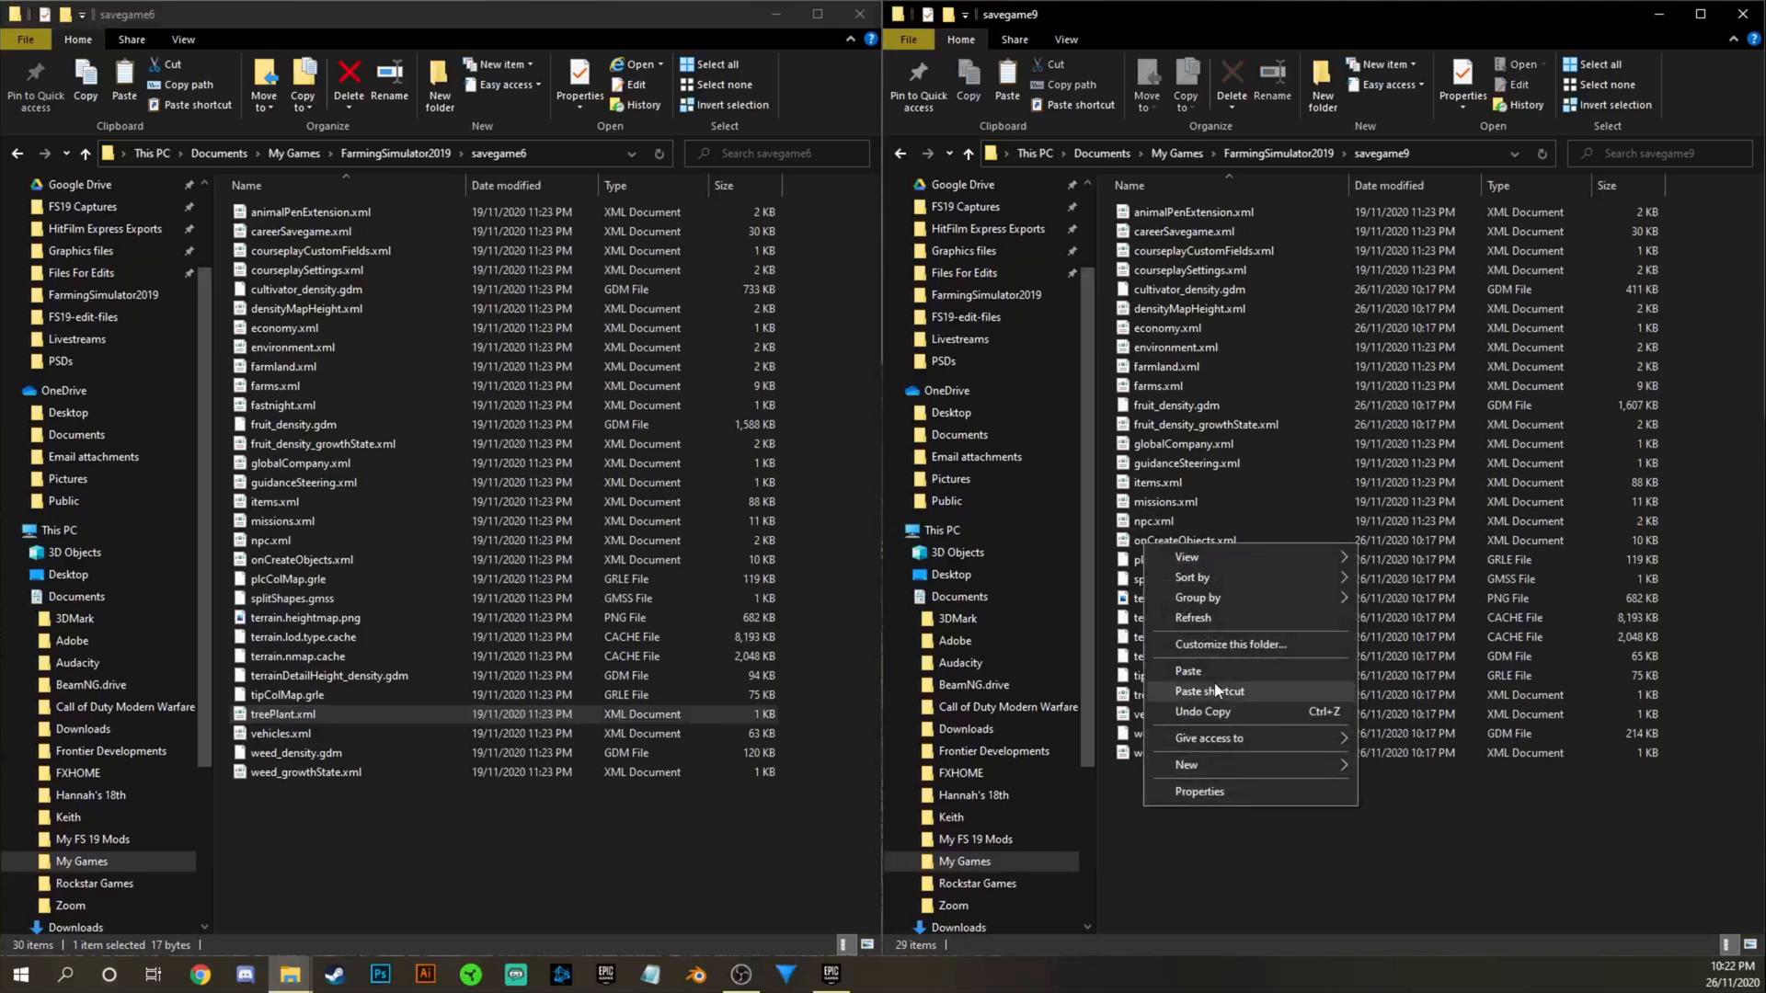
pyautogui.click(1187, 671)
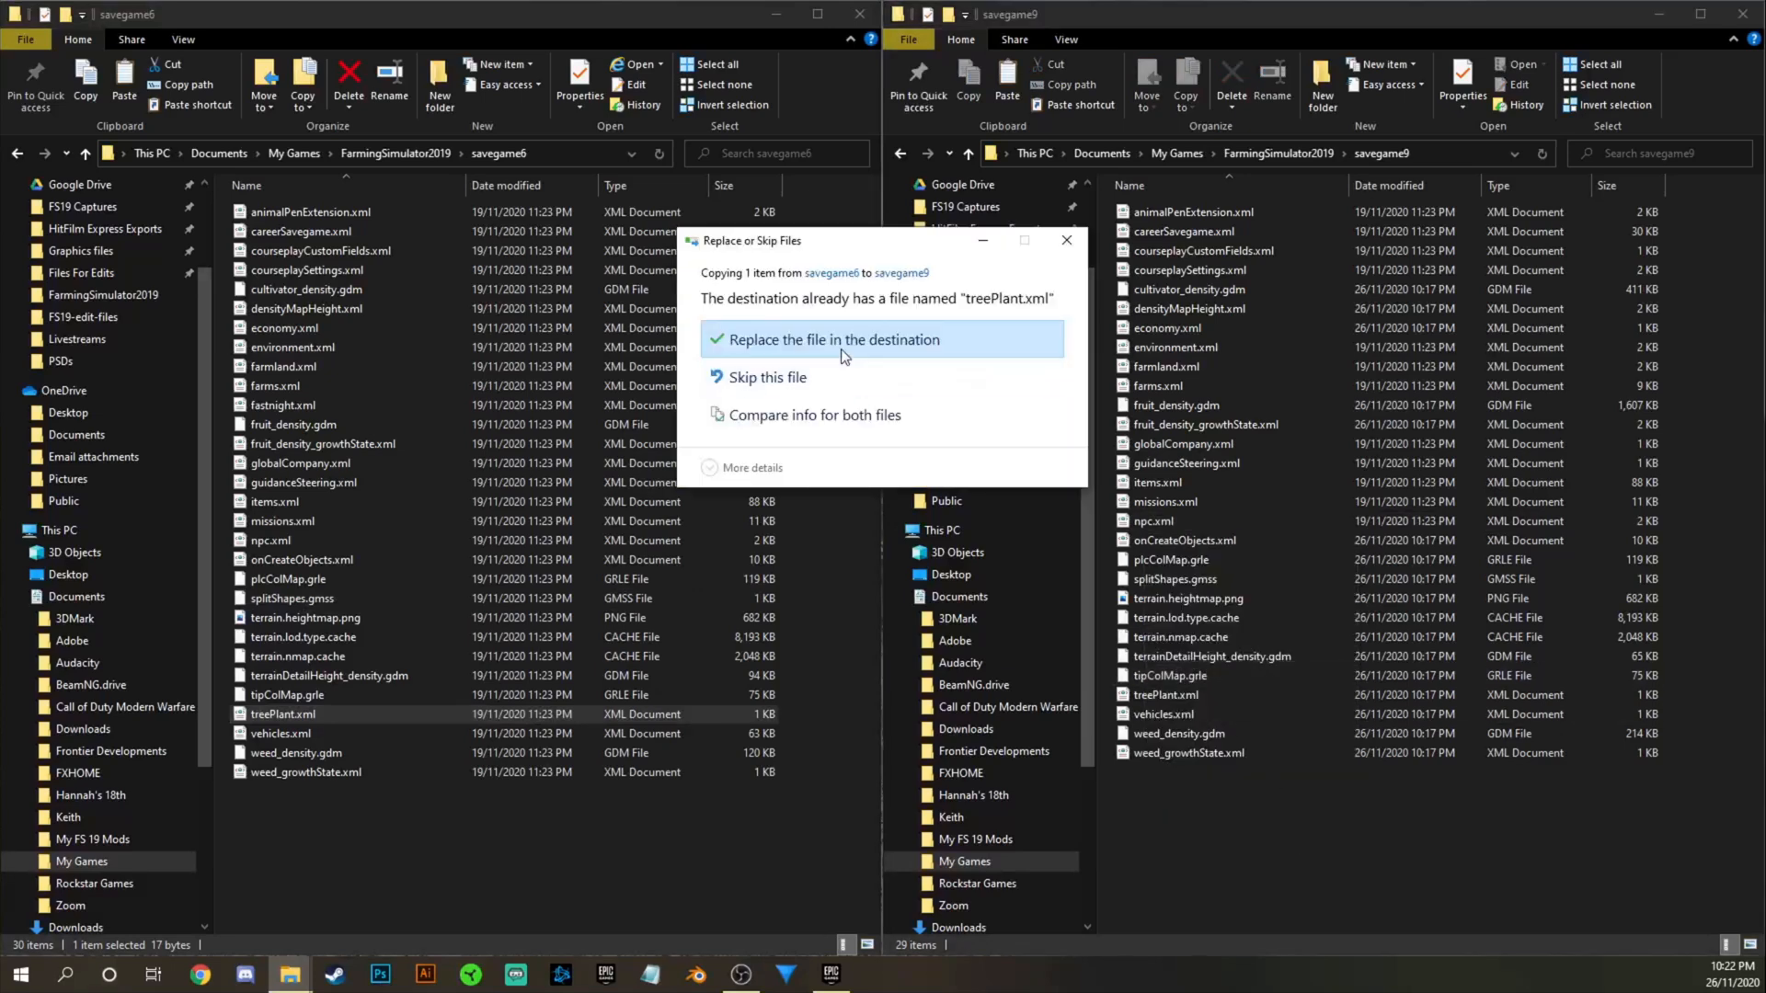
pyautogui.click(832, 340)
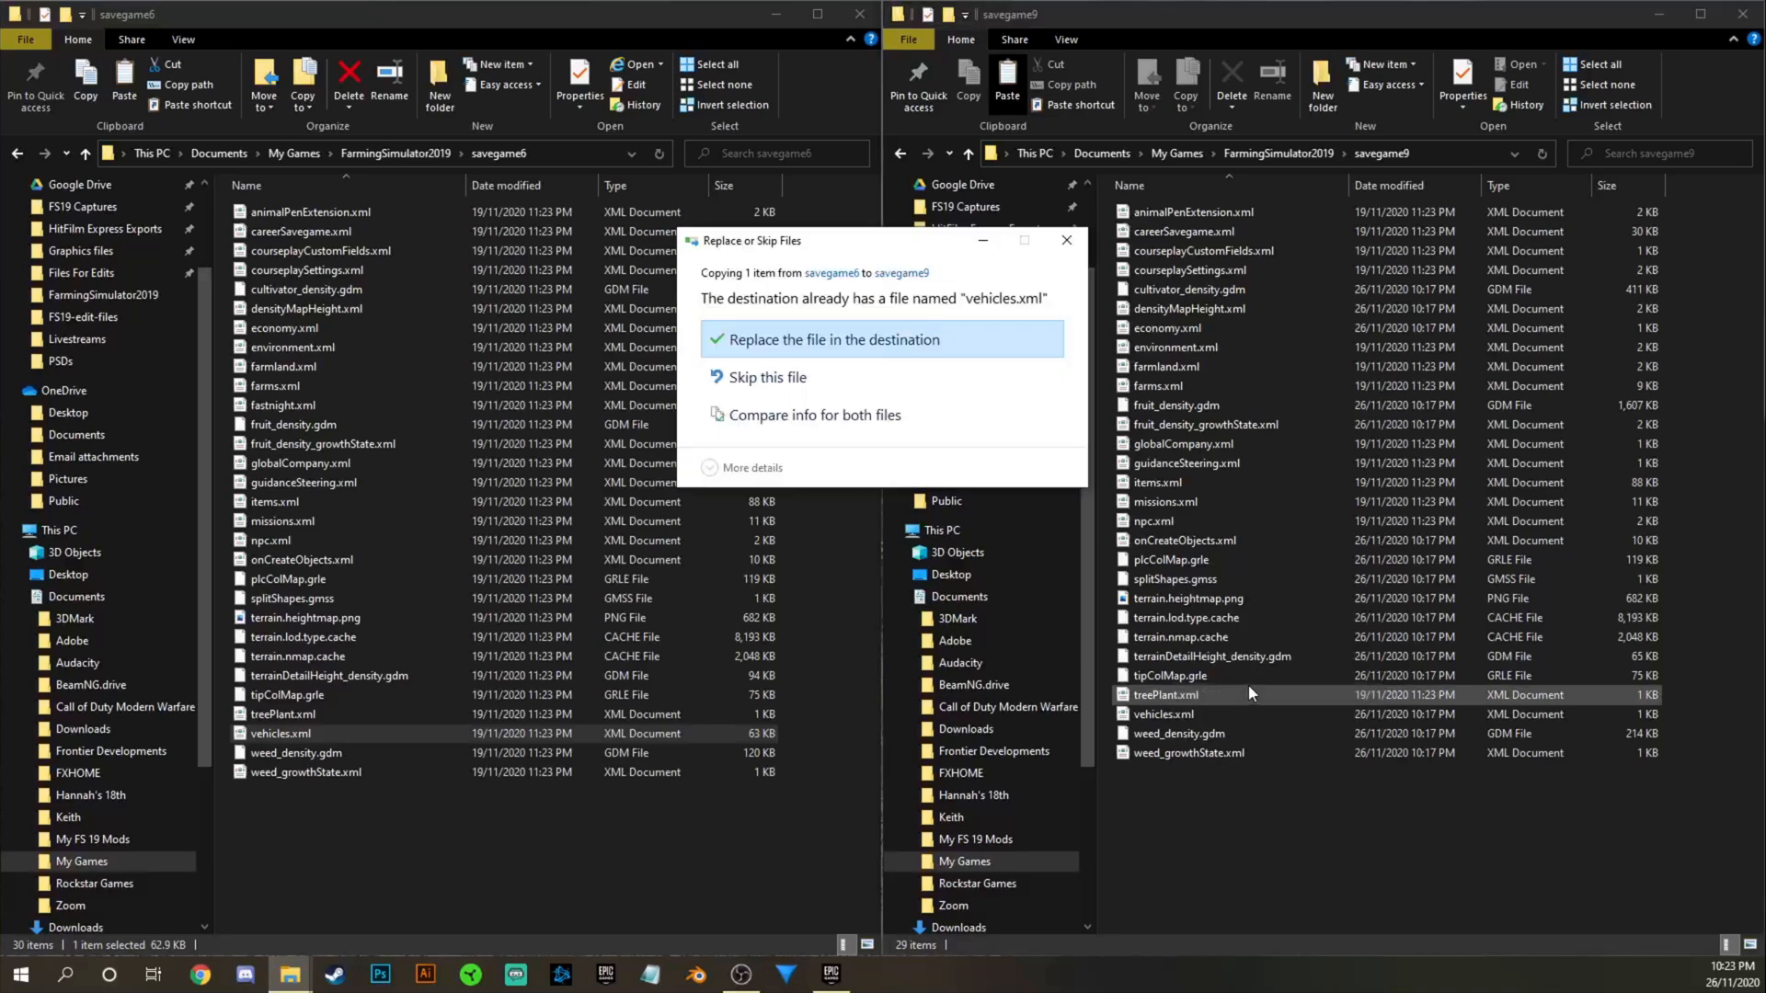
pyautogui.click(832, 340)
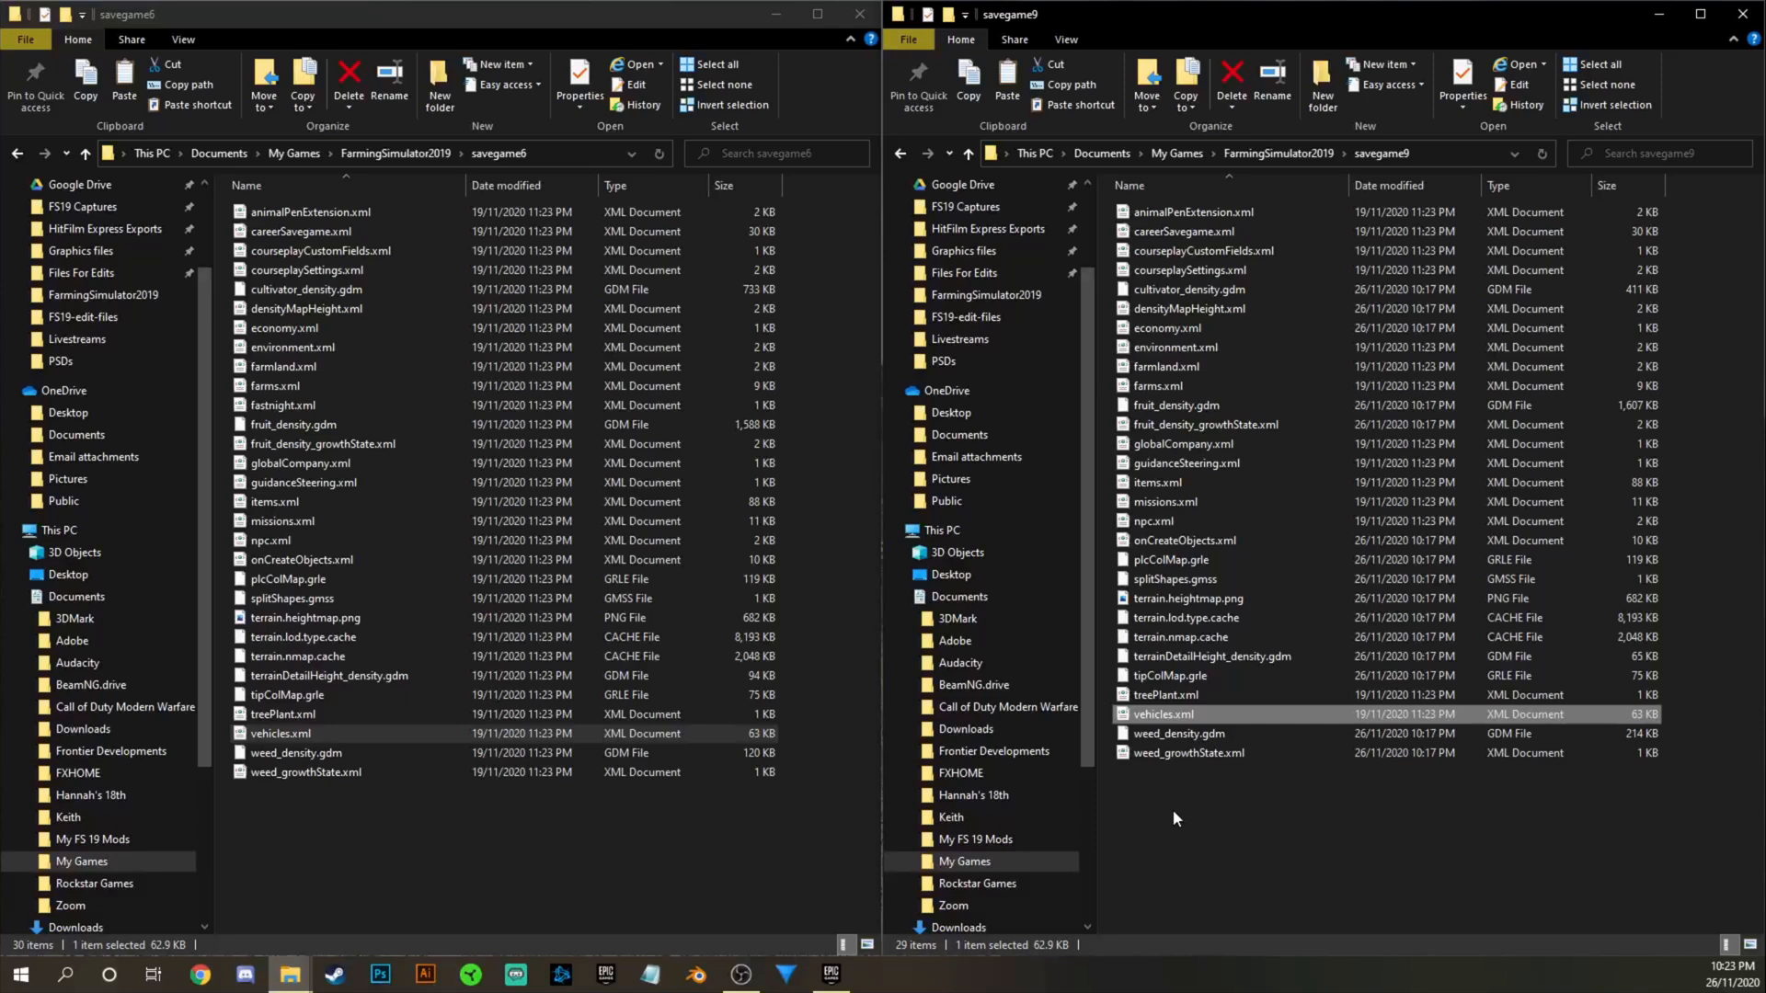
pyautogui.moveTo(1195, 846)
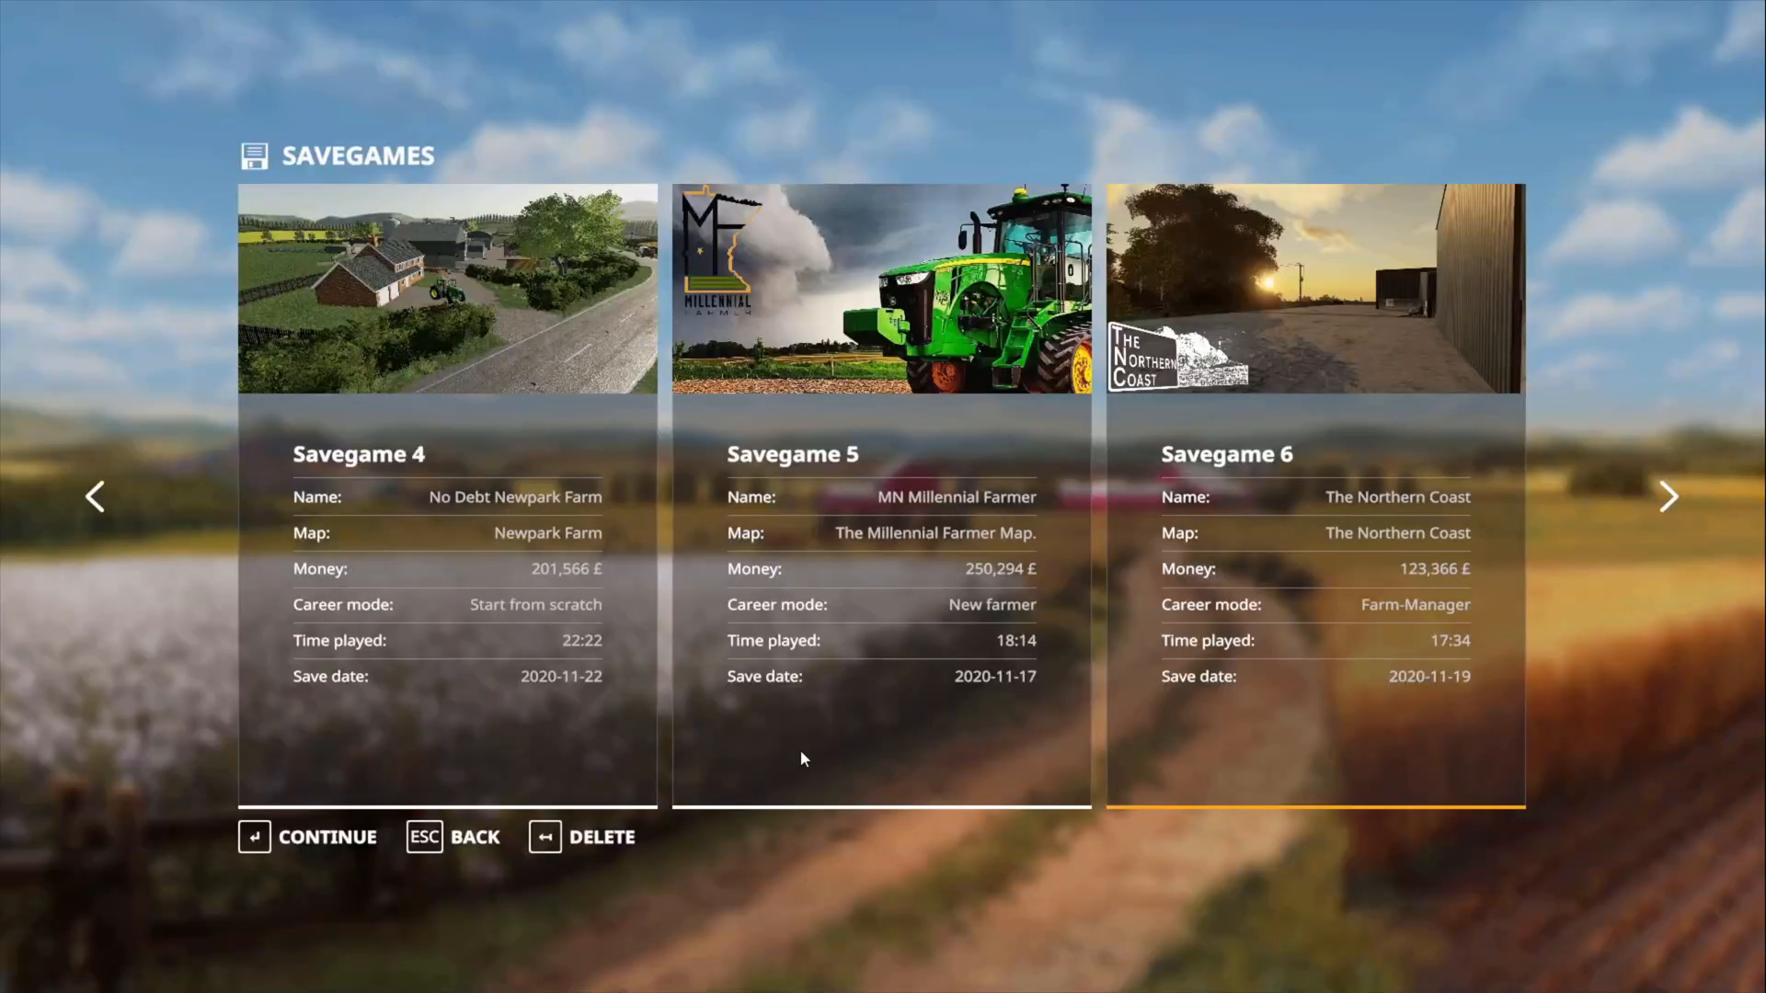
# Scroll through the save slots to Savegame 9, now showing The Northern Coast.
pyautogui.click(1668, 496)
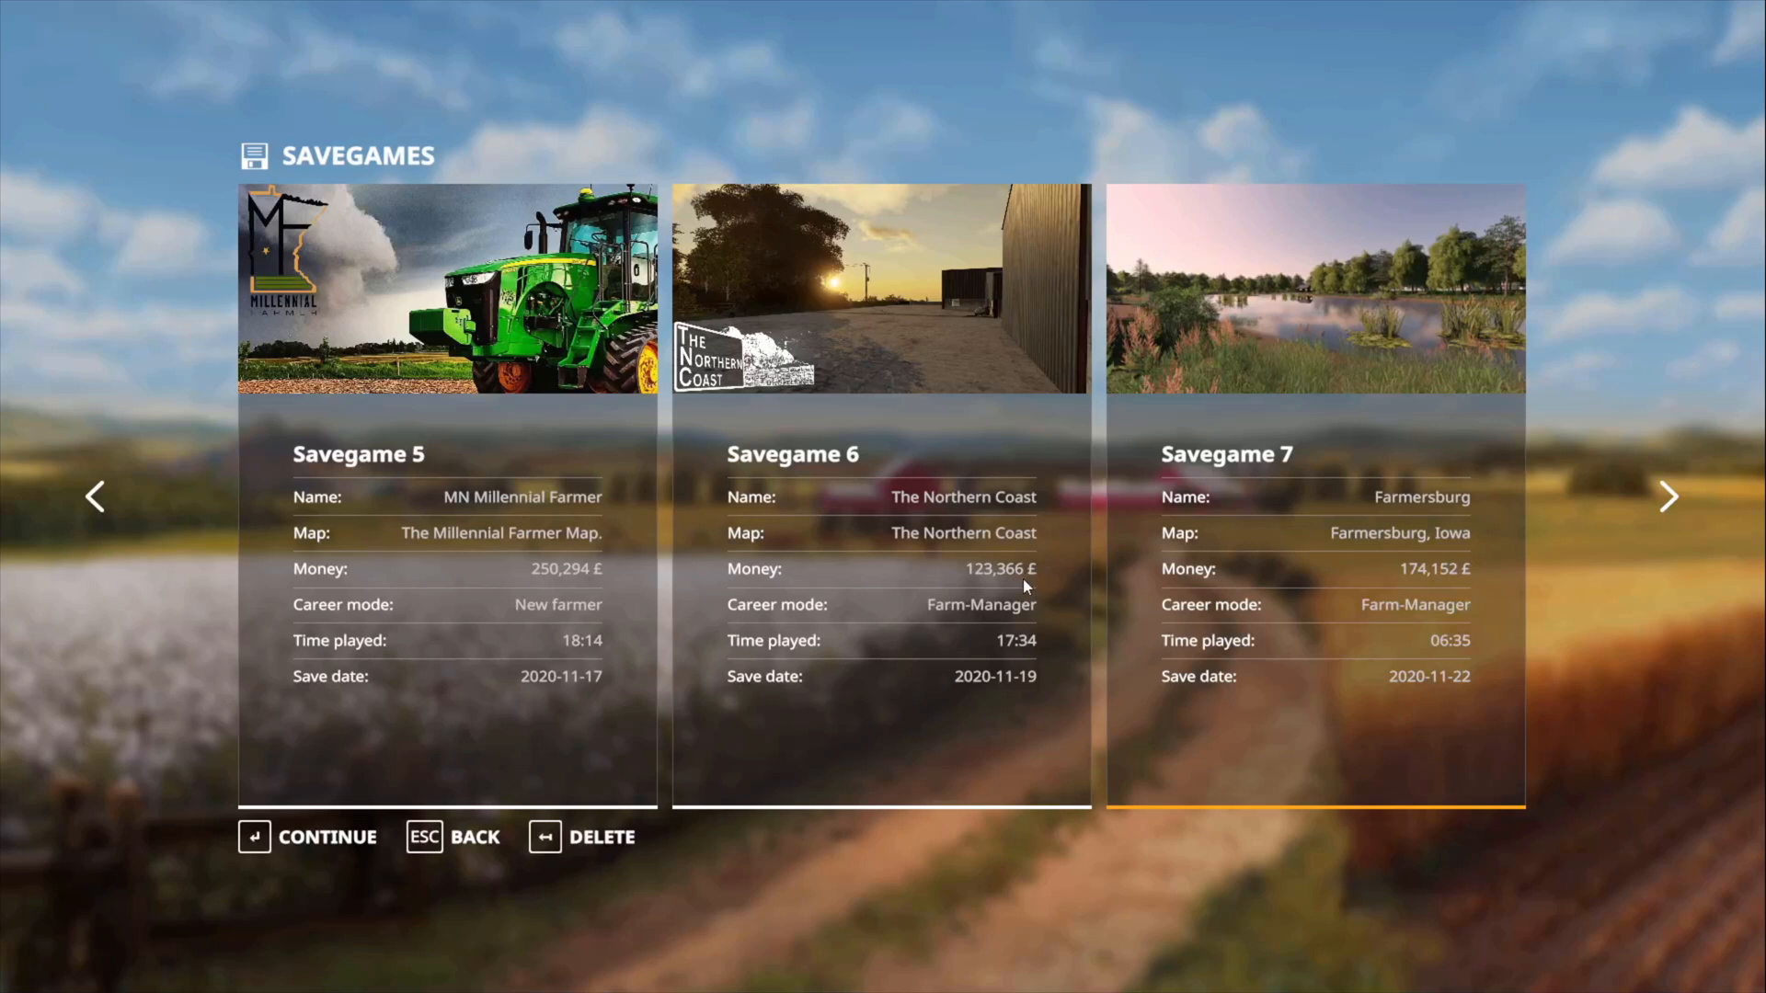
pyautogui.moveTo(1034, 656)
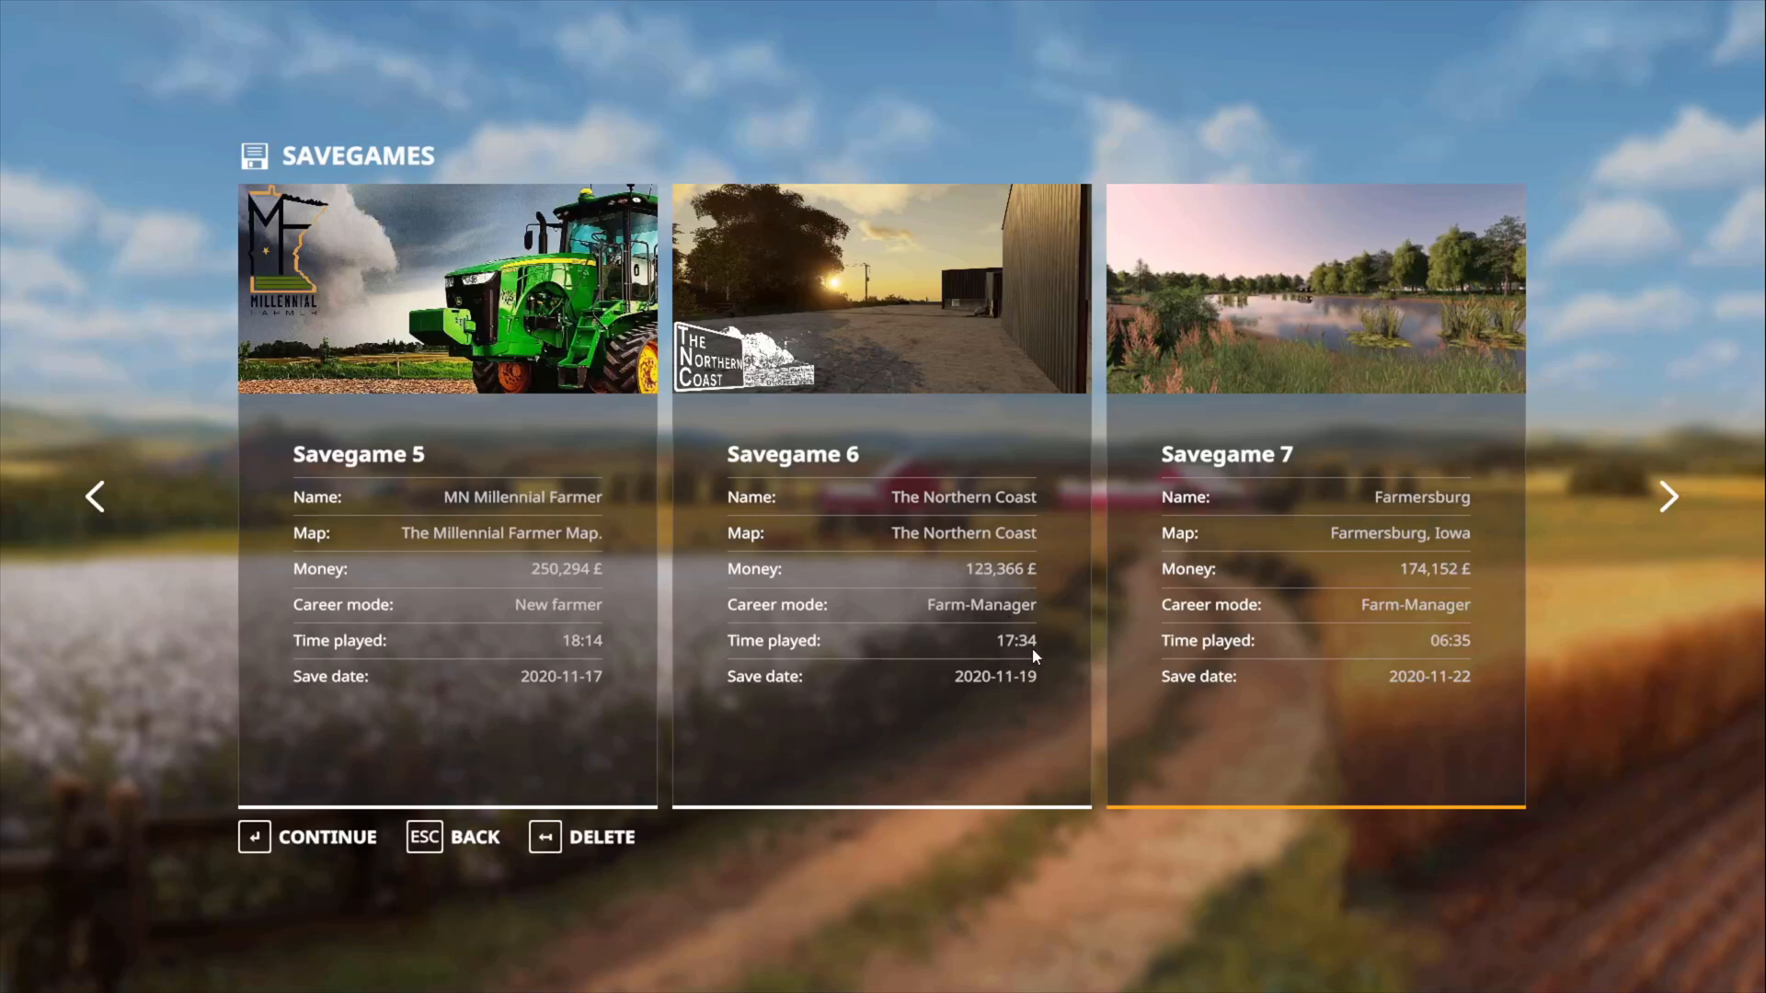
pyautogui.moveTo(975, 726)
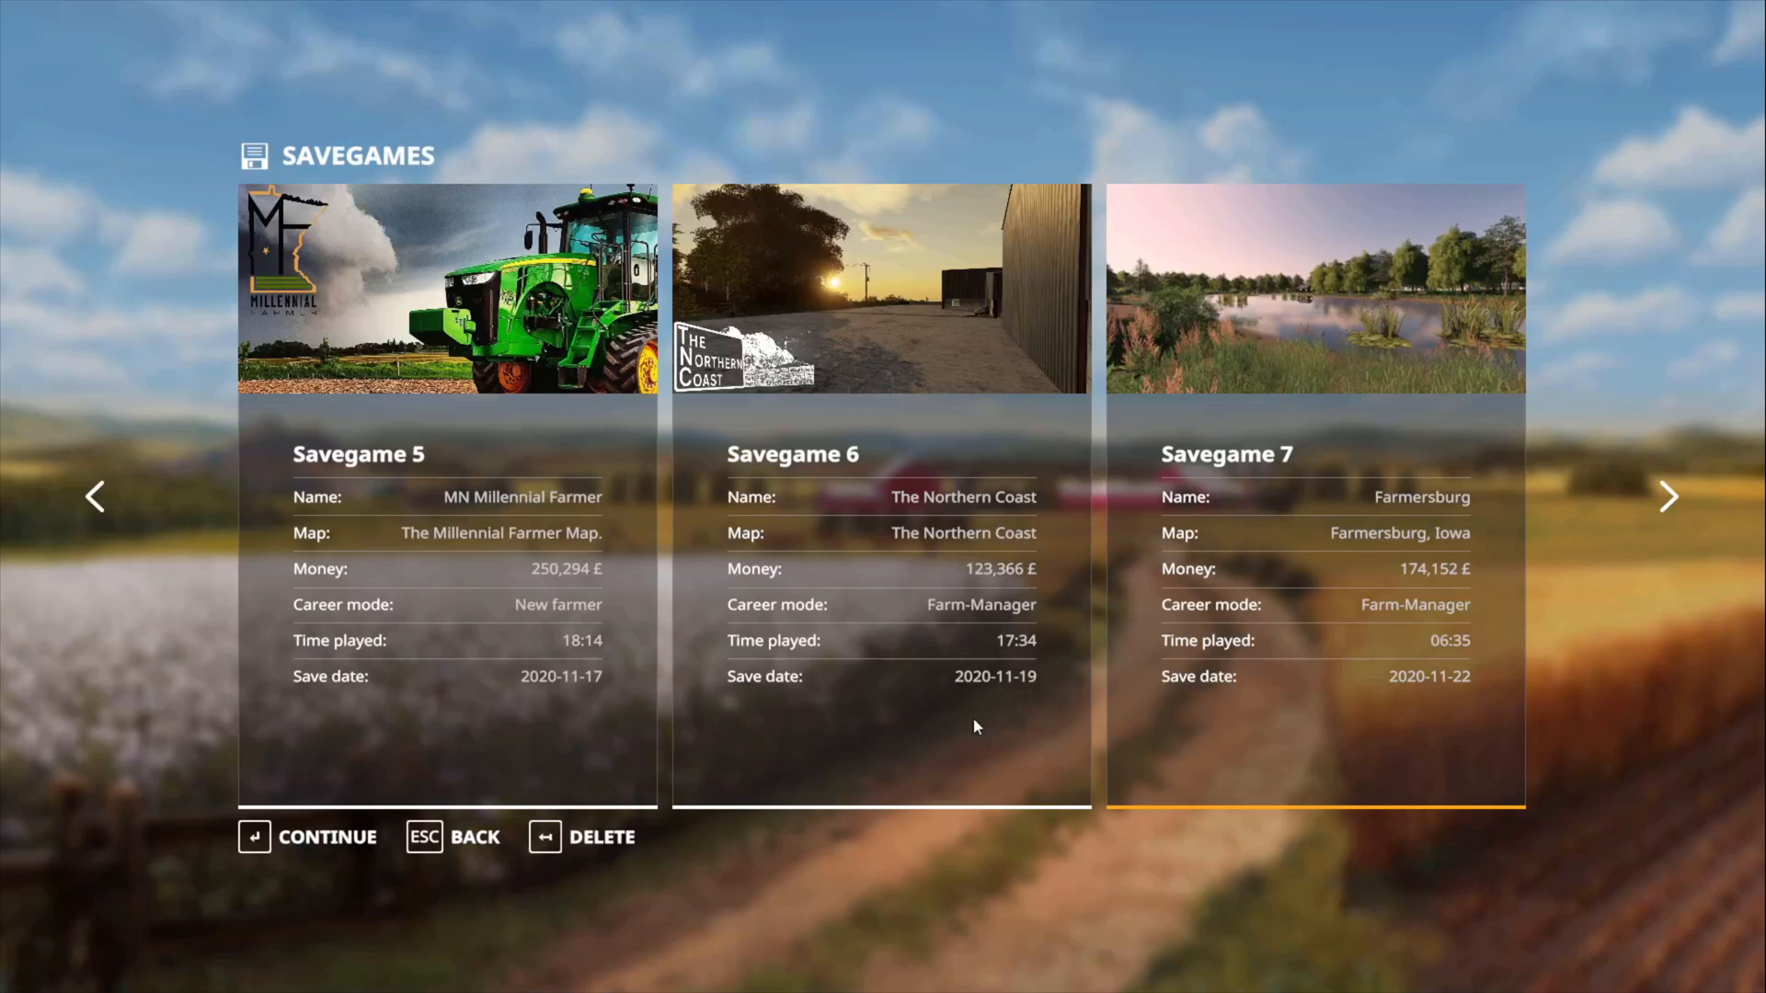
pyautogui.moveTo(940, 552)
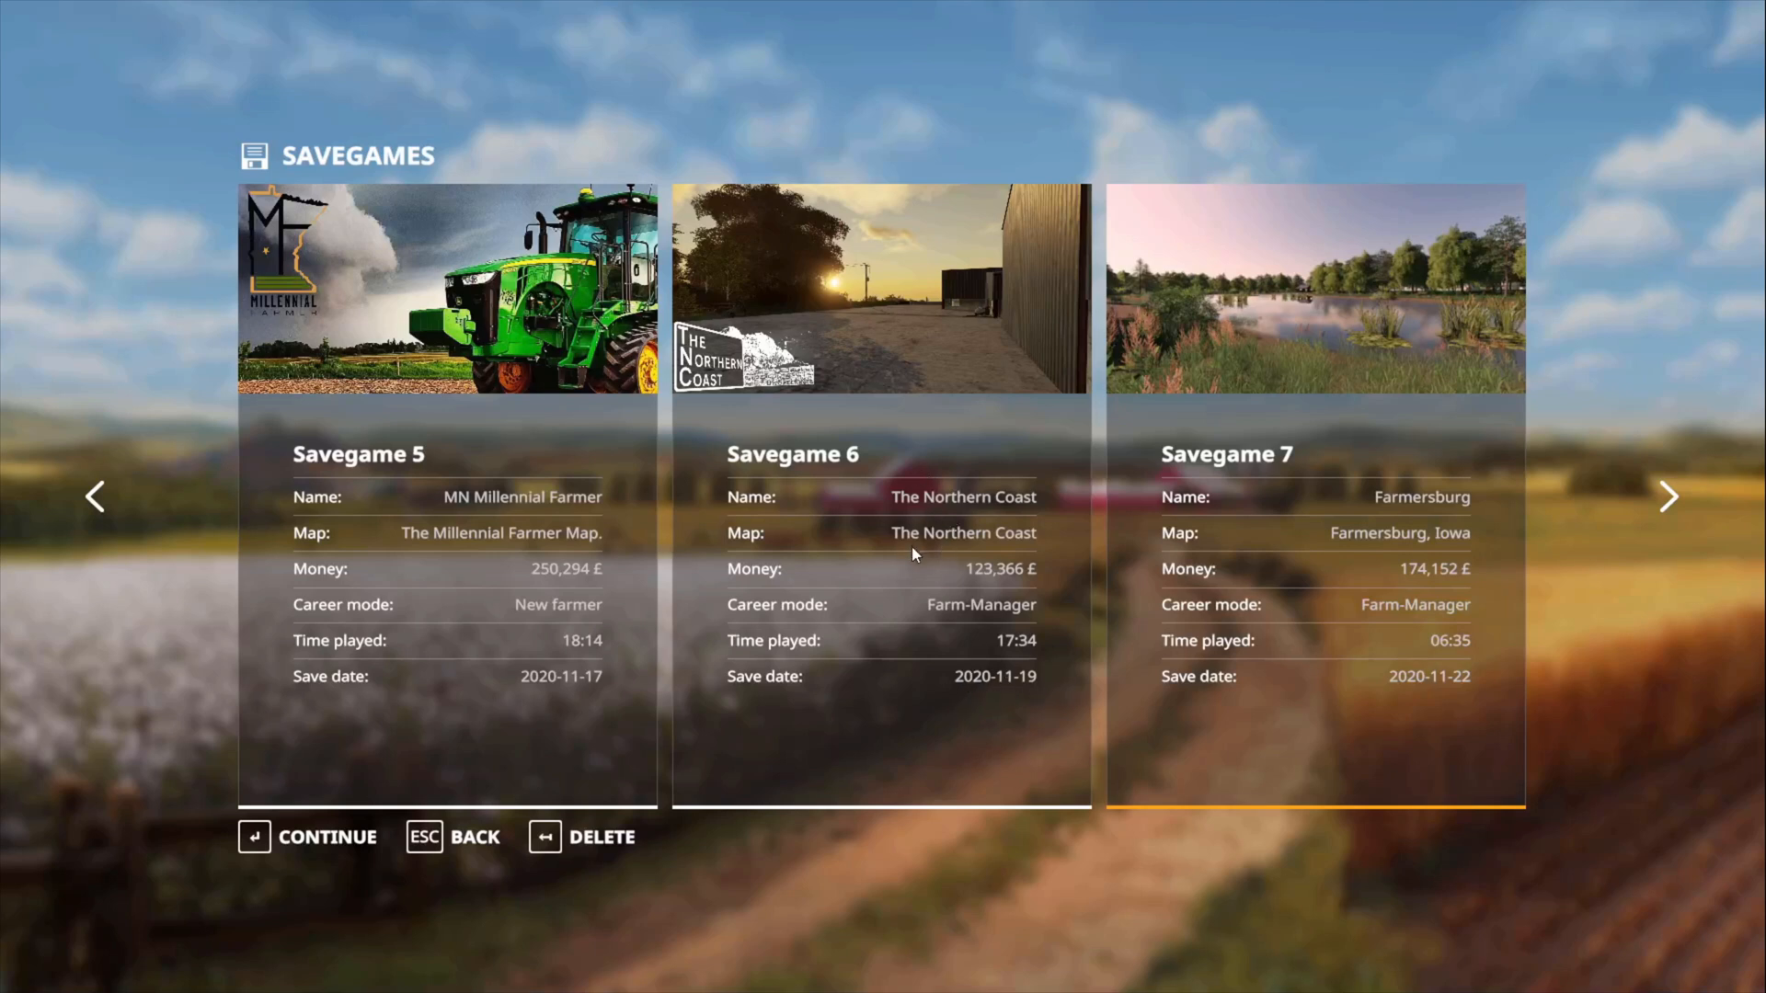
pyautogui.moveTo(909, 552)
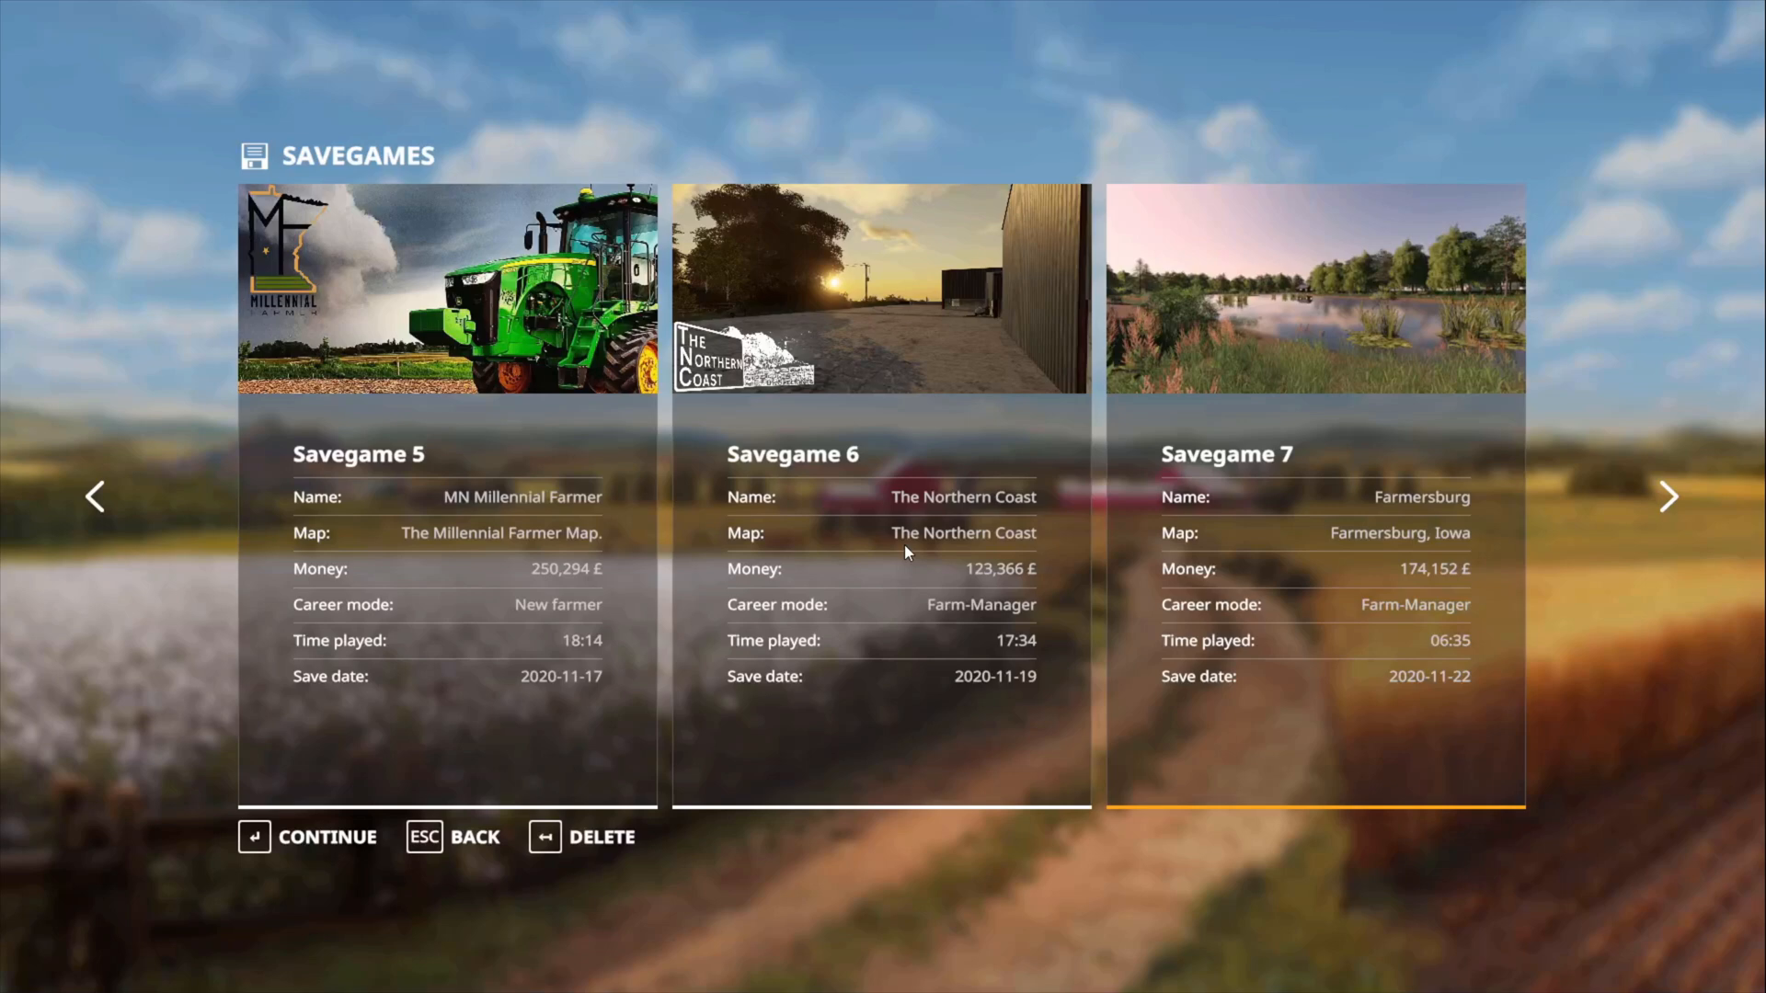
pyautogui.moveTo(922, 538)
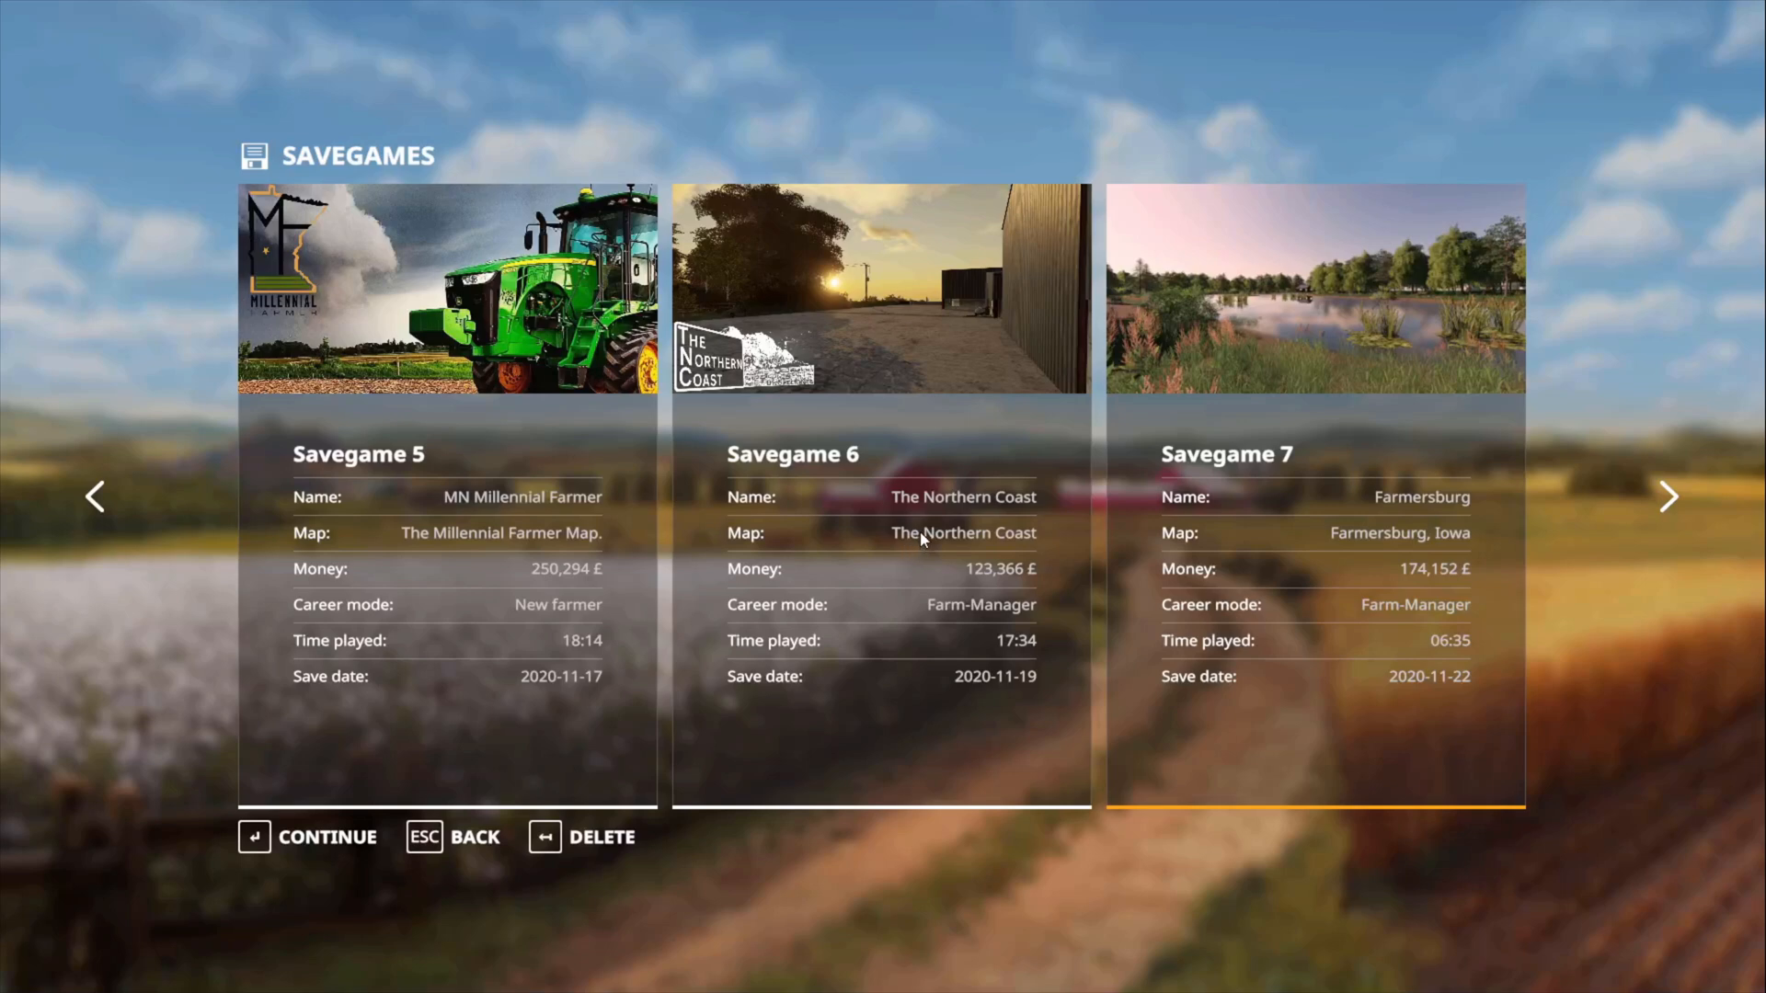
pyautogui.click(1666, 497)
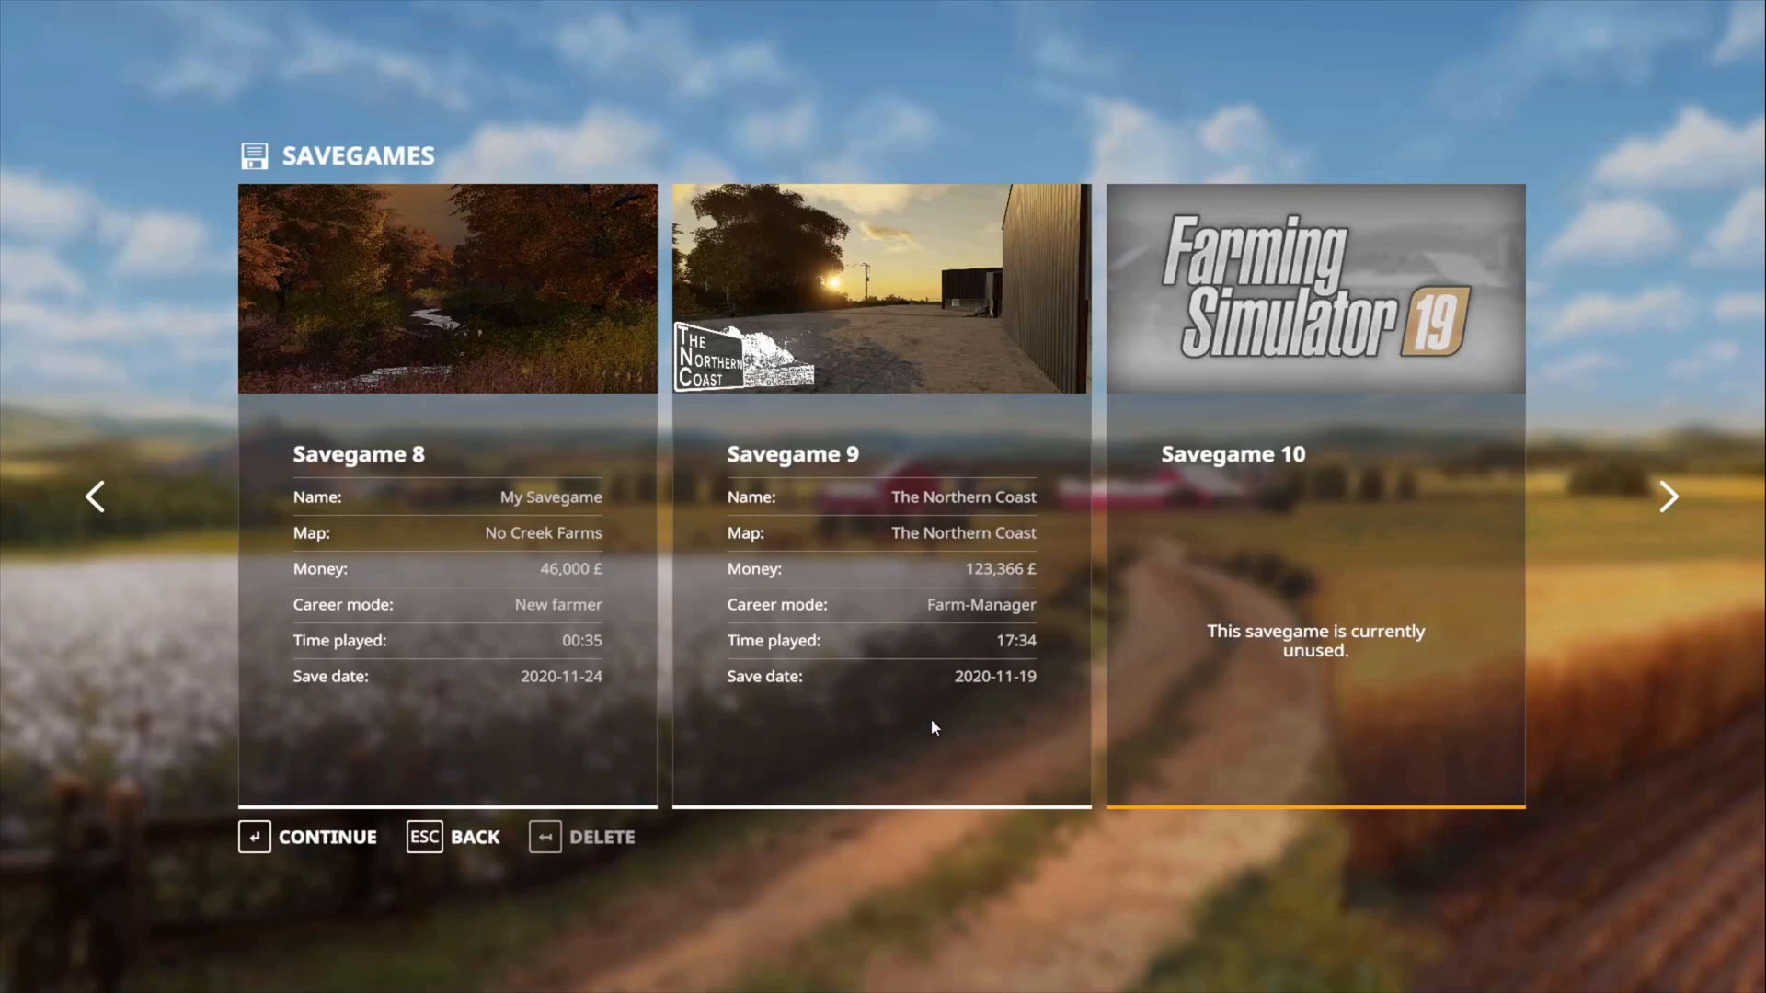
pyautogui.moveTo(1005, 586)
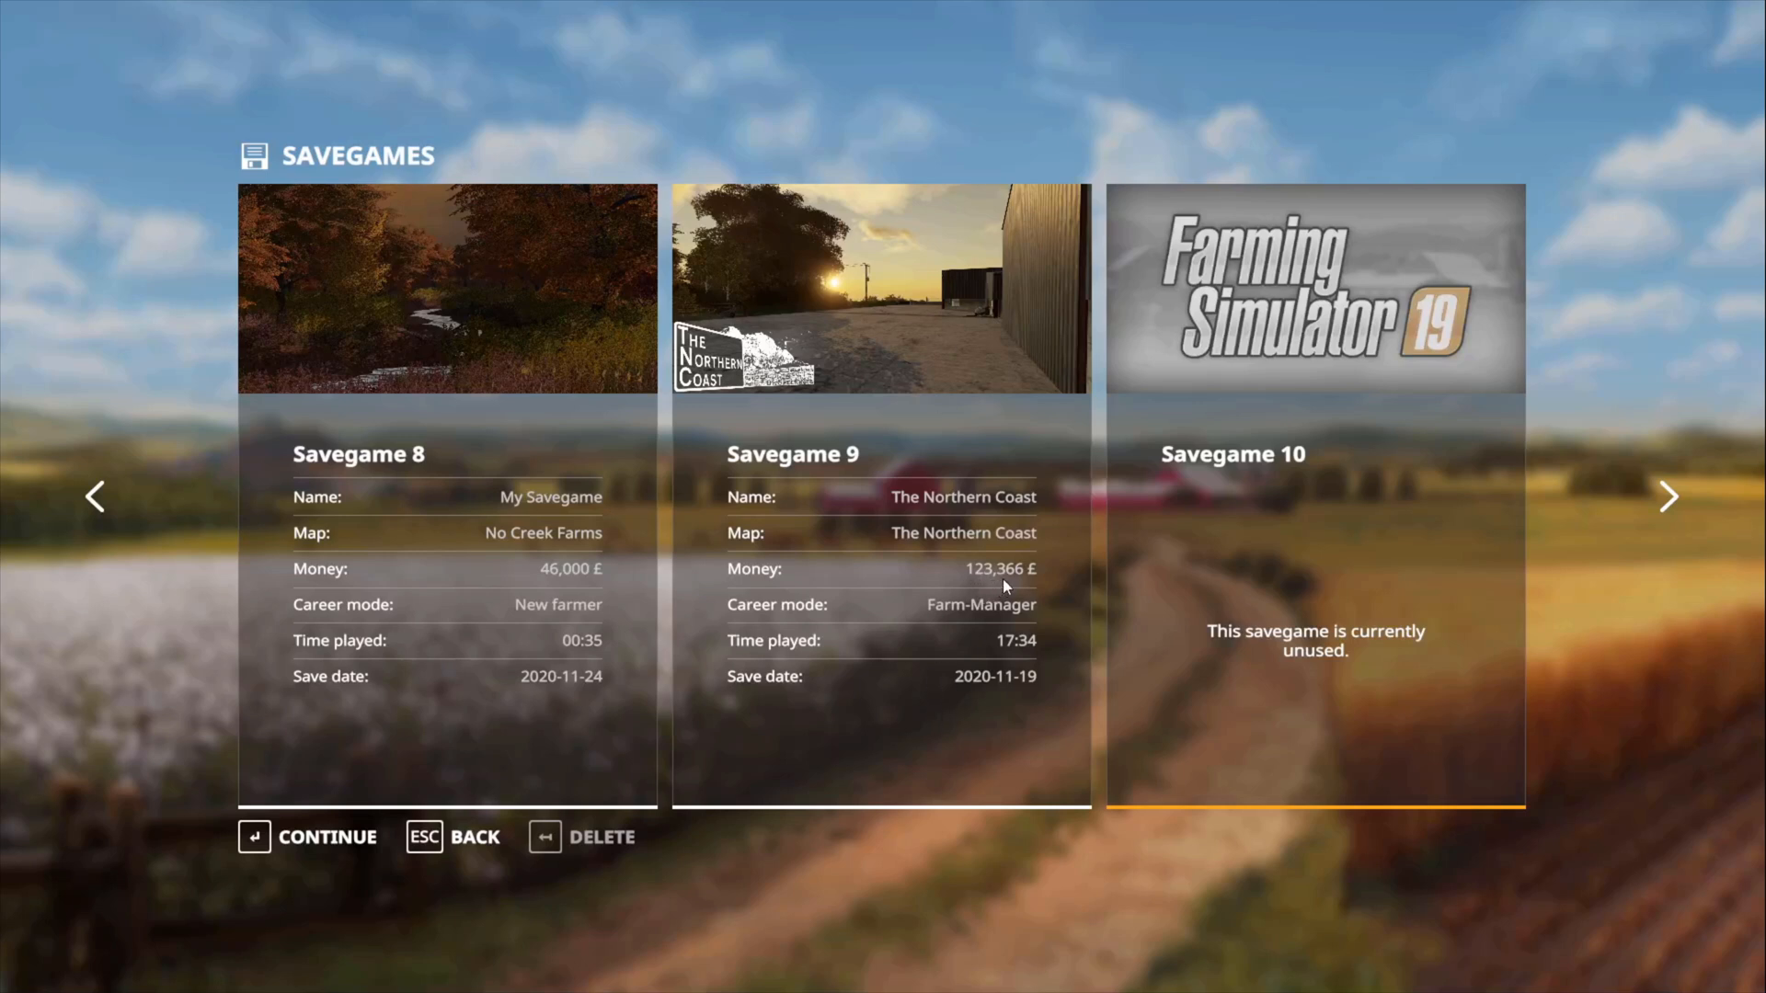
pyautogui.moveTo(1003, 656)
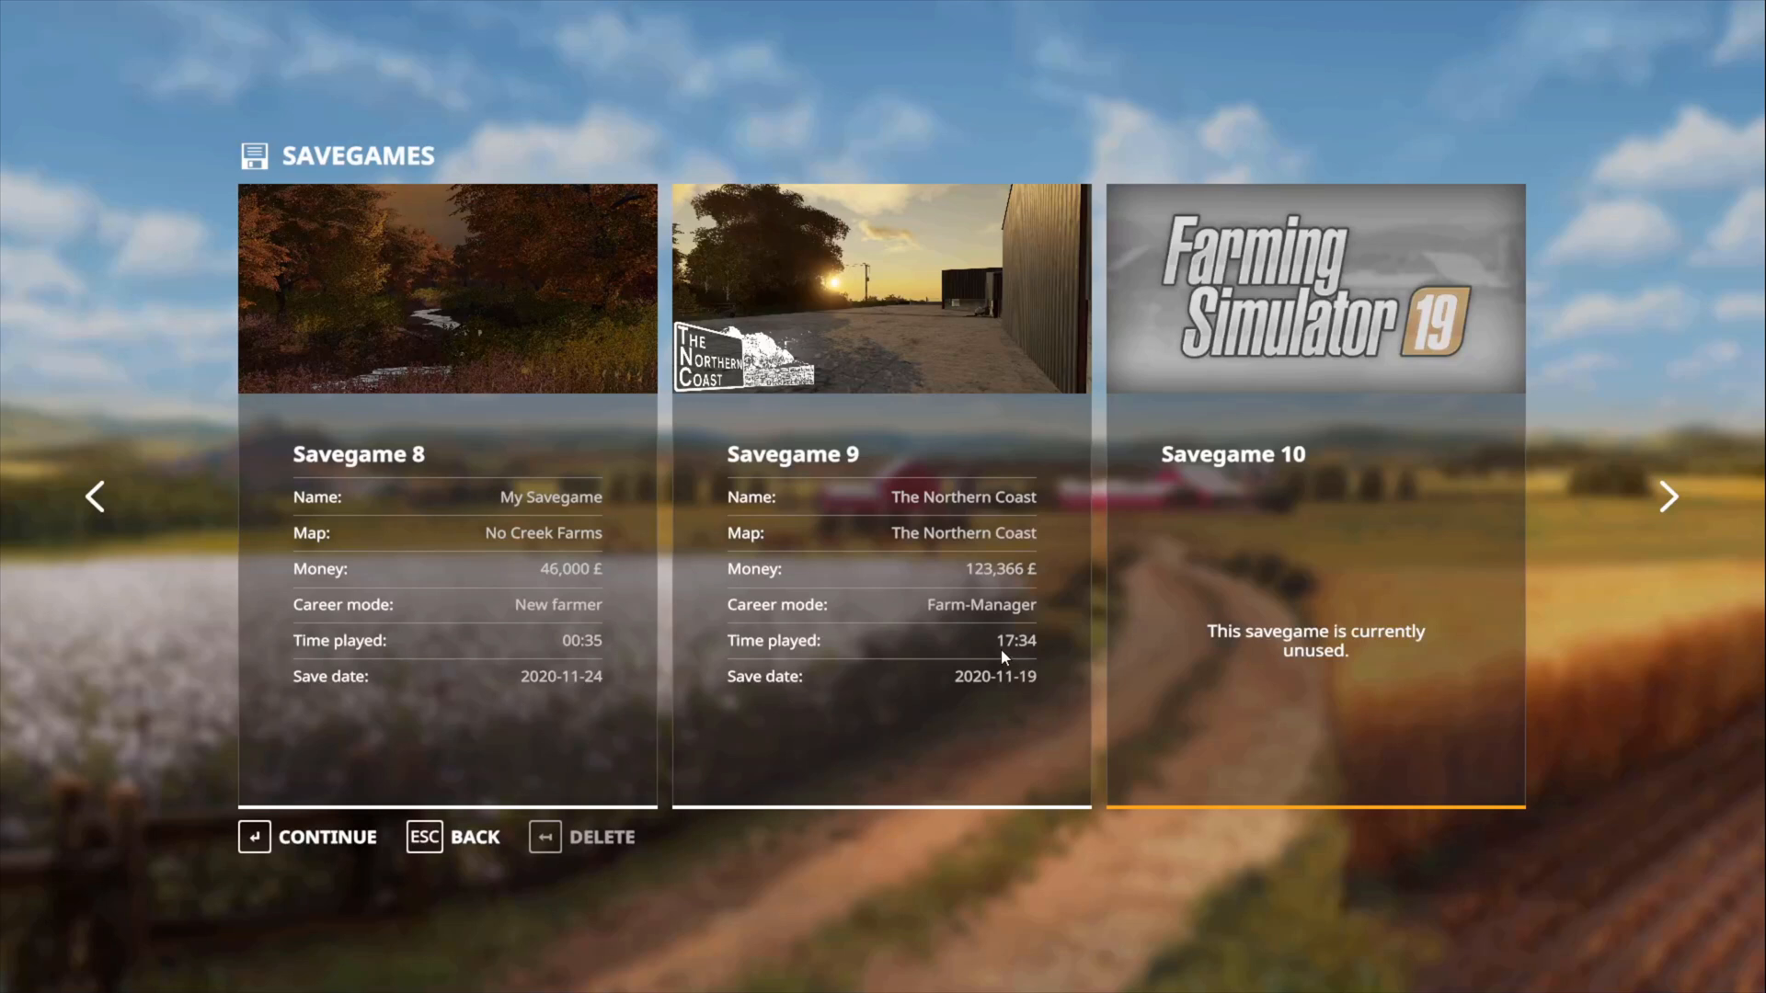
pyautogui.moveTo(1013, 691)
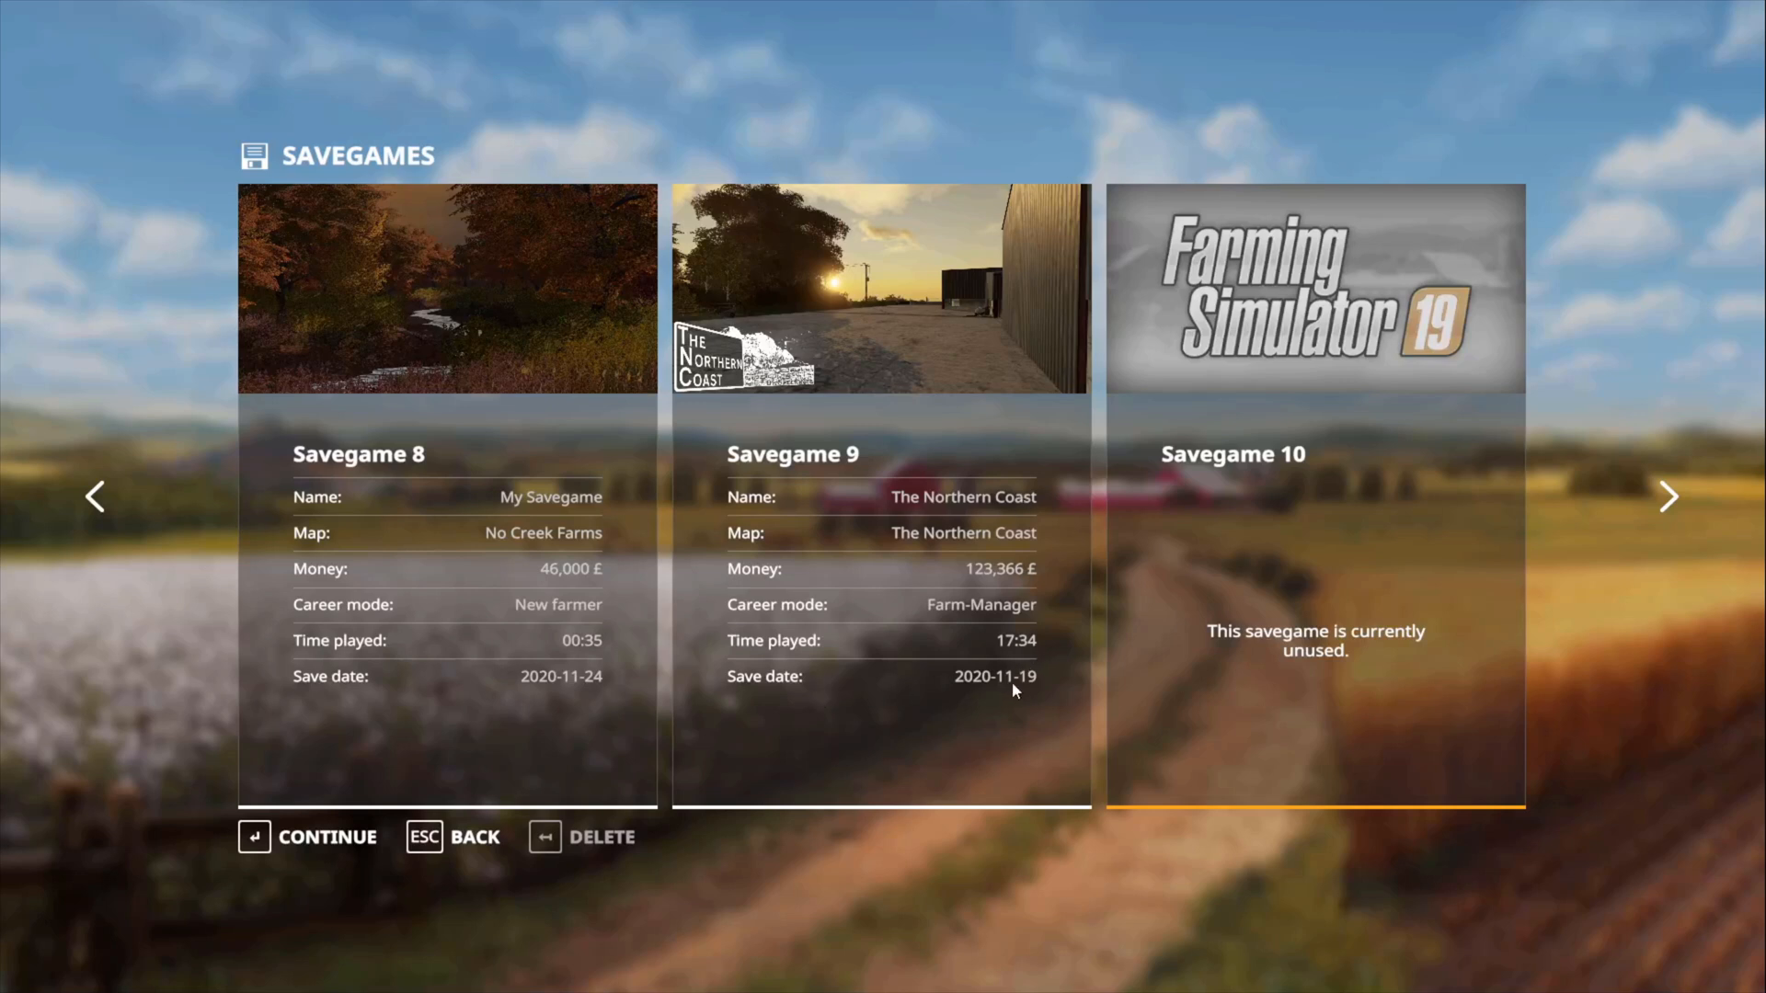
pyautogui.moveTo(853, 509)
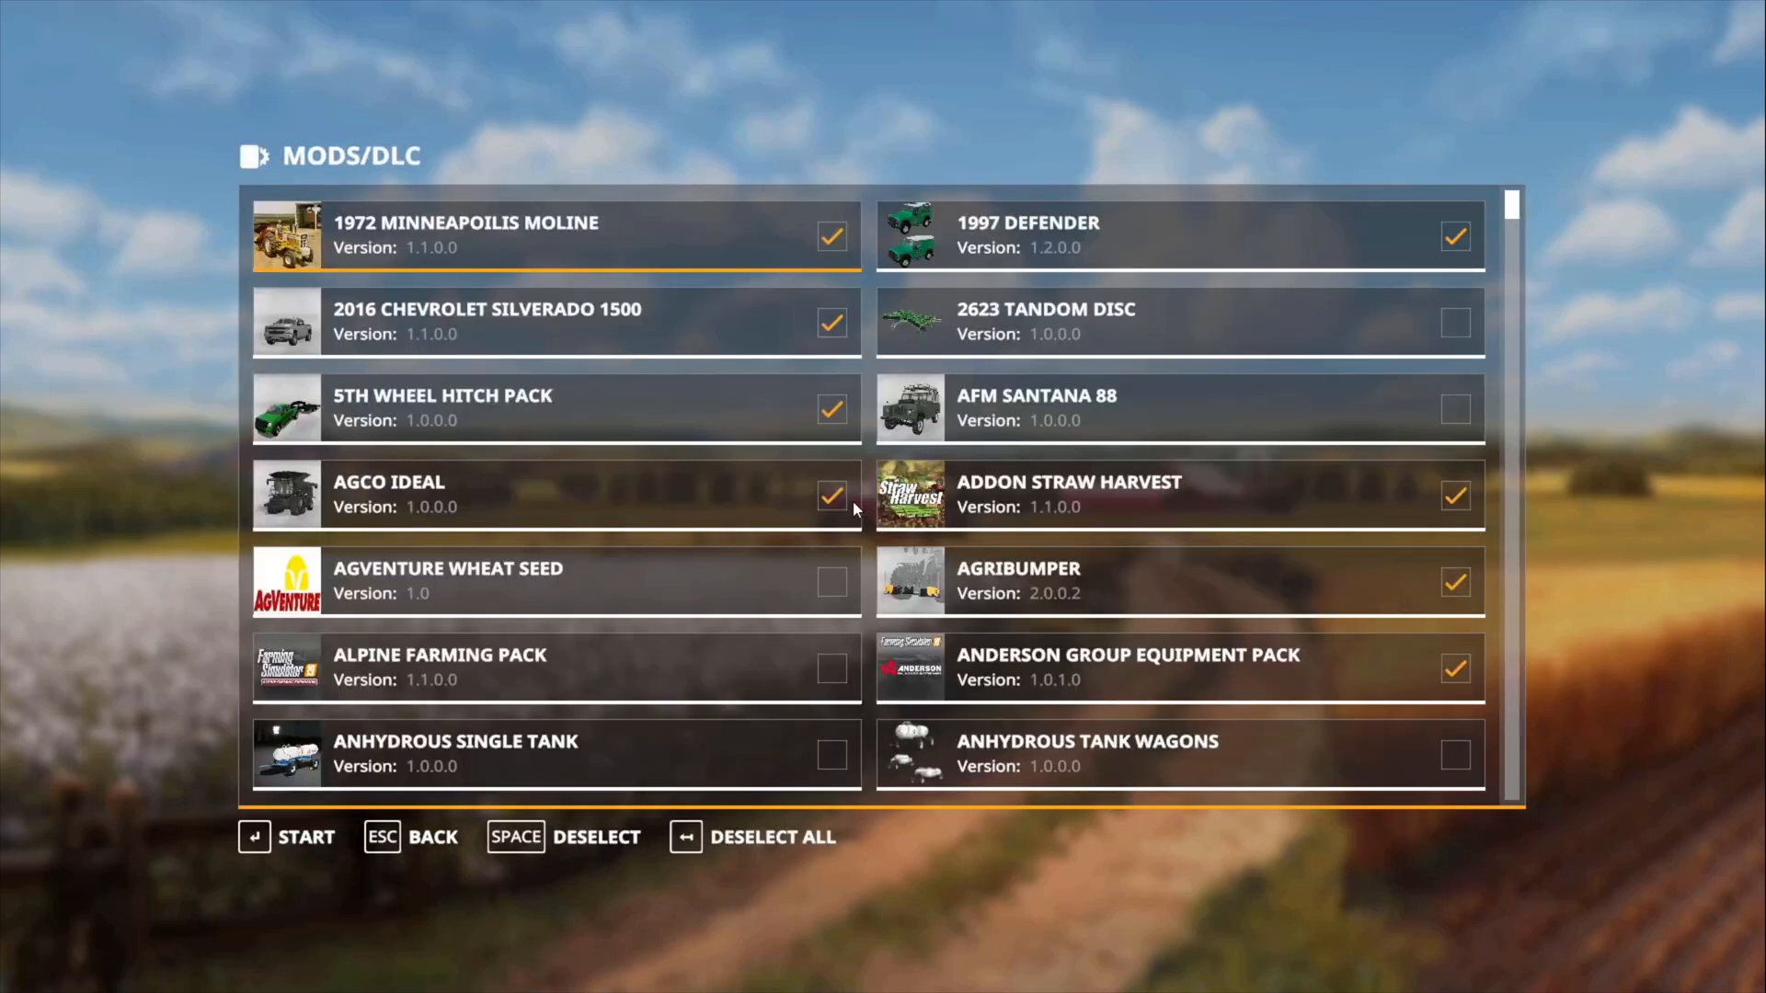
pyautogui.moveTo(846, 521)
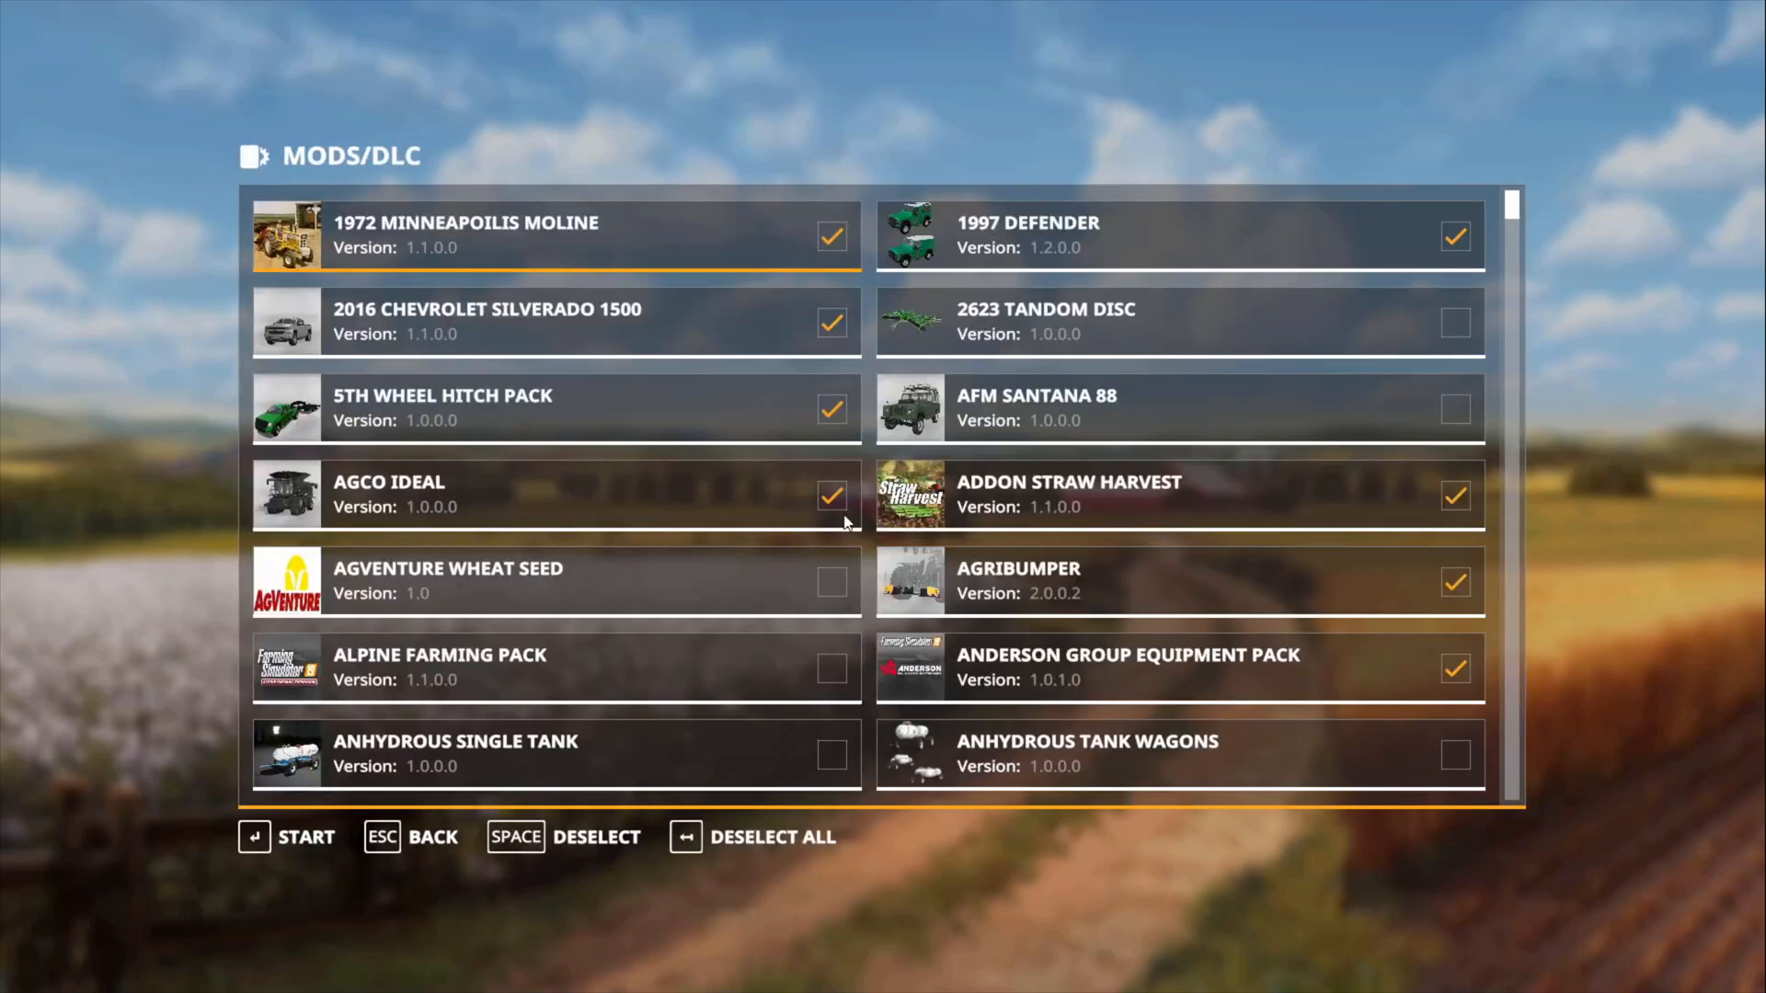
pyautogui.moveTo(778, 627)
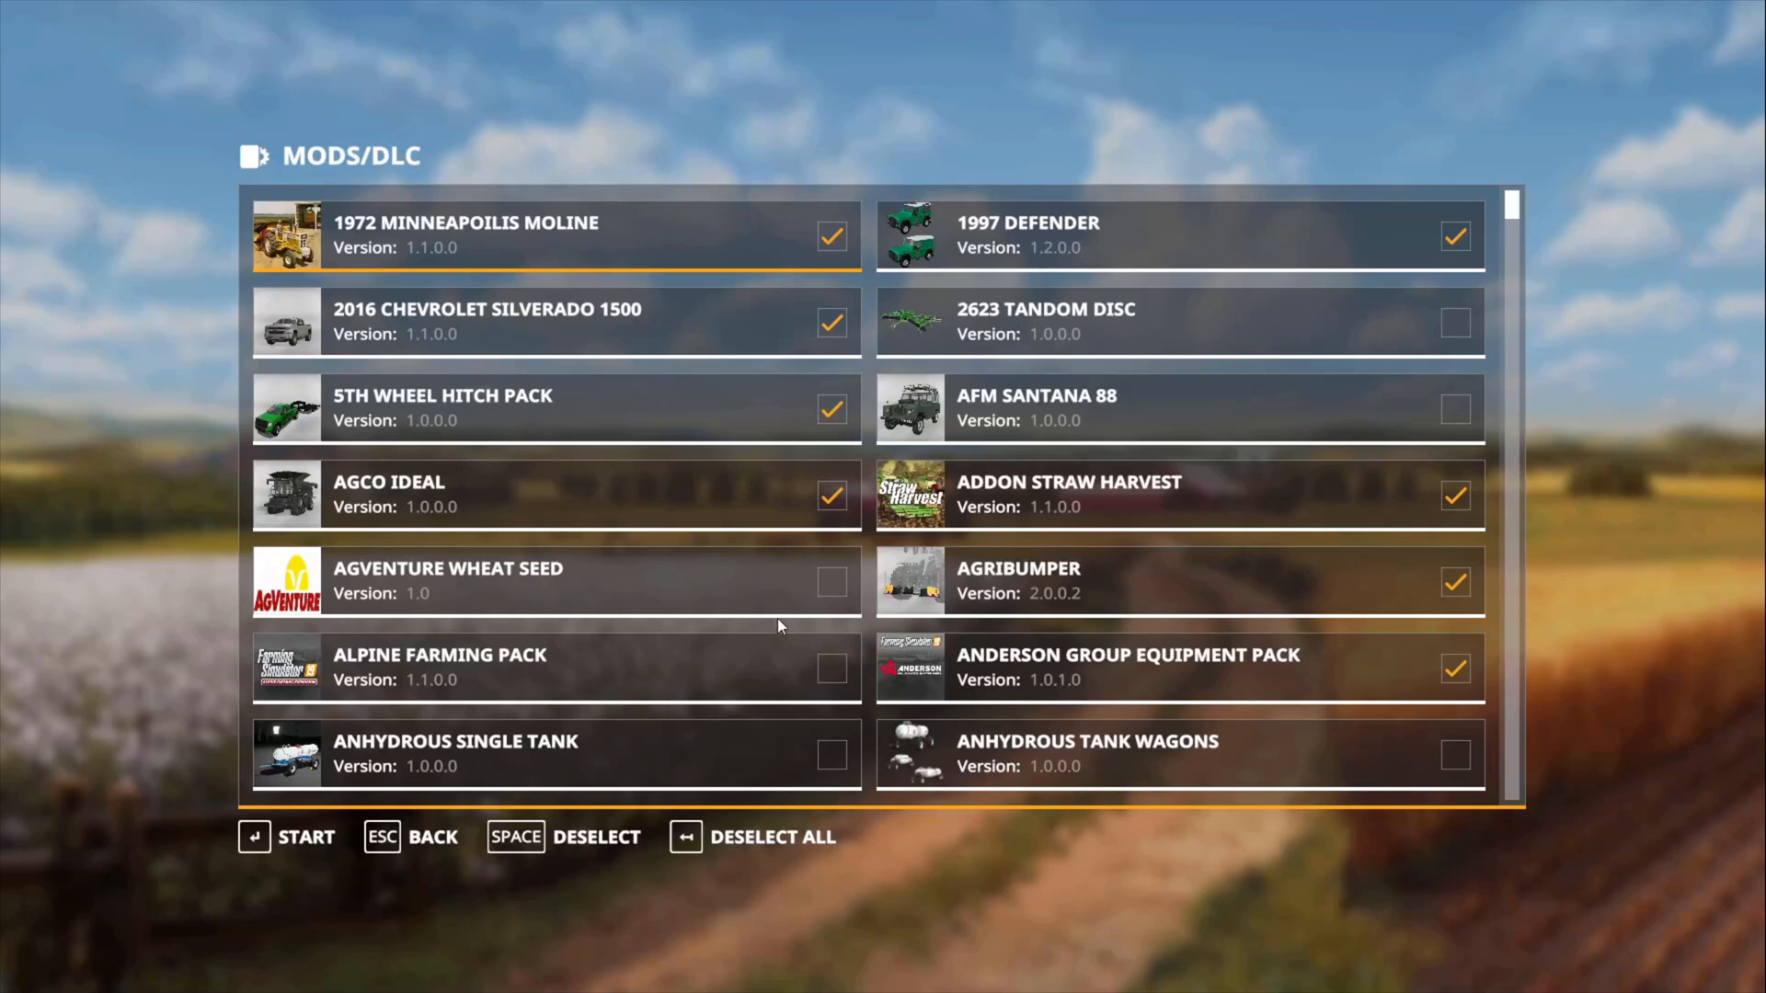
# Start Savegame 9 with its selected mods and enter The Northern Coast once loaded.
pyautogui.click(290, 837)
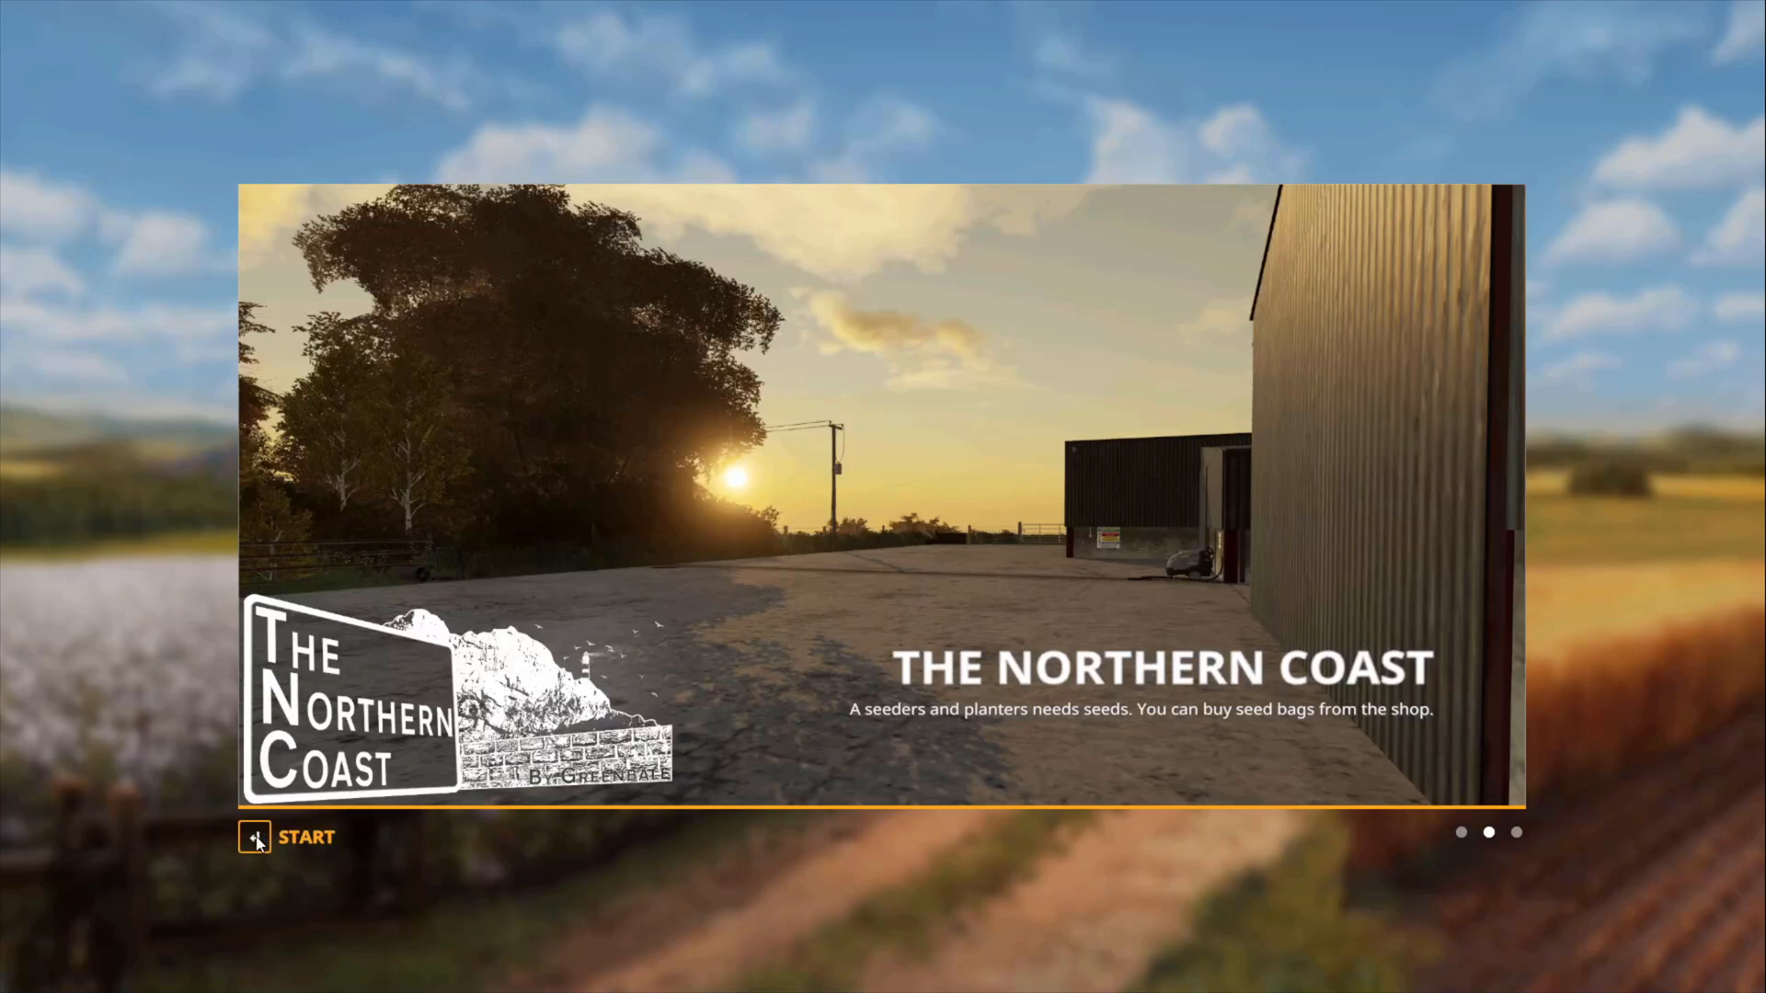
pyautogui.click(257, 837)
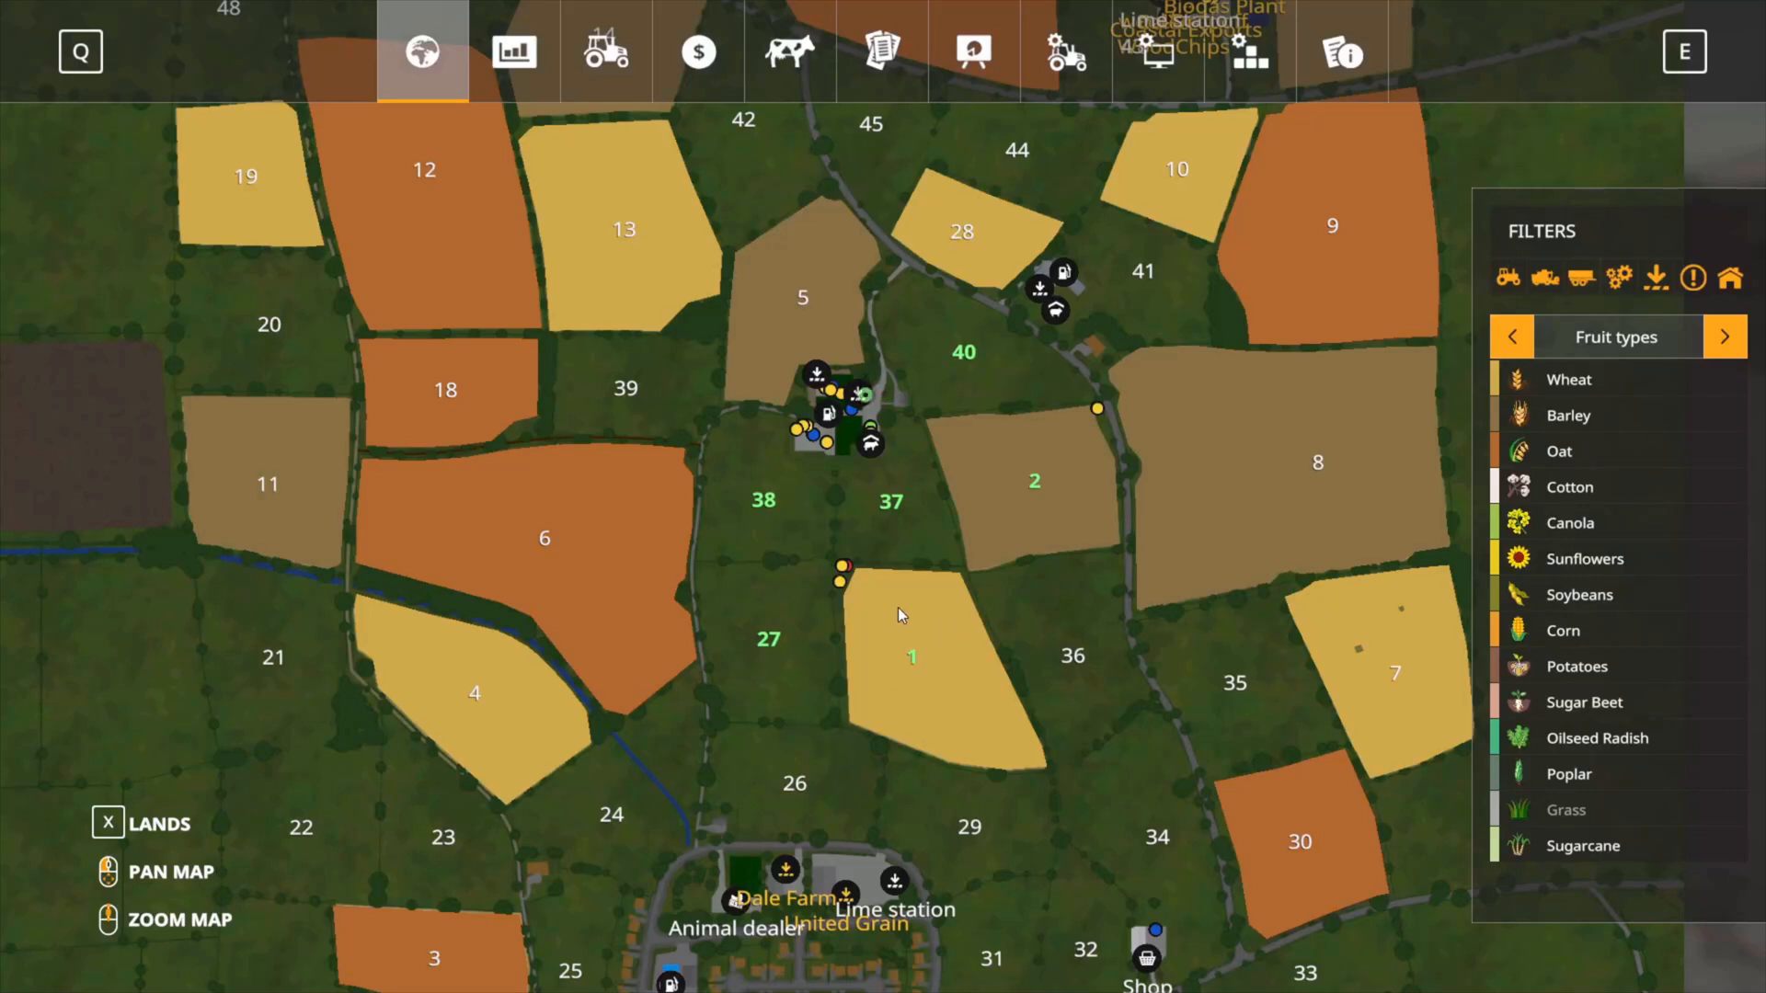
pyautogui.moveTo(734, 532)
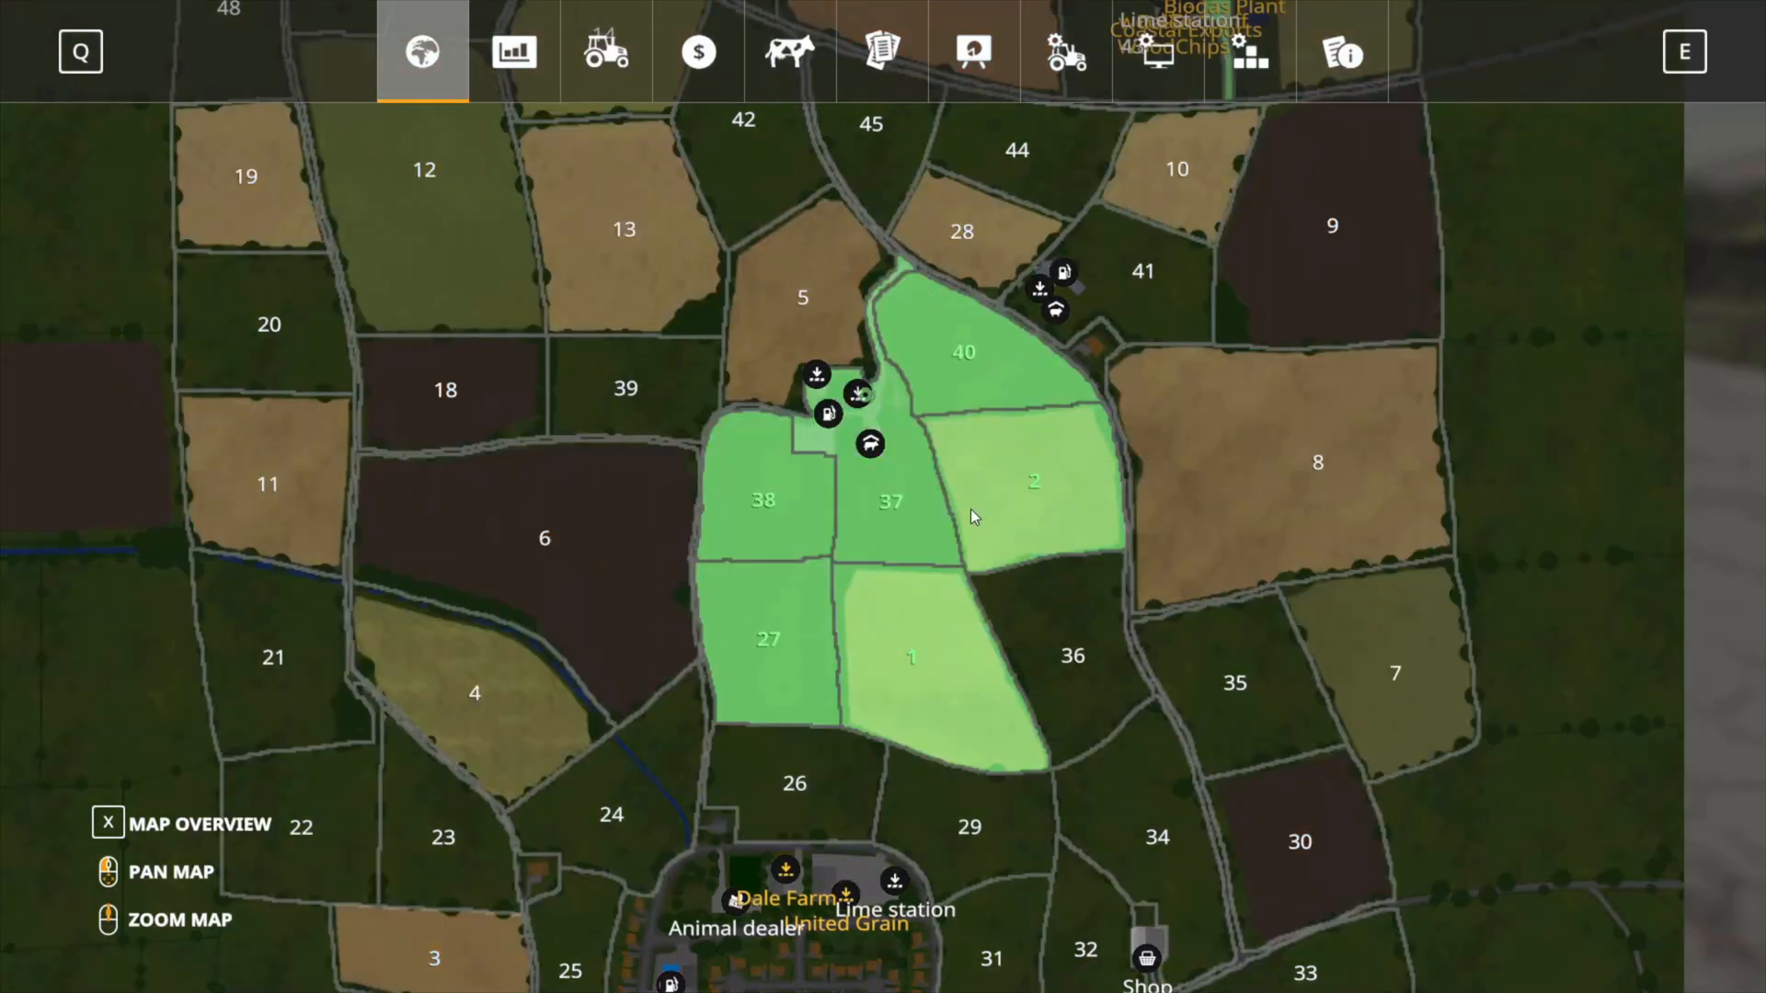
# Review the owned fields on the pause-menu map, then resume play to confirm the 123,366 balance.
pyautogui.press('escape')
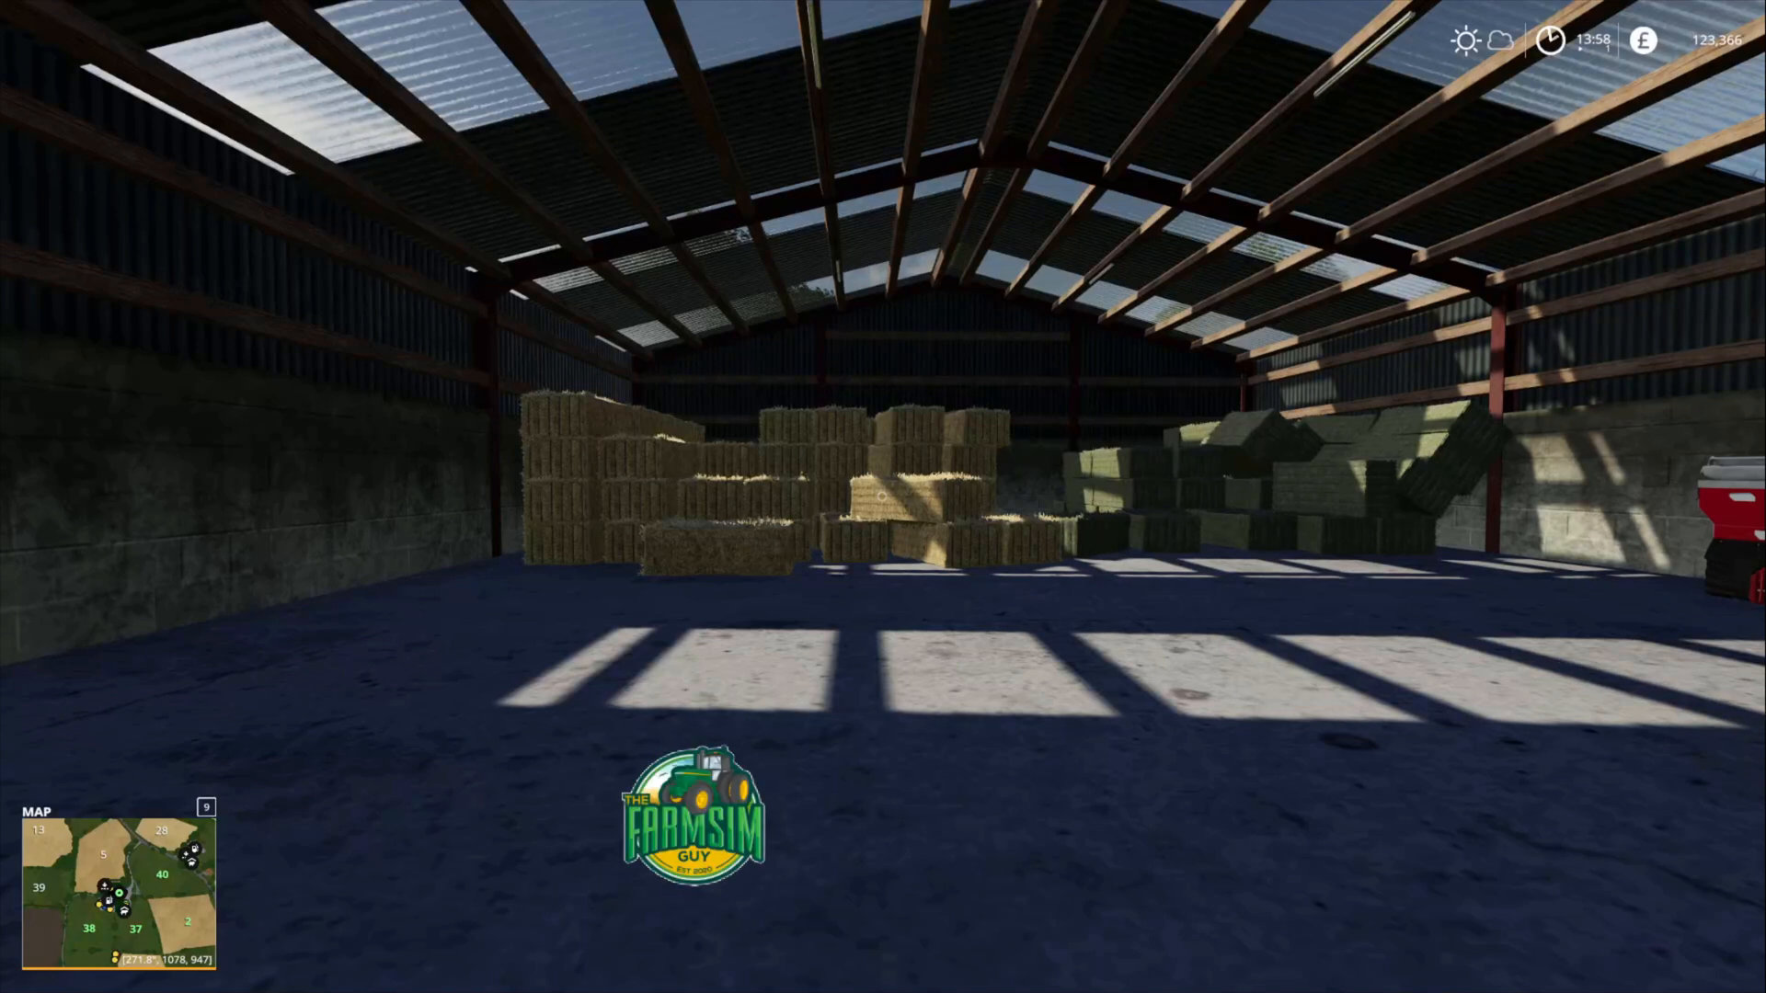
pyautogui.click(952, 817)
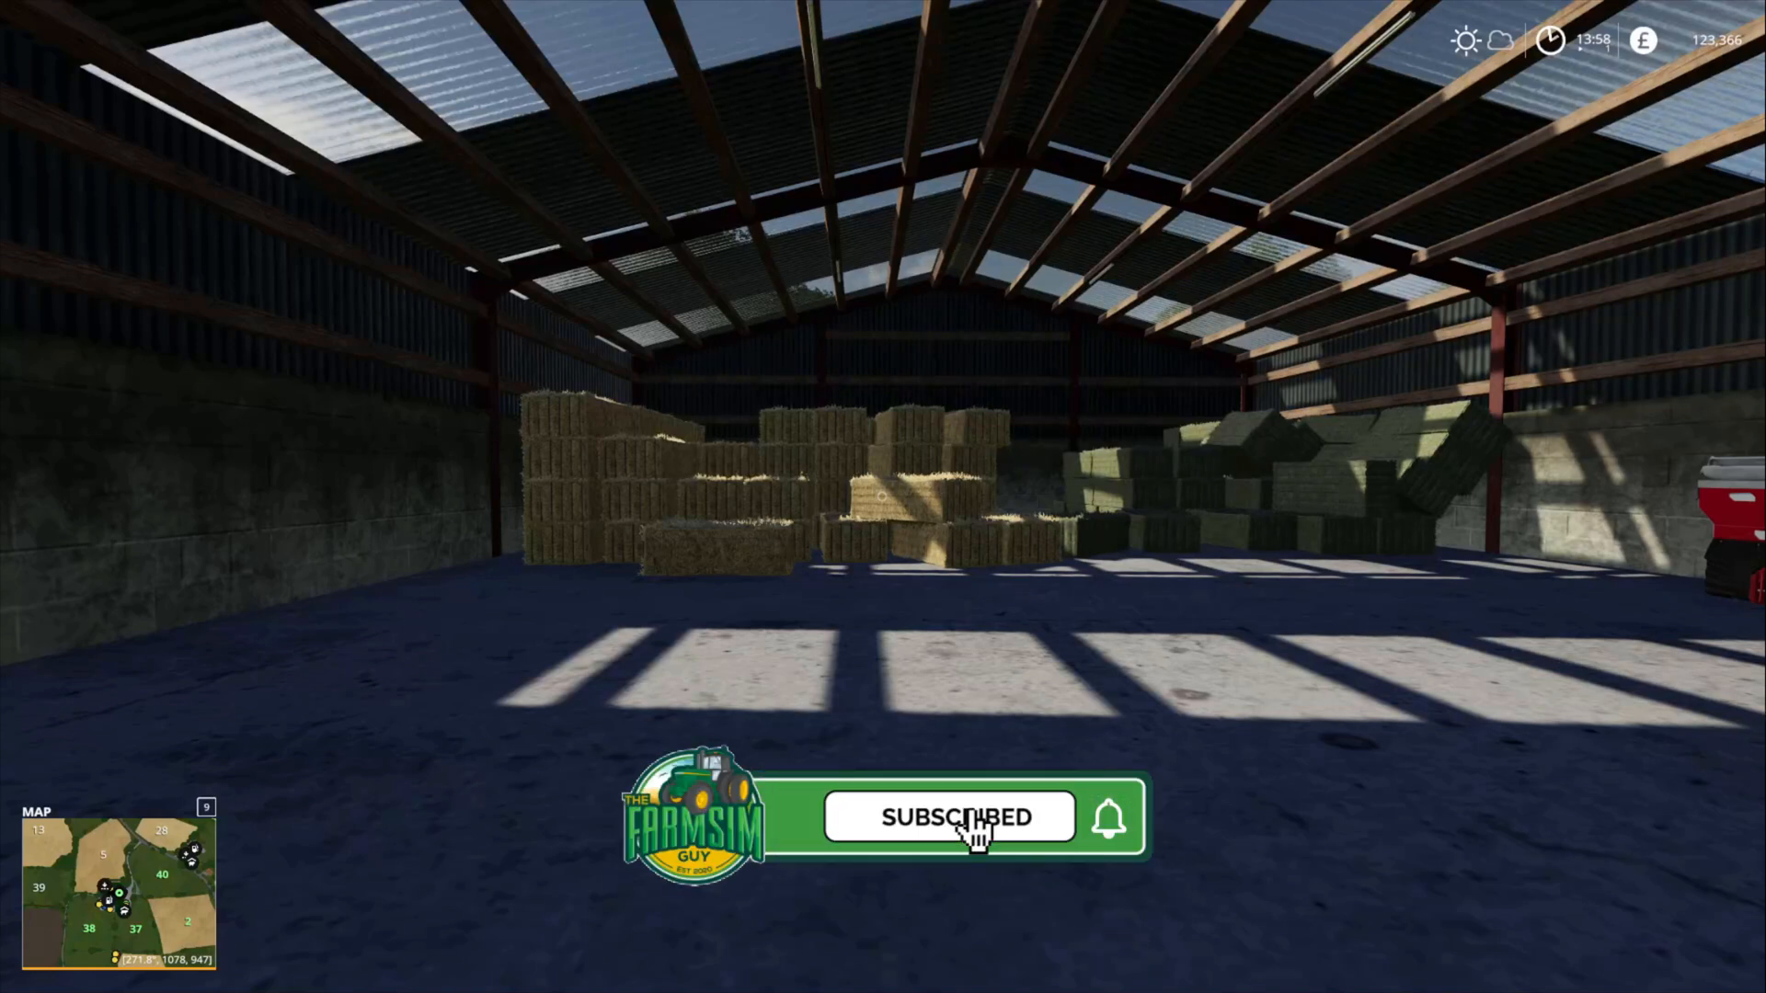